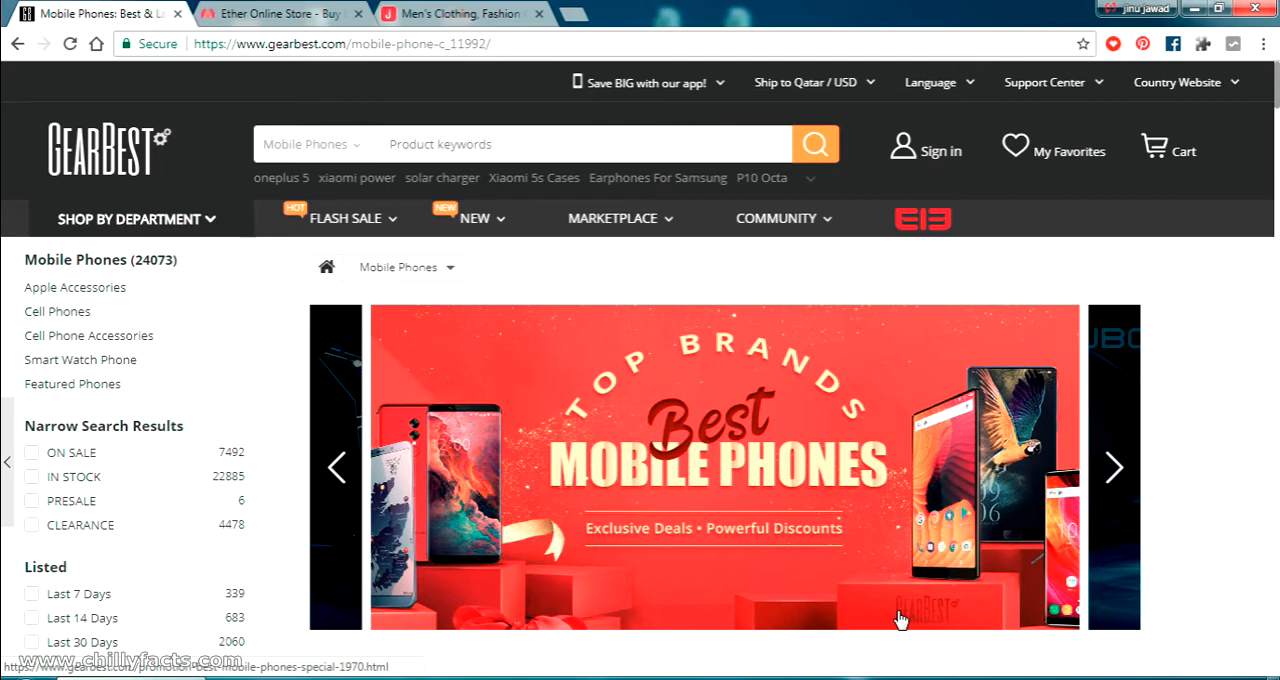
Browse down the GearBest phones listing to its lower product rows.
click(1112, 468)
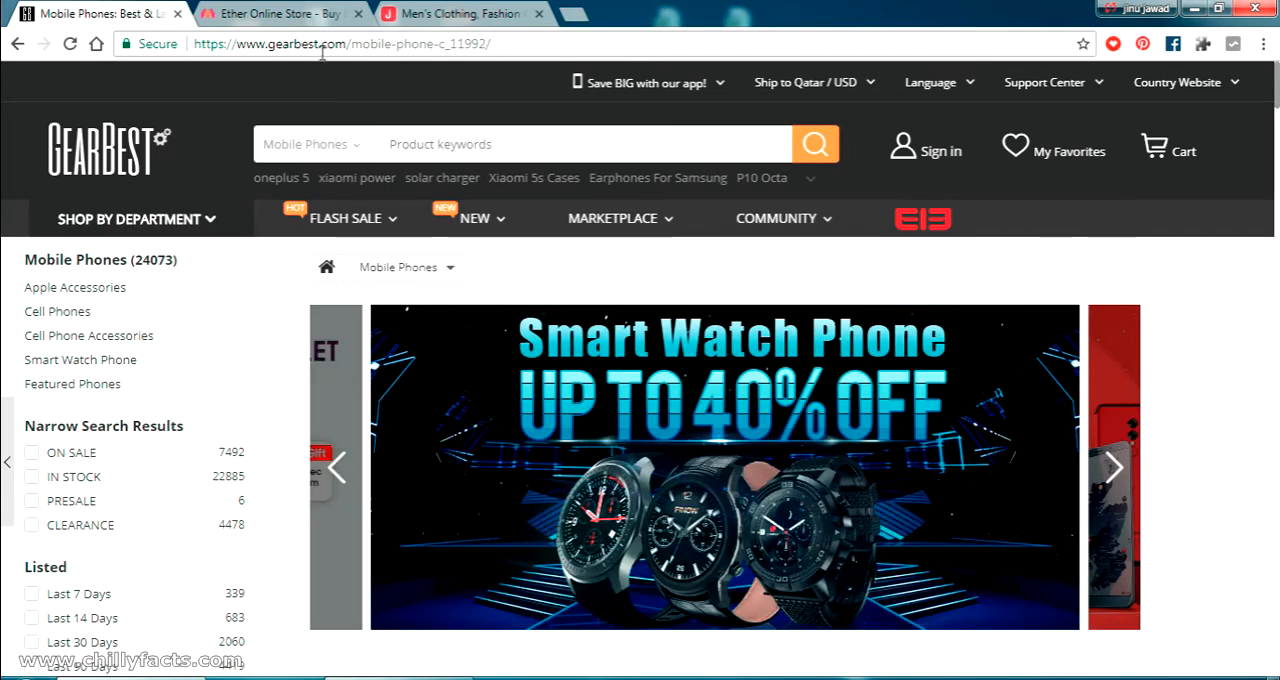
mouse_move(1172, 386)
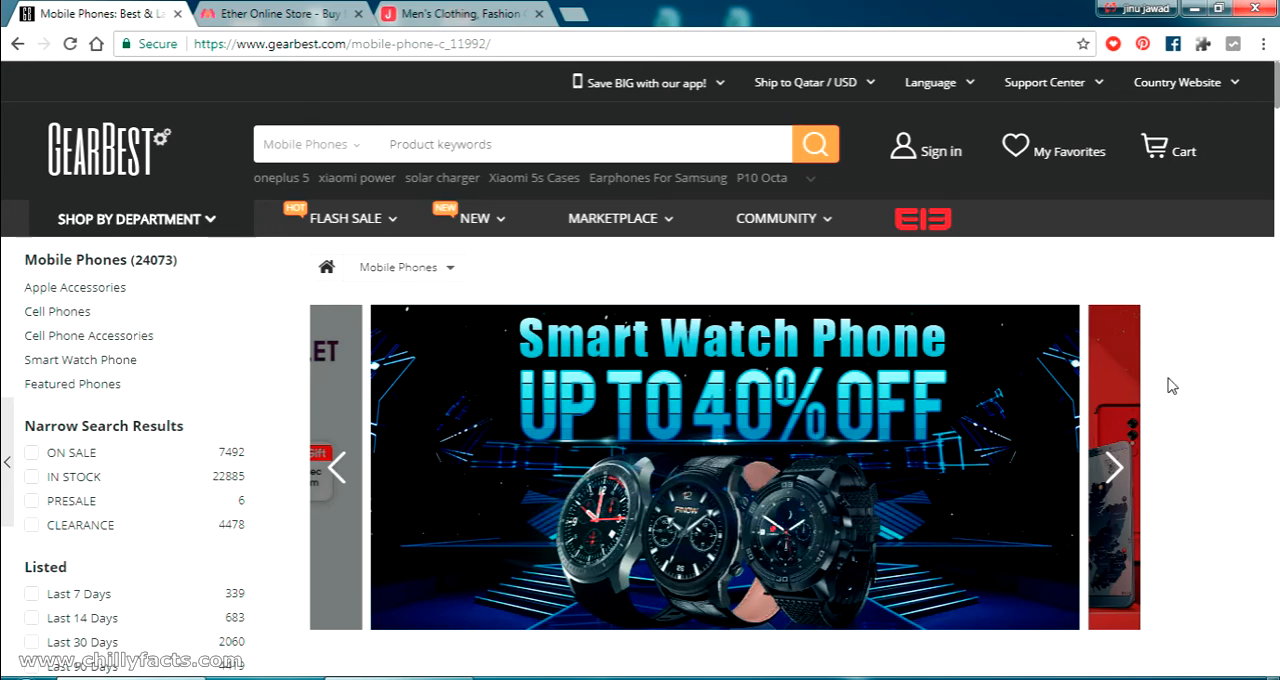
scroll(down, 3)
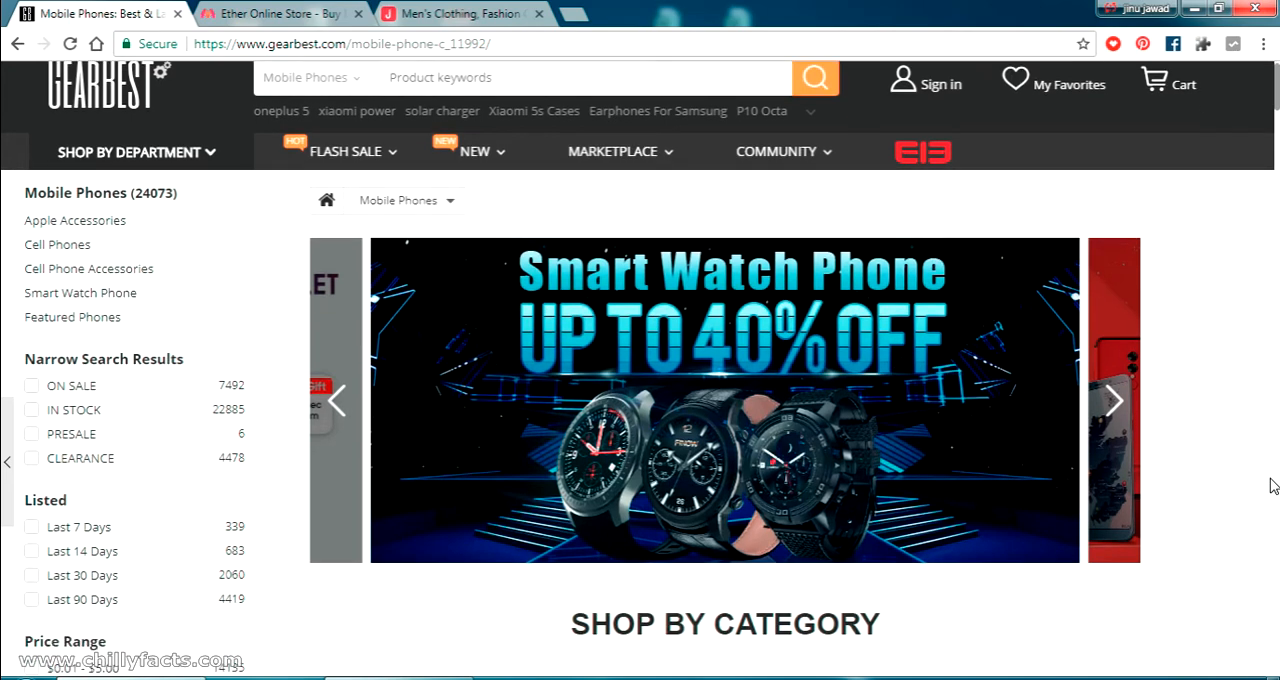
scroll(down, 3)
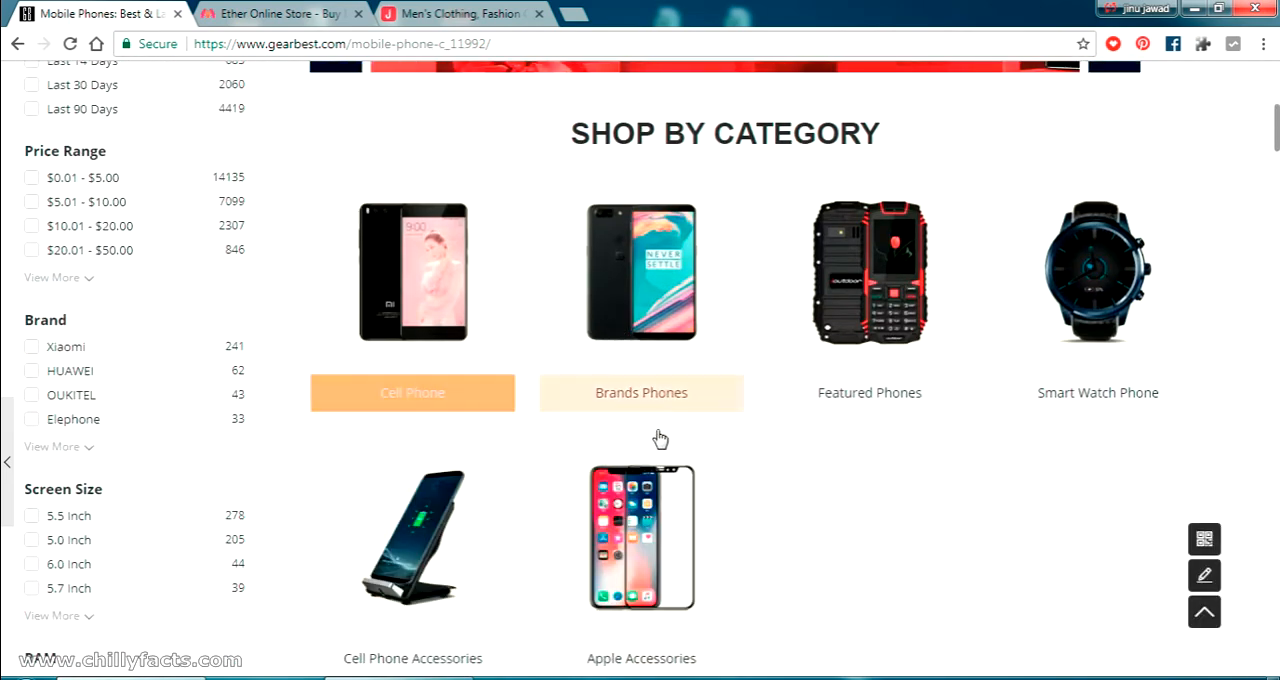
mouse_move(872, 554)
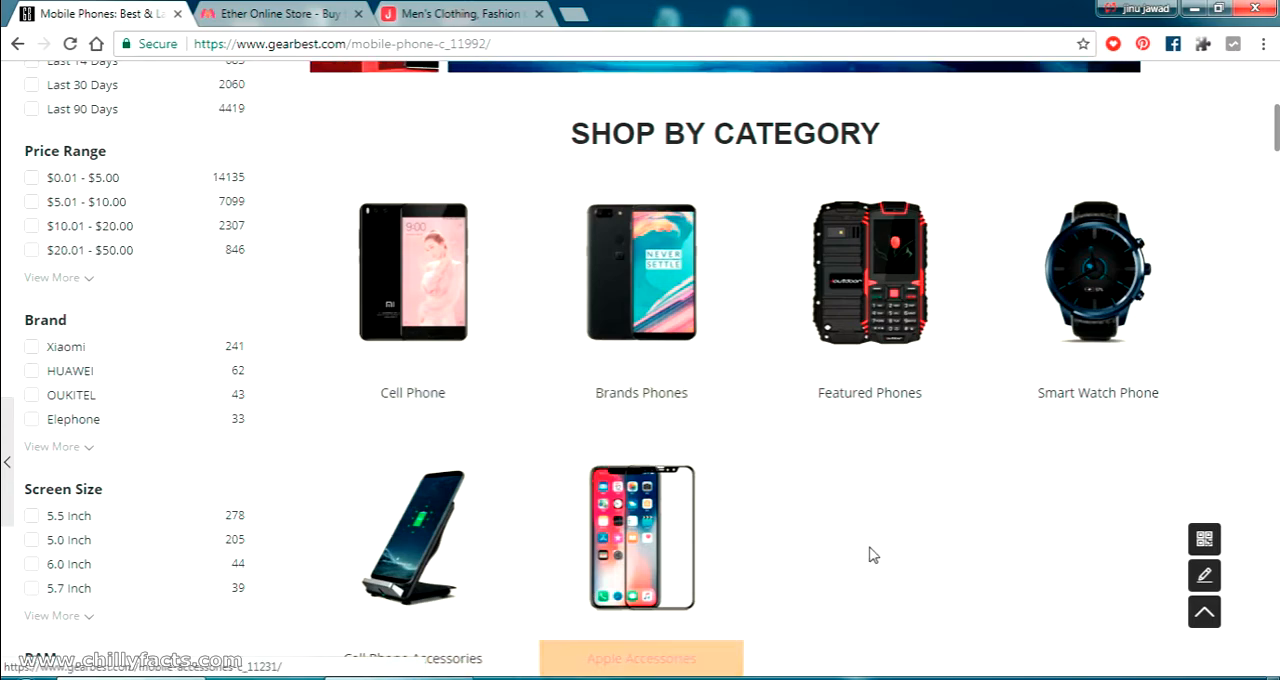
scroll(down, 3)
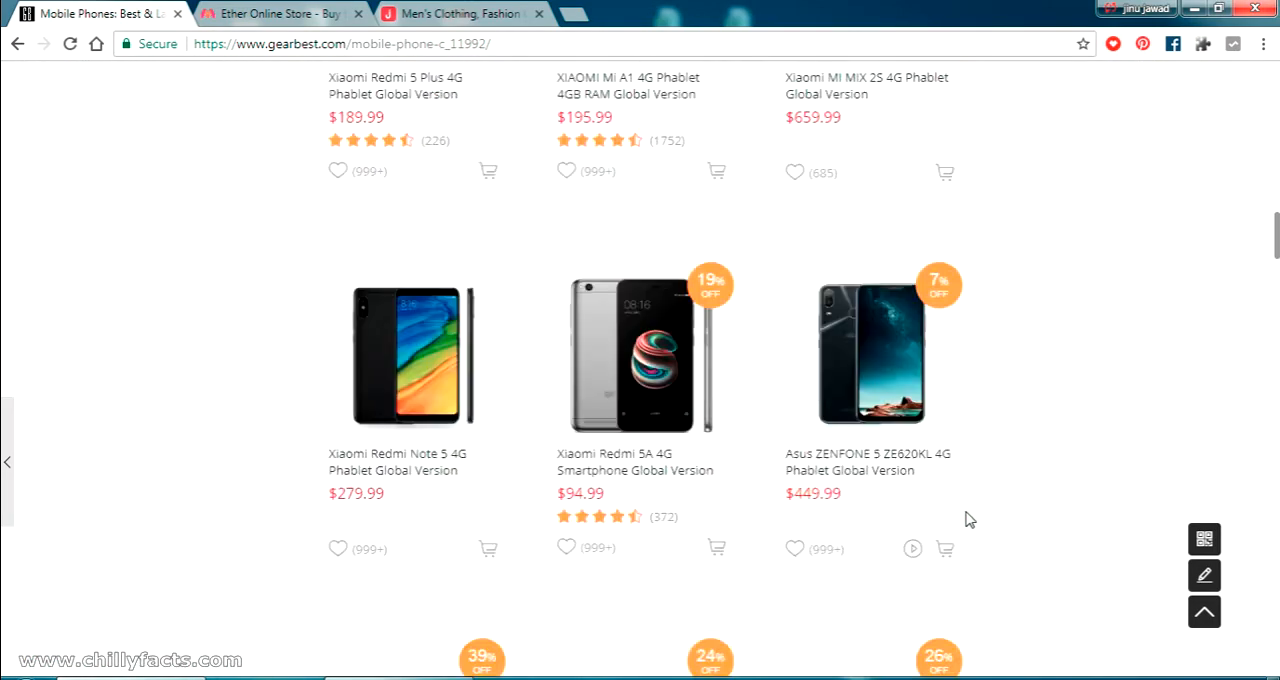
scroll(up, 3)
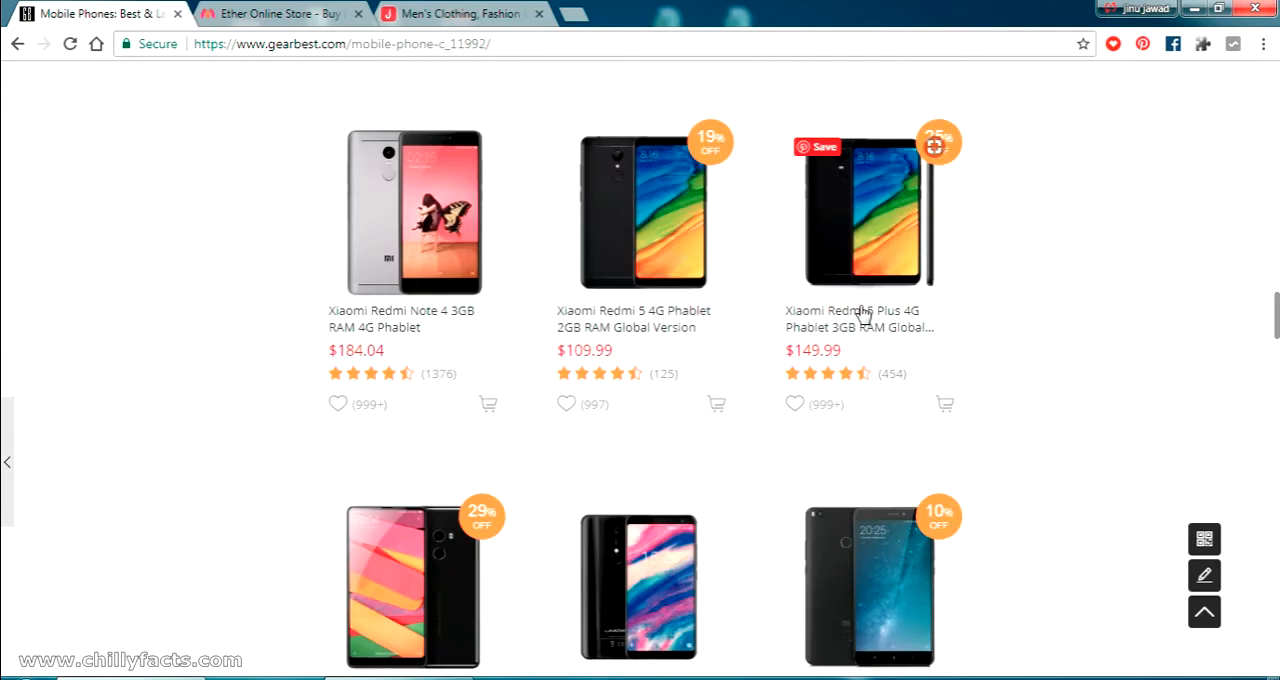
scroll(down, 3)
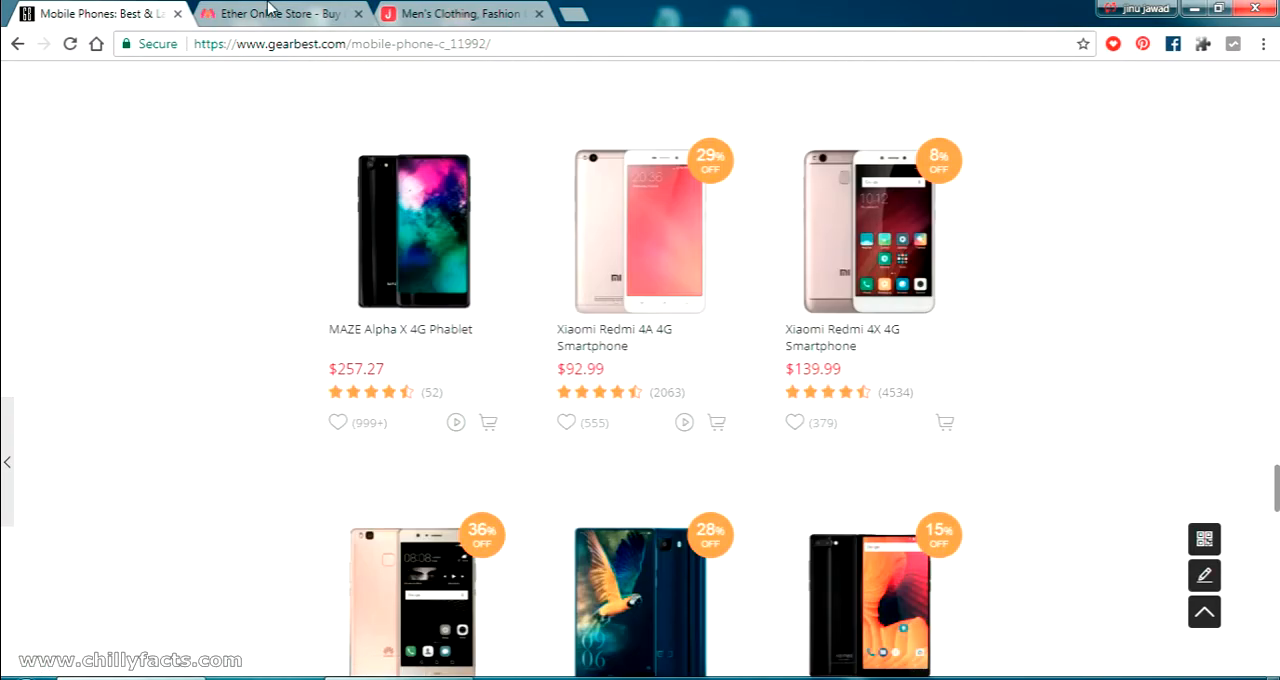
Switch to the Myntra Ether jeans listing and browse down to Show More Products.
click(280, 14)
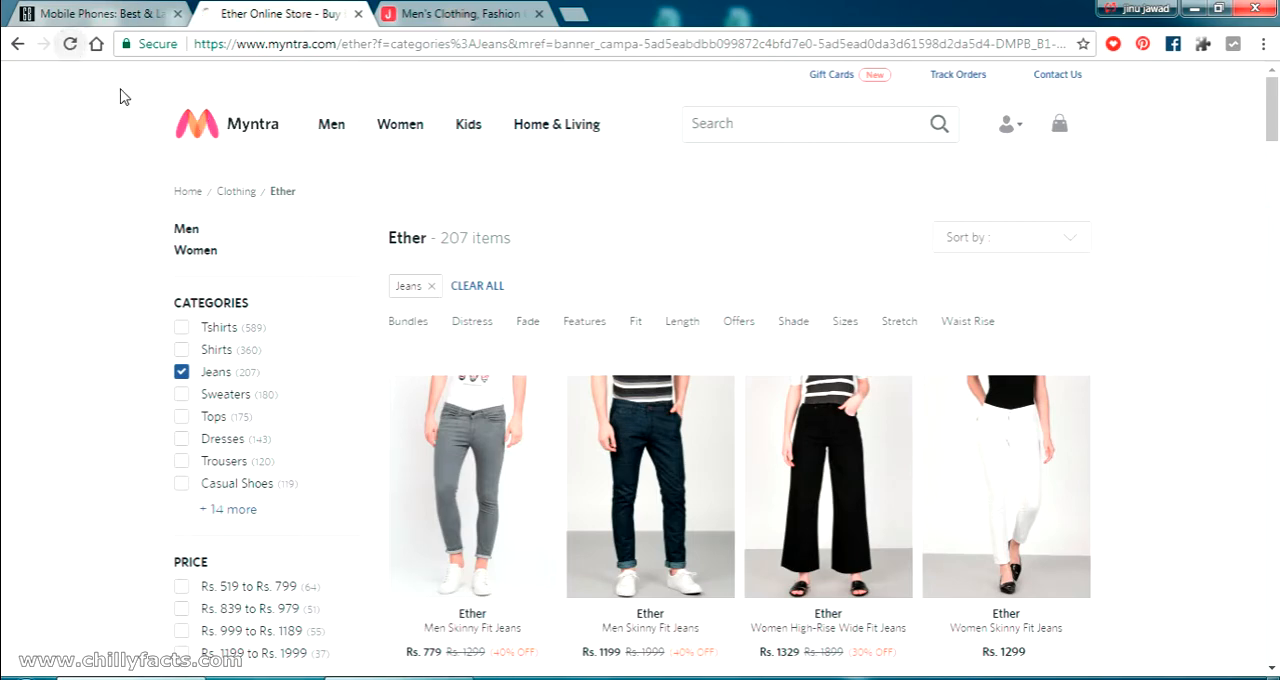
scroll(down, 3)
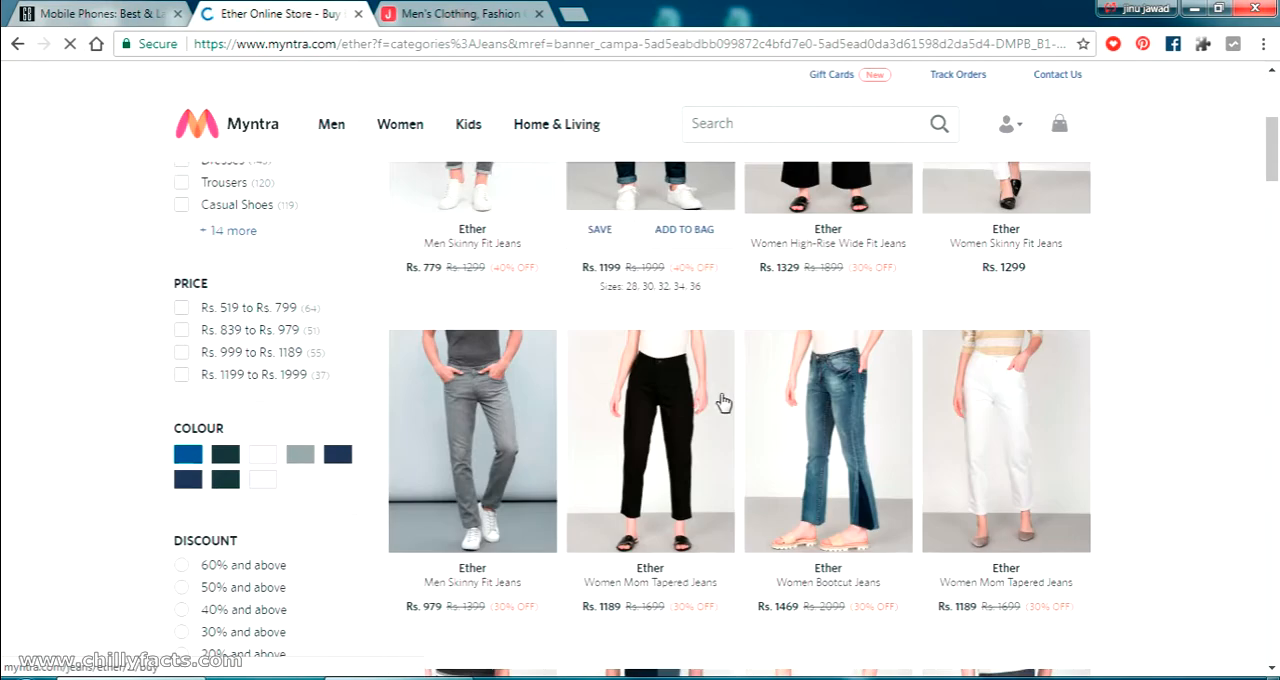
scroll(down, 3)
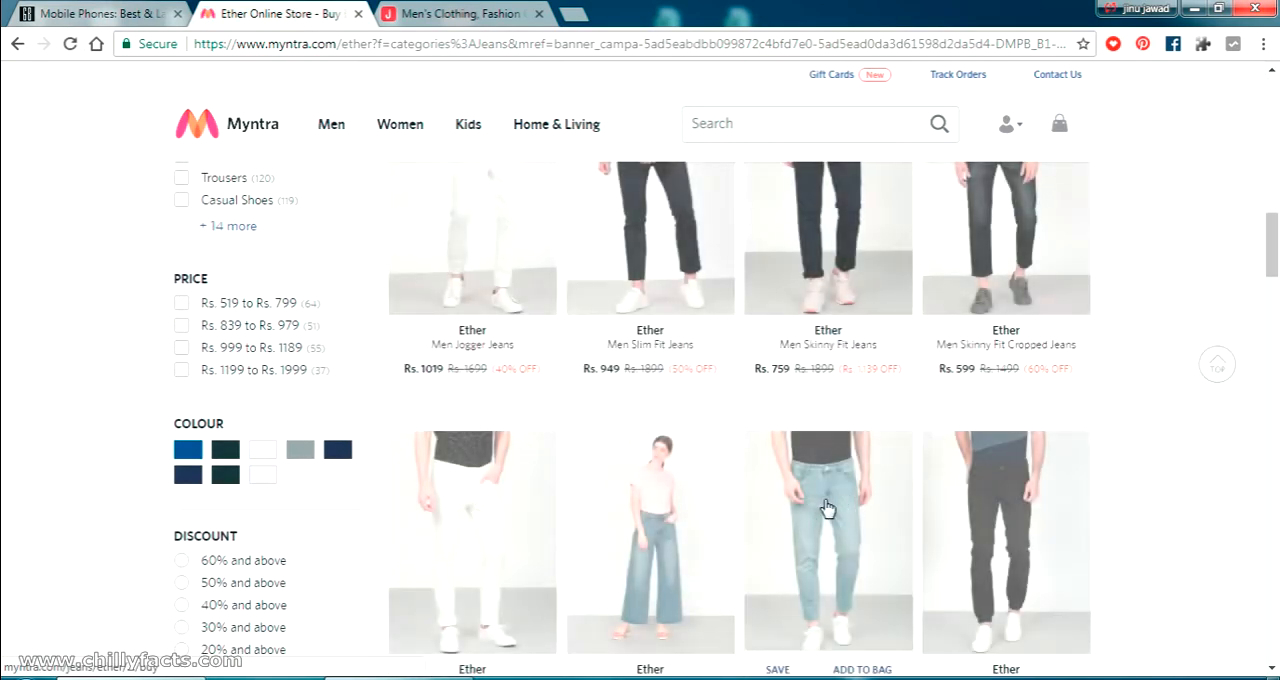
scroll(down, 3)
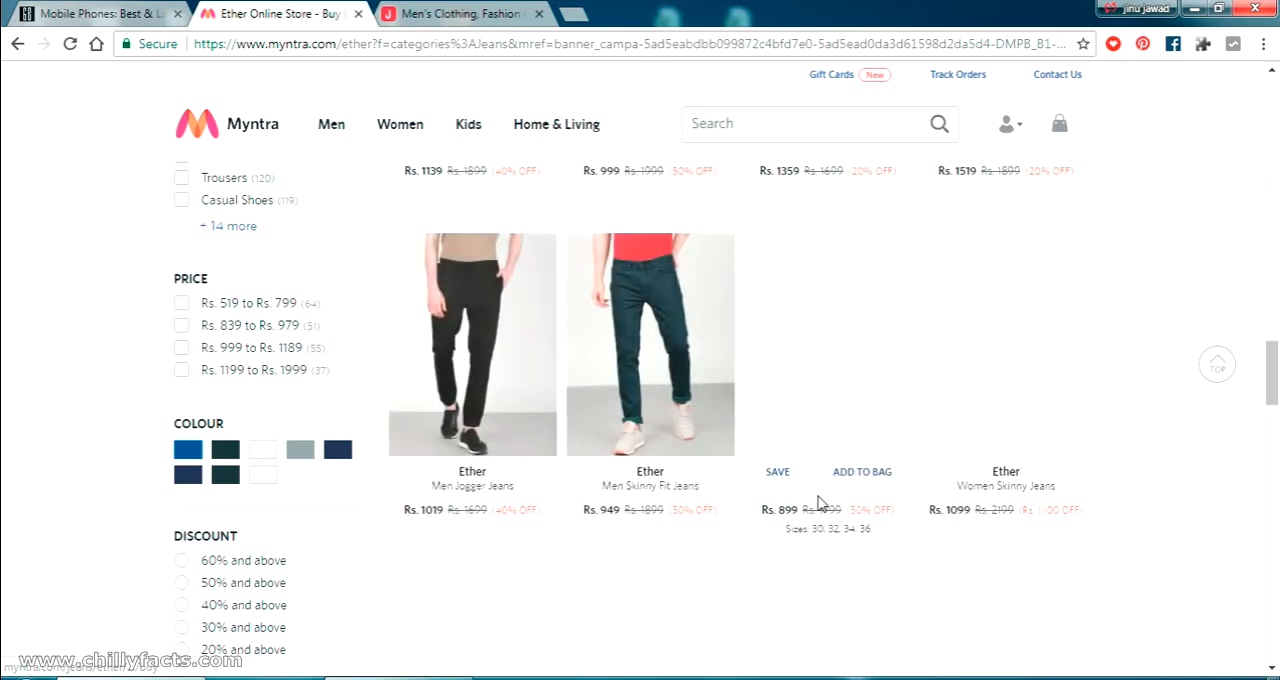
scroll(down, 3)
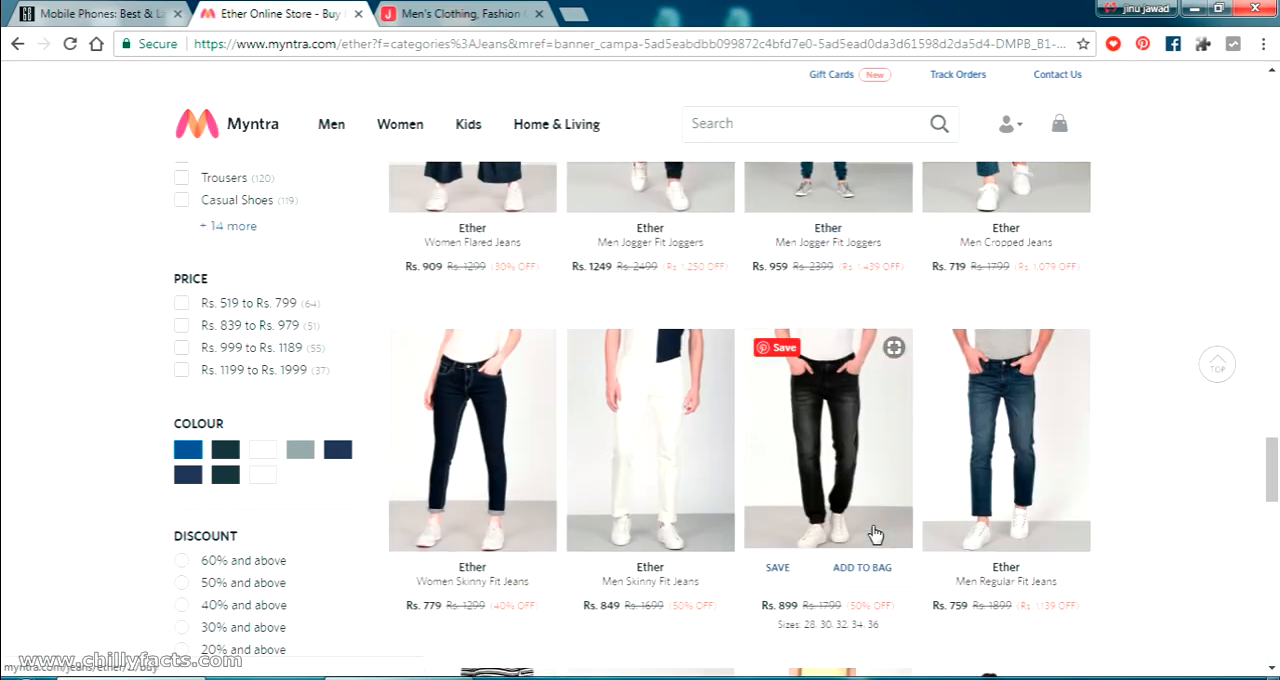
scroll(down, 3)
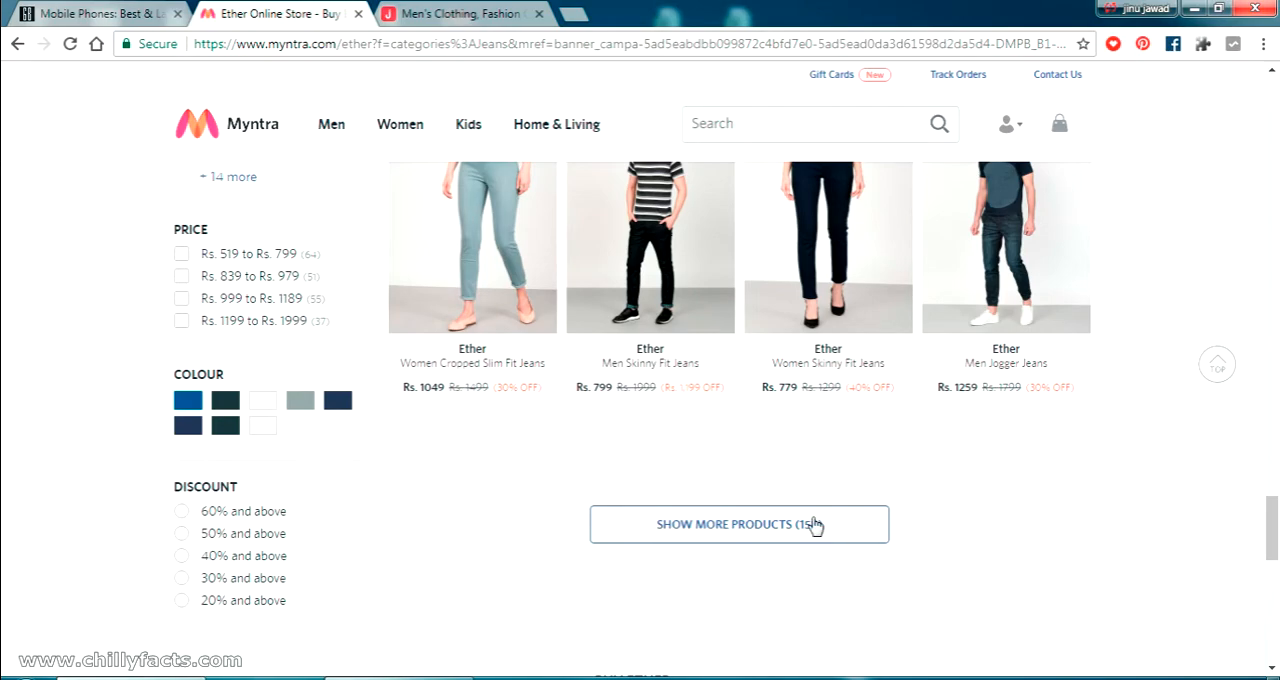
Switch to Jollychic's Men's Clothing page and browse down through its product grid.
click(460, 14)
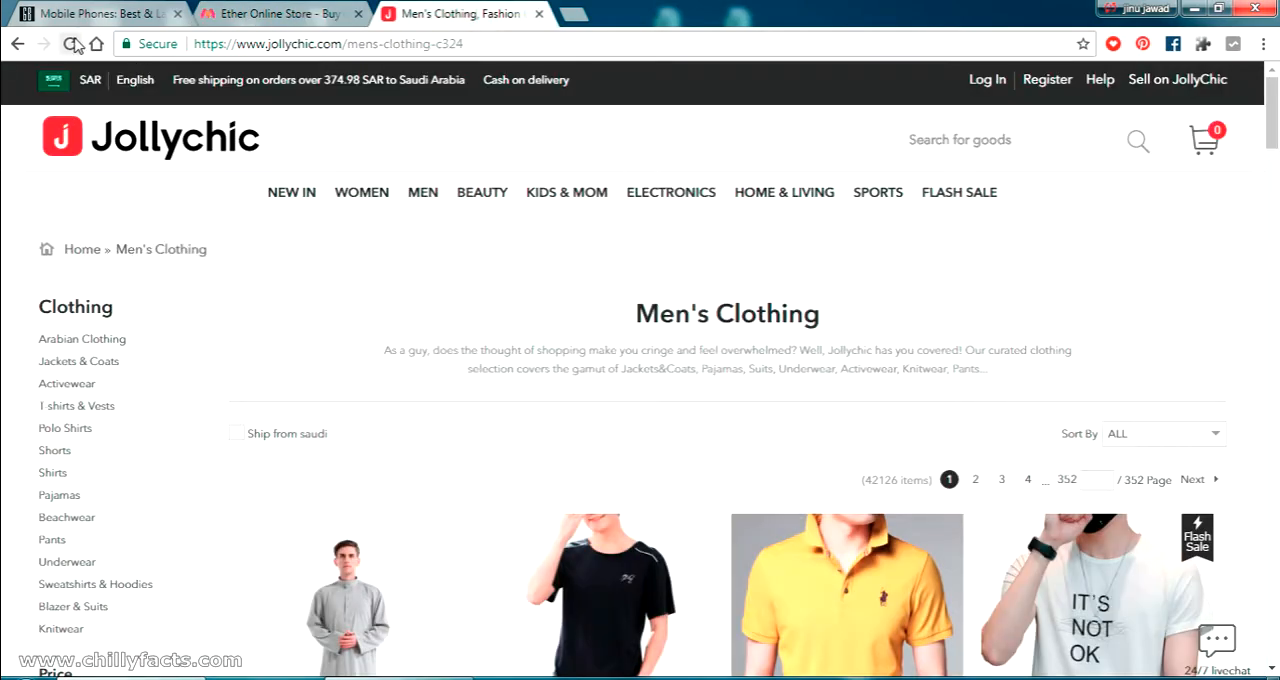
scroll(down, 3)
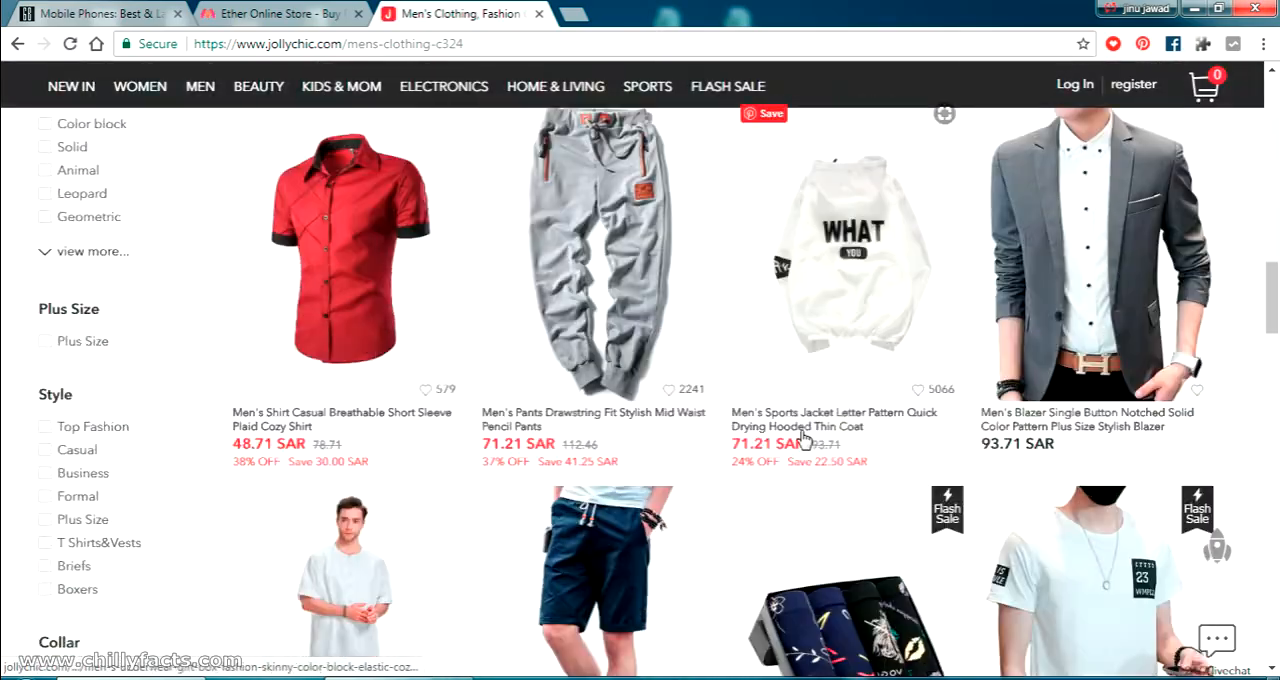
scroll(down, 3)
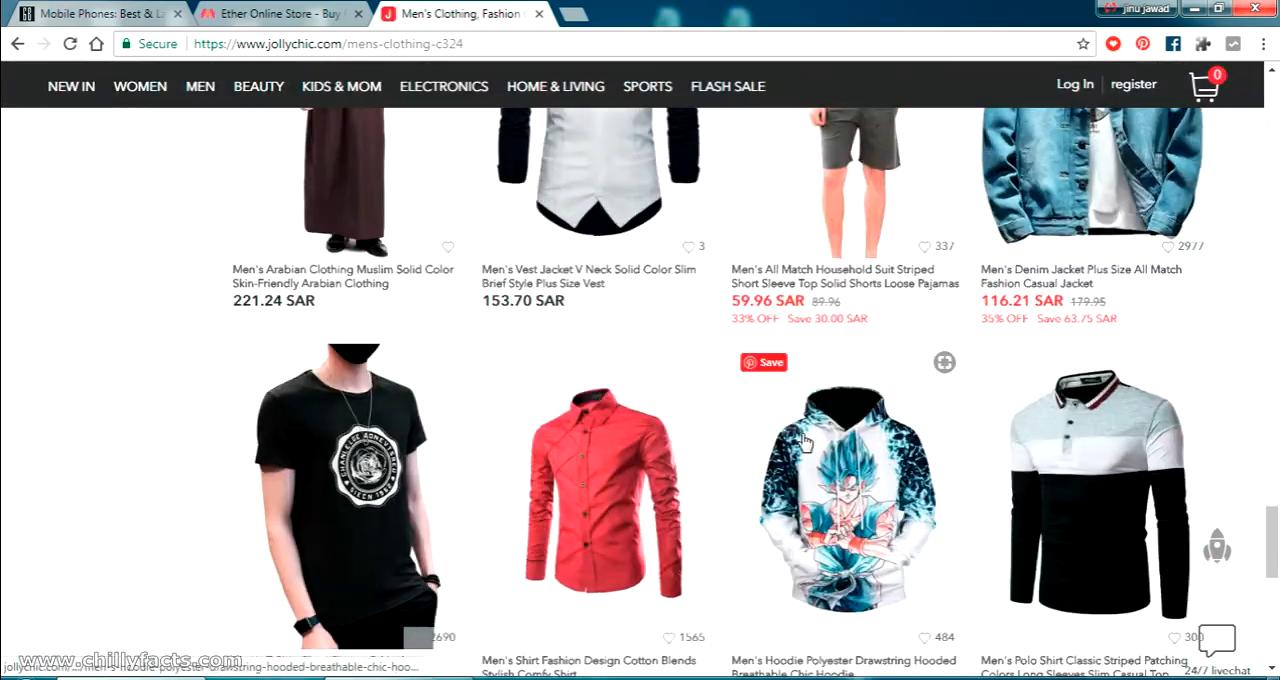
scroll(down, 3)
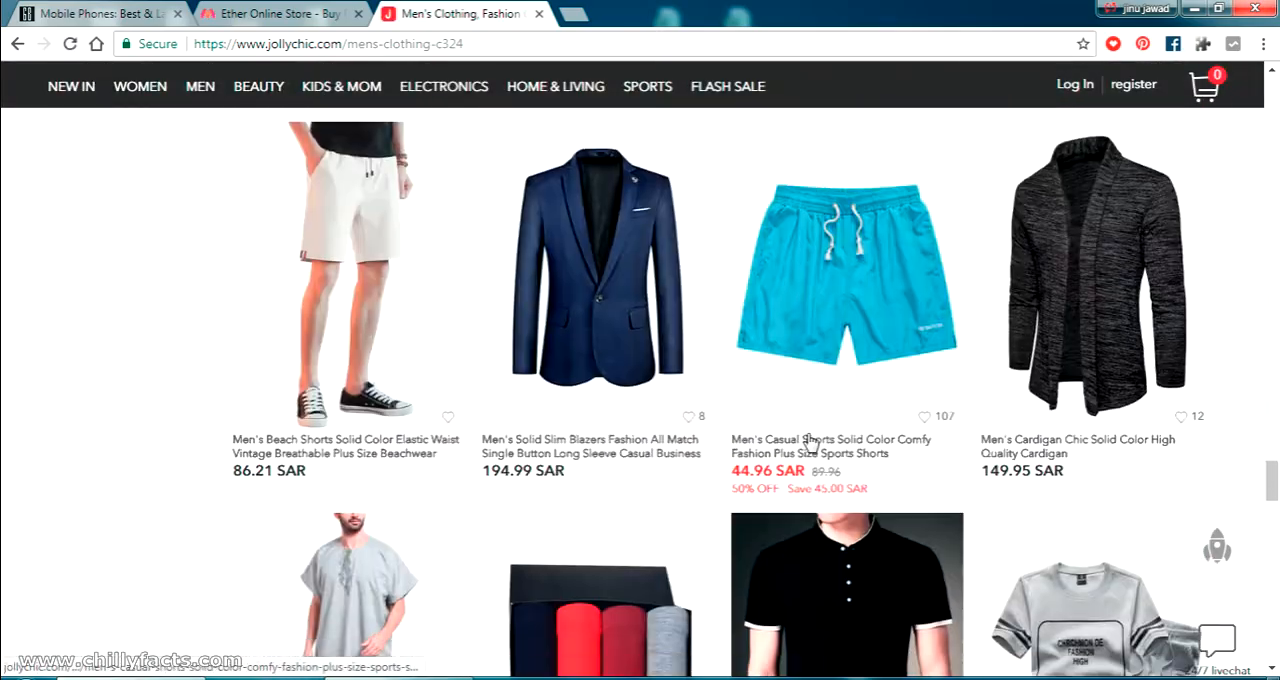
scroll(down, 3)
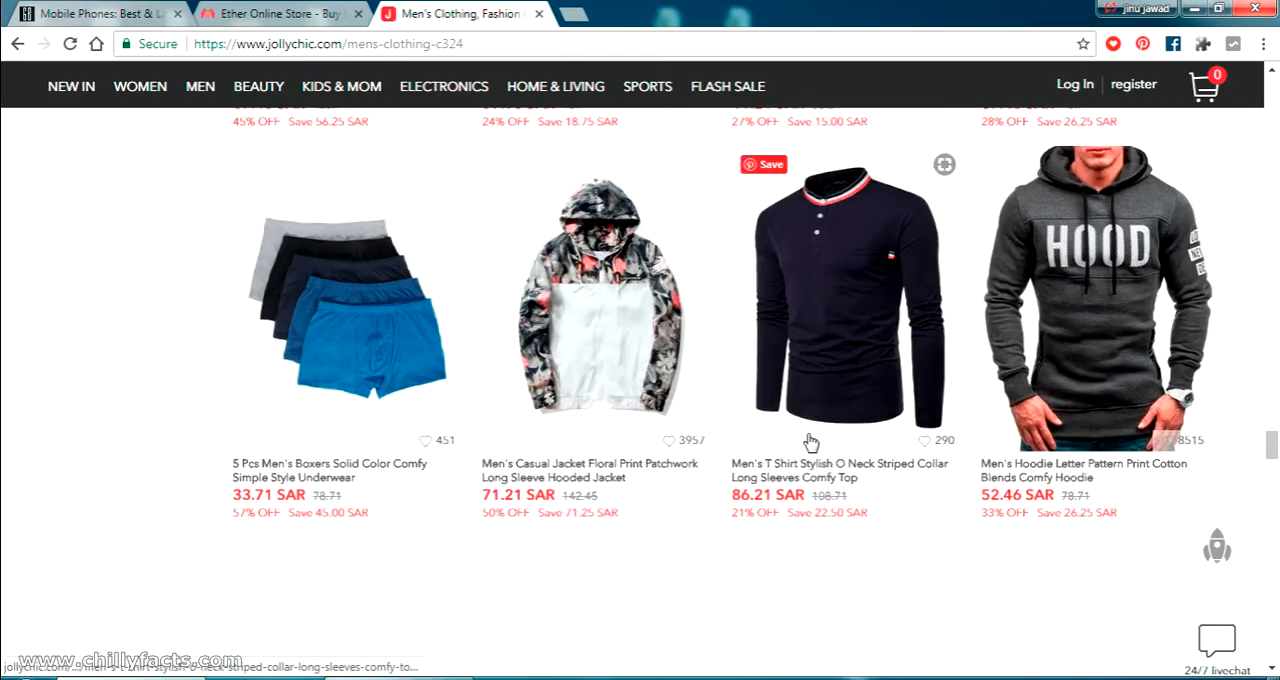
scroll(down, 3)
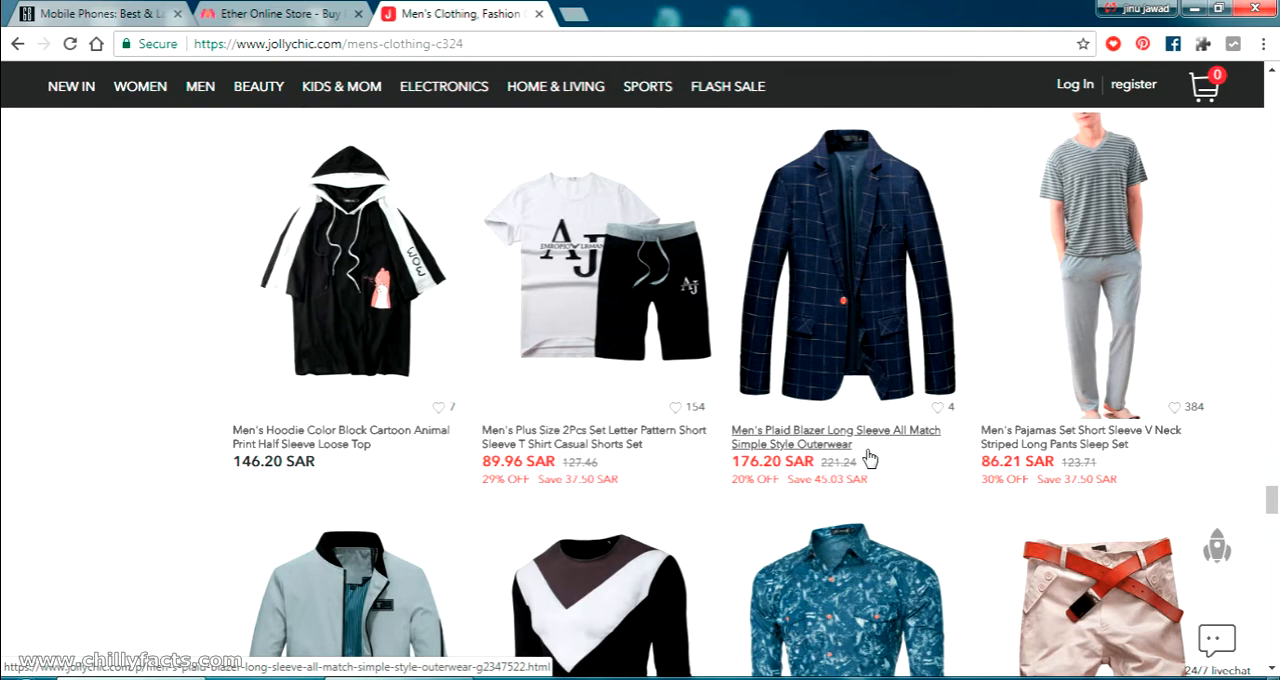
scroll(down, 3)
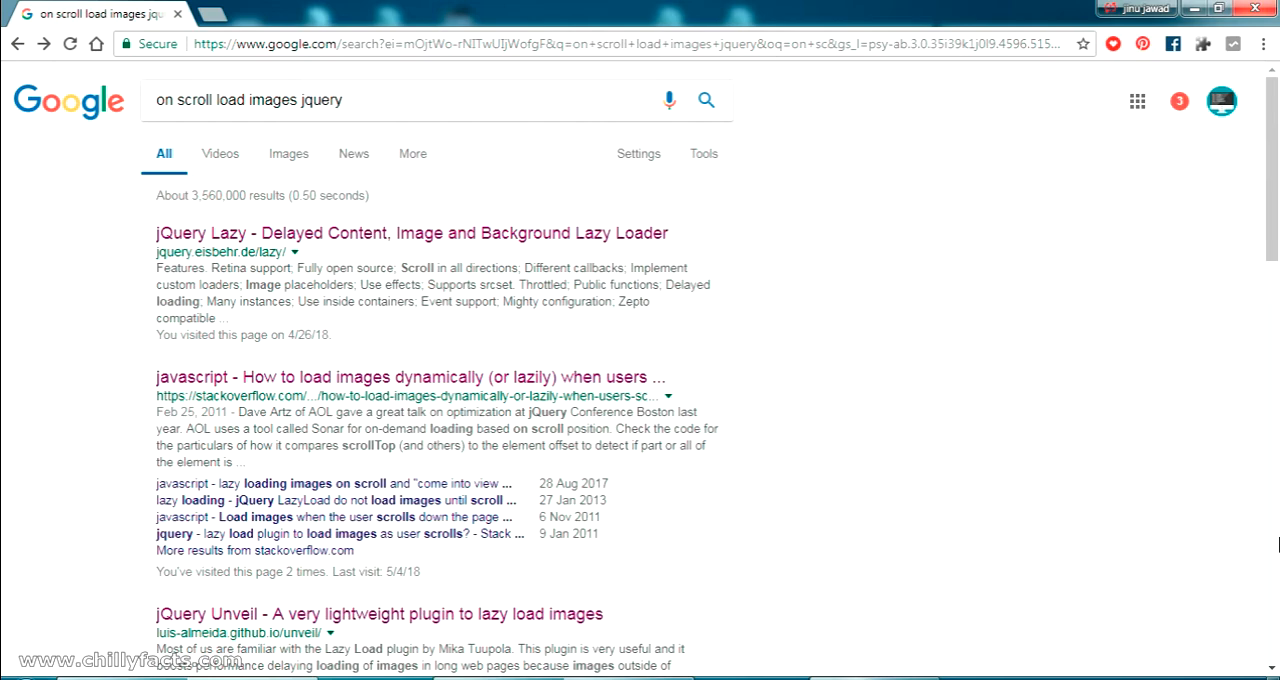
mouse_move(240, 404)
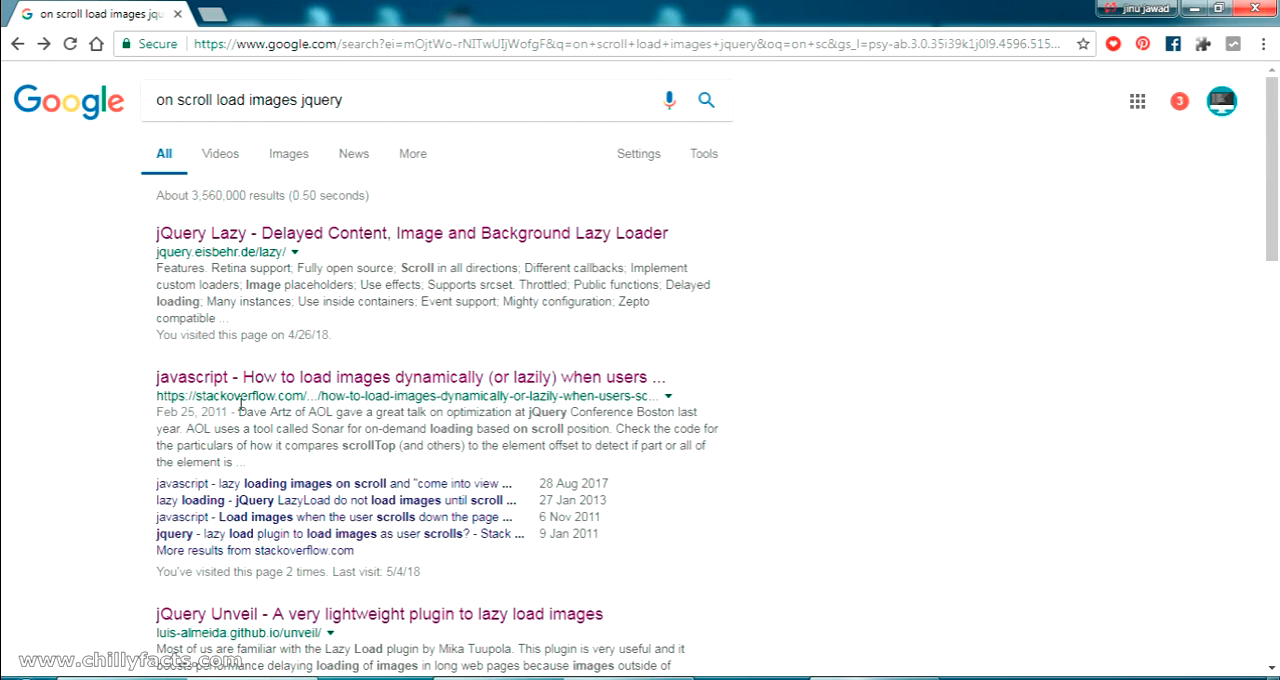
Open the Stack Overflow lazy-loading question and follow its recommended plugin link.
click(410, 376)
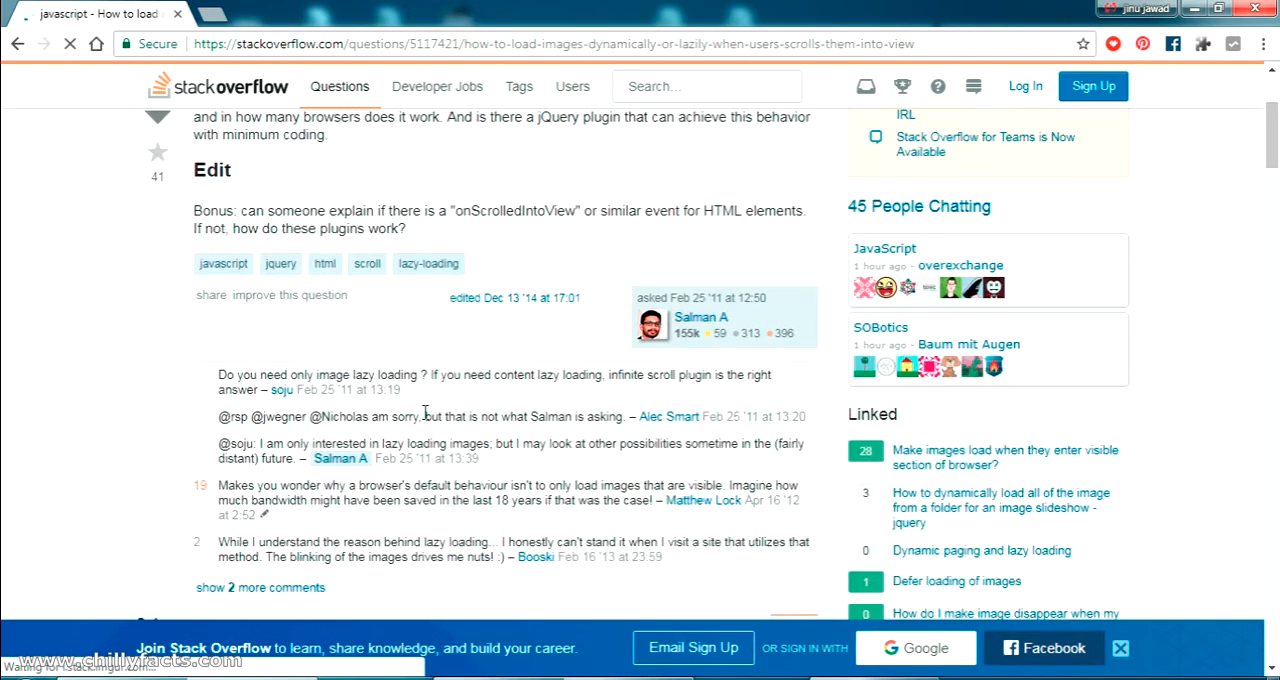
scroll(down, 3)
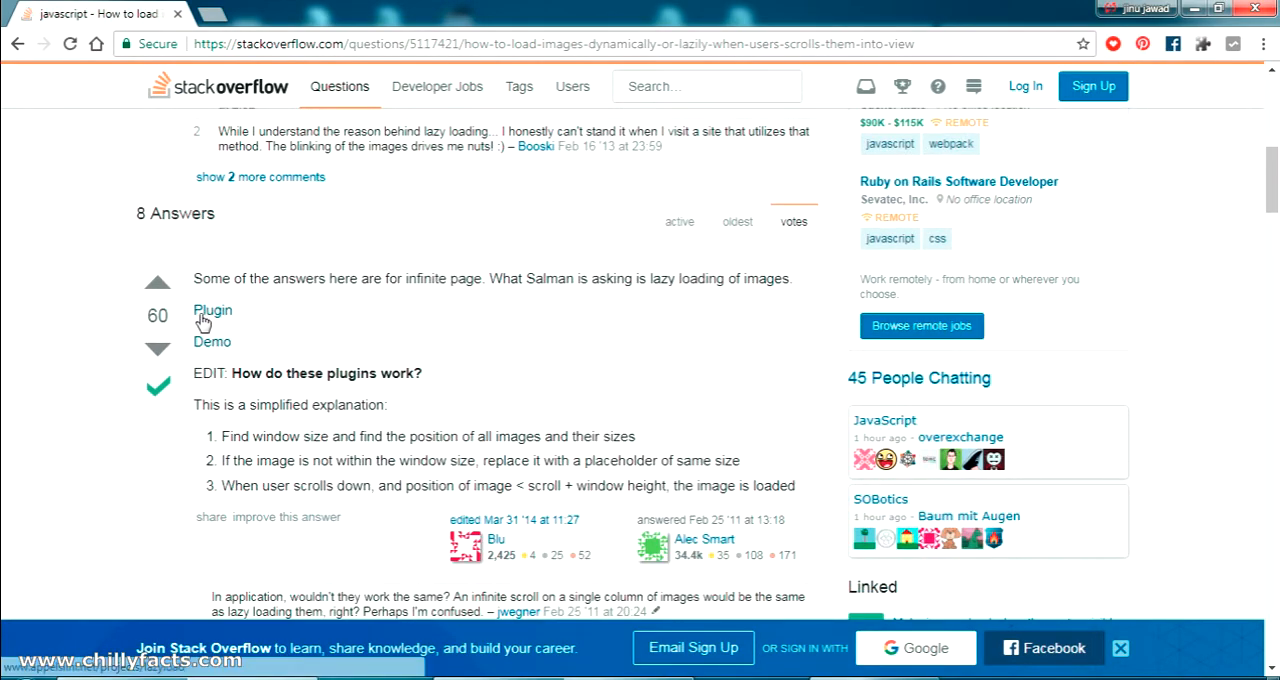
click(212, 340)
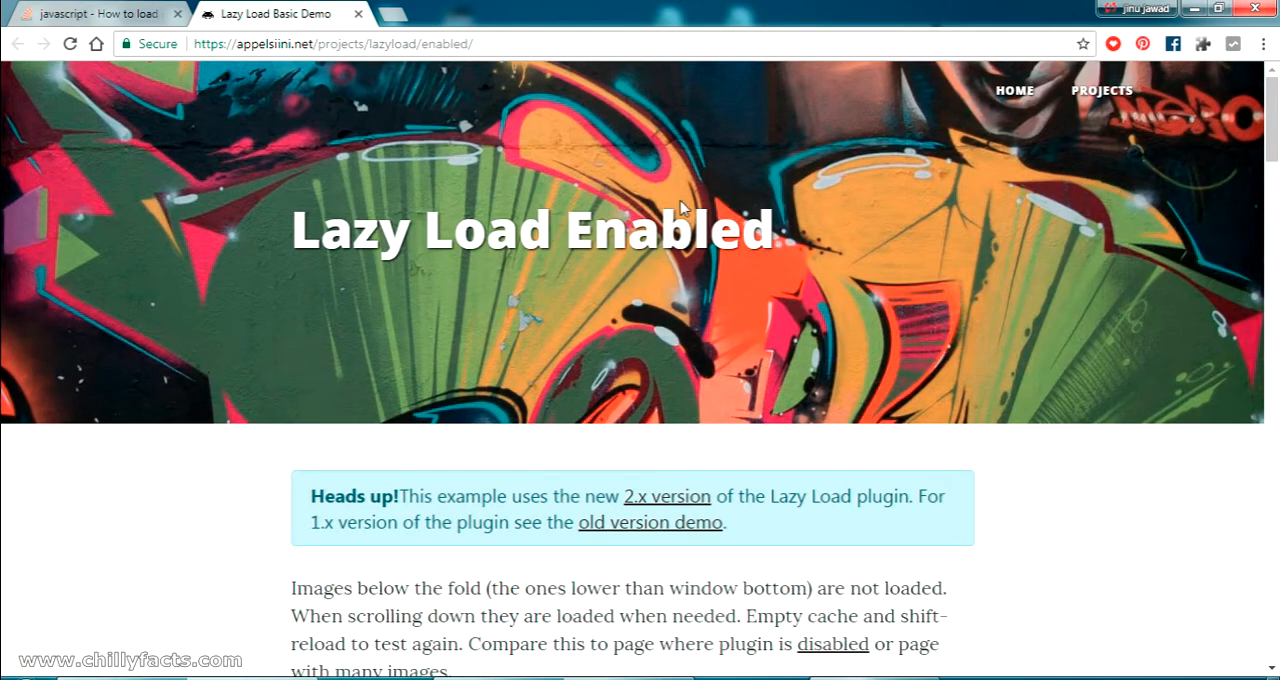
mouse_move(240, 88)
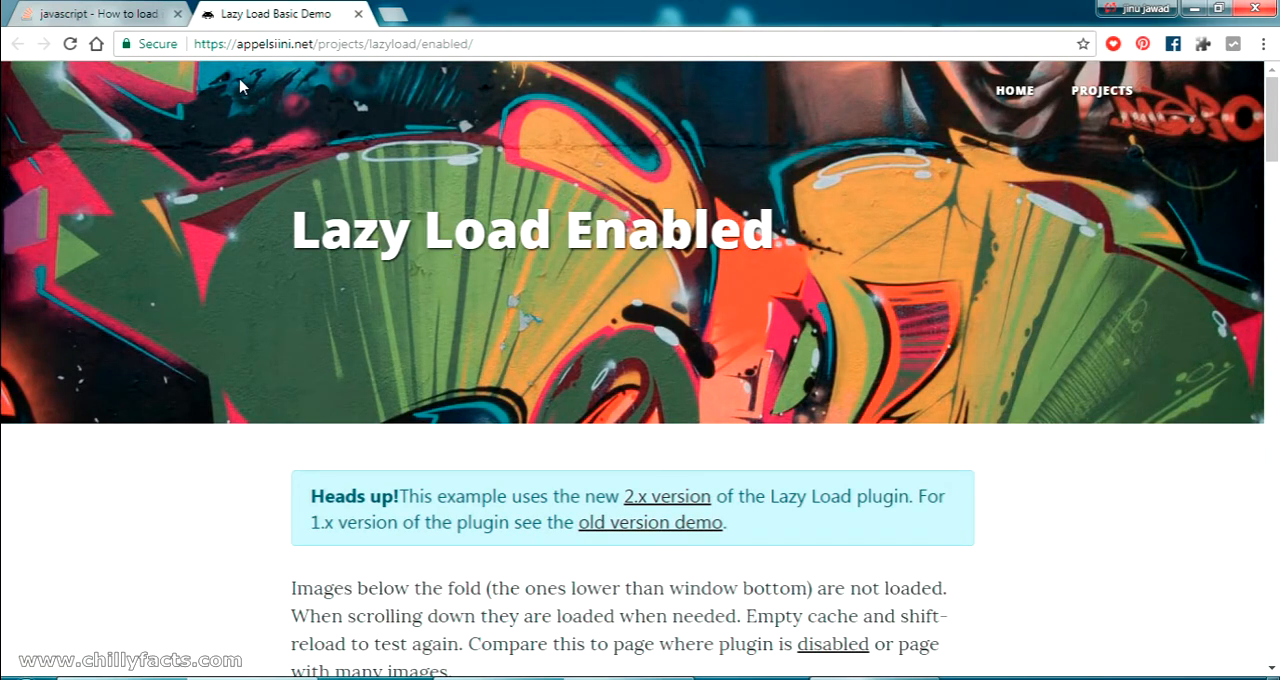
scroll(down, 3)
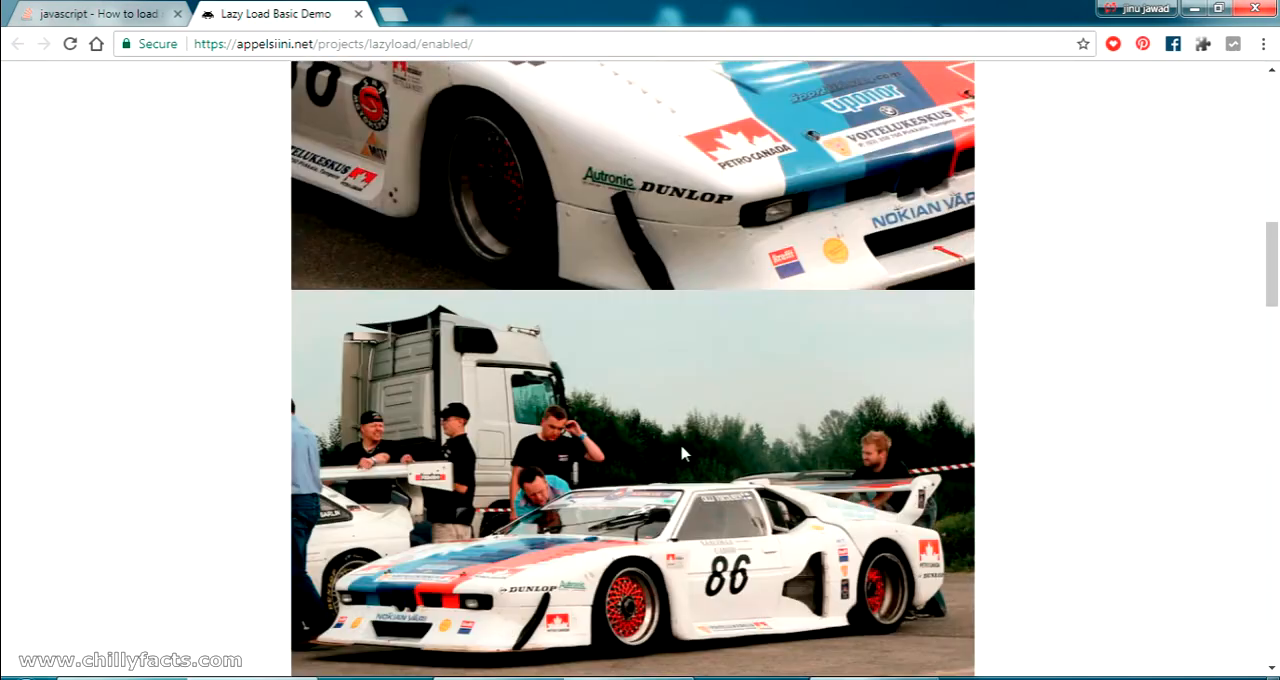
scroll(down, 3)
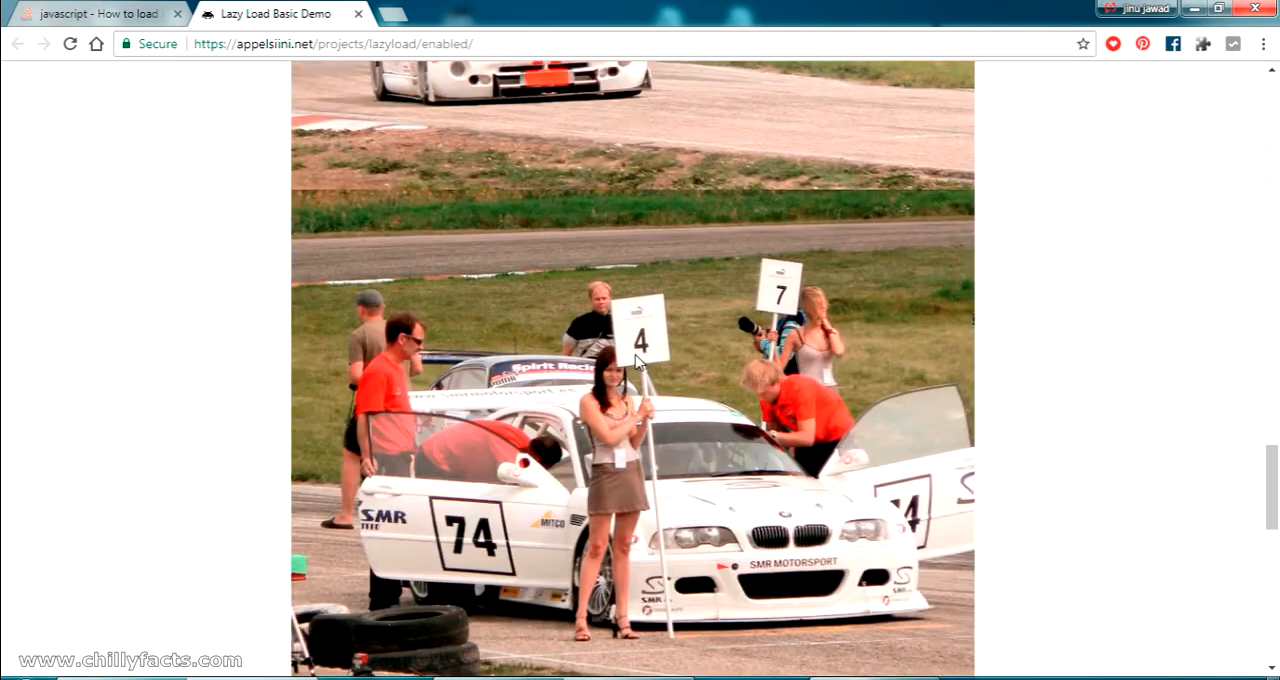
scroll(down, 3)
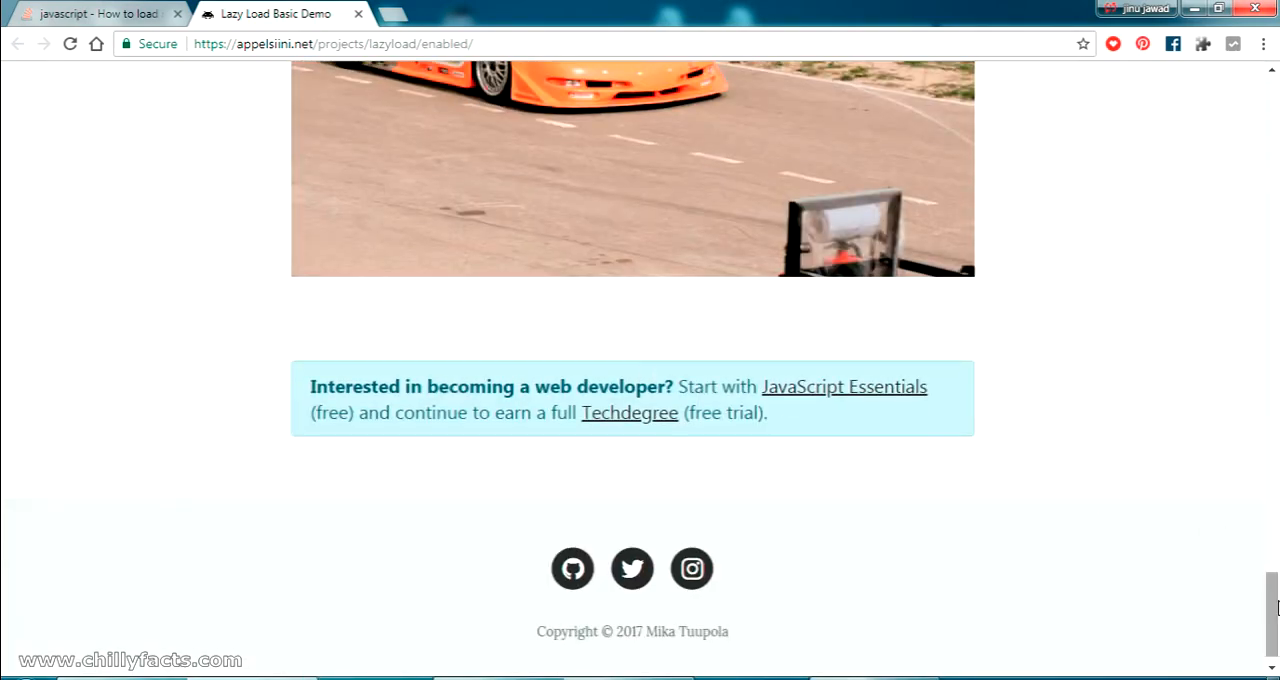
scroll(up, 3)
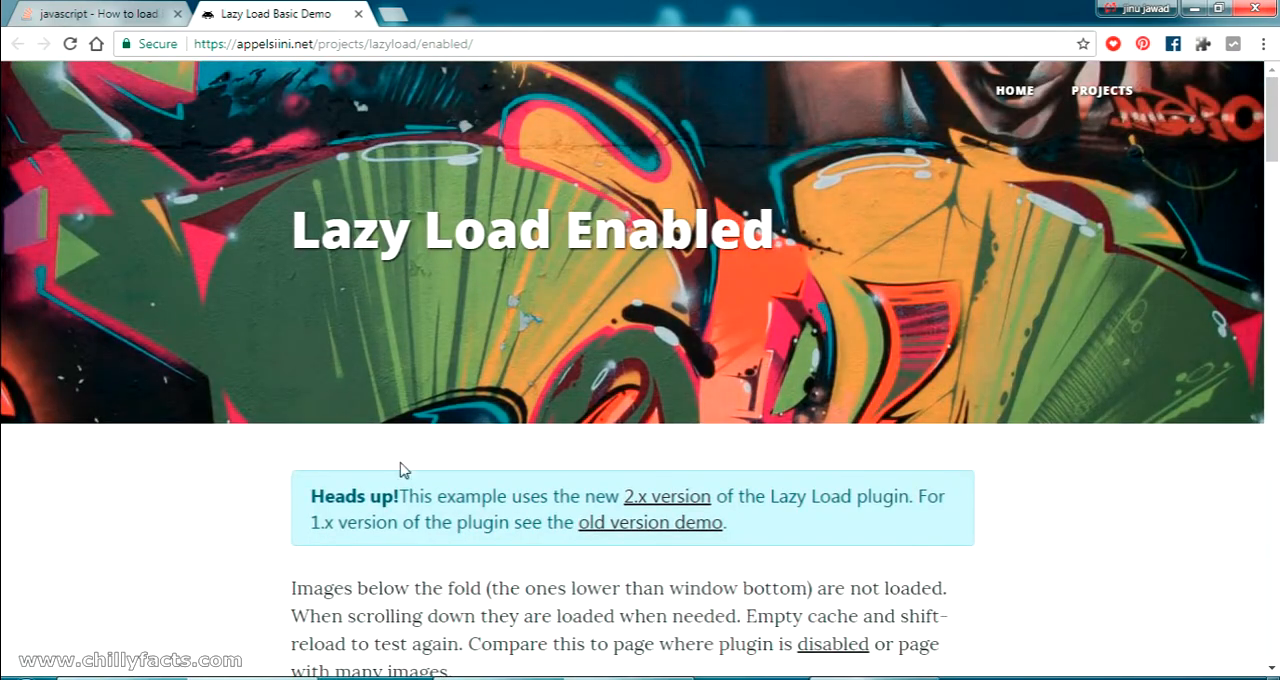
scroll(down, 3)
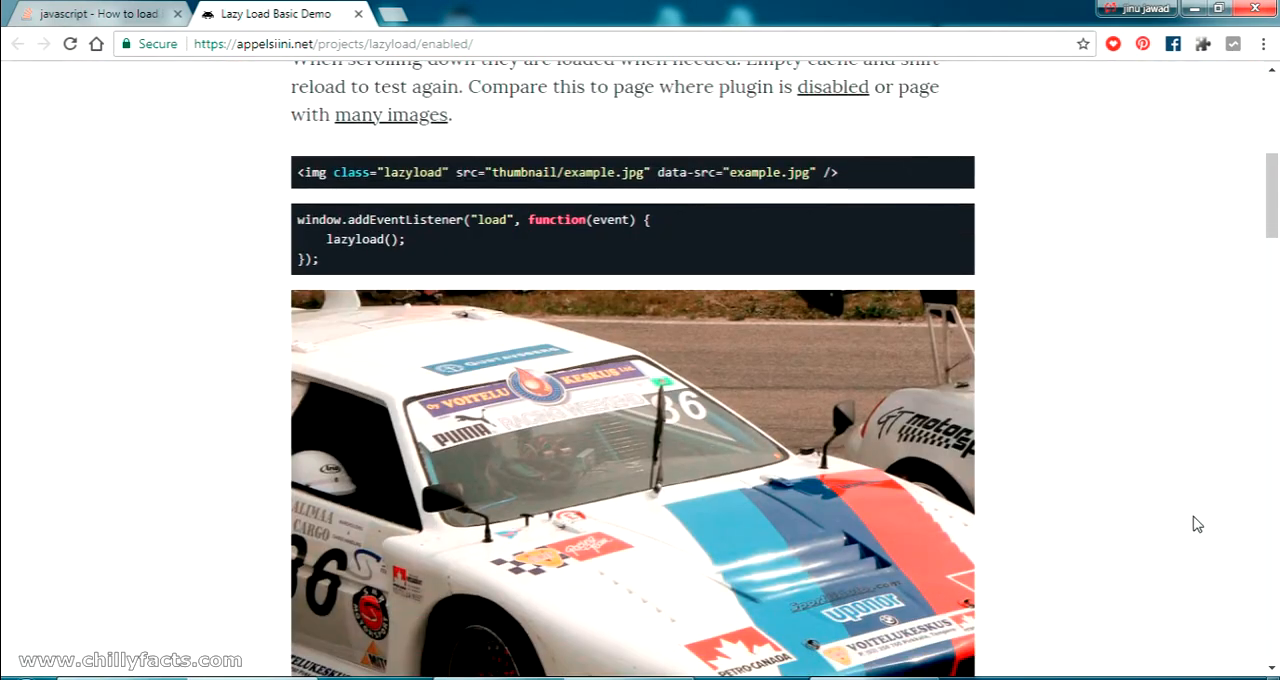
scroll(down, 3)
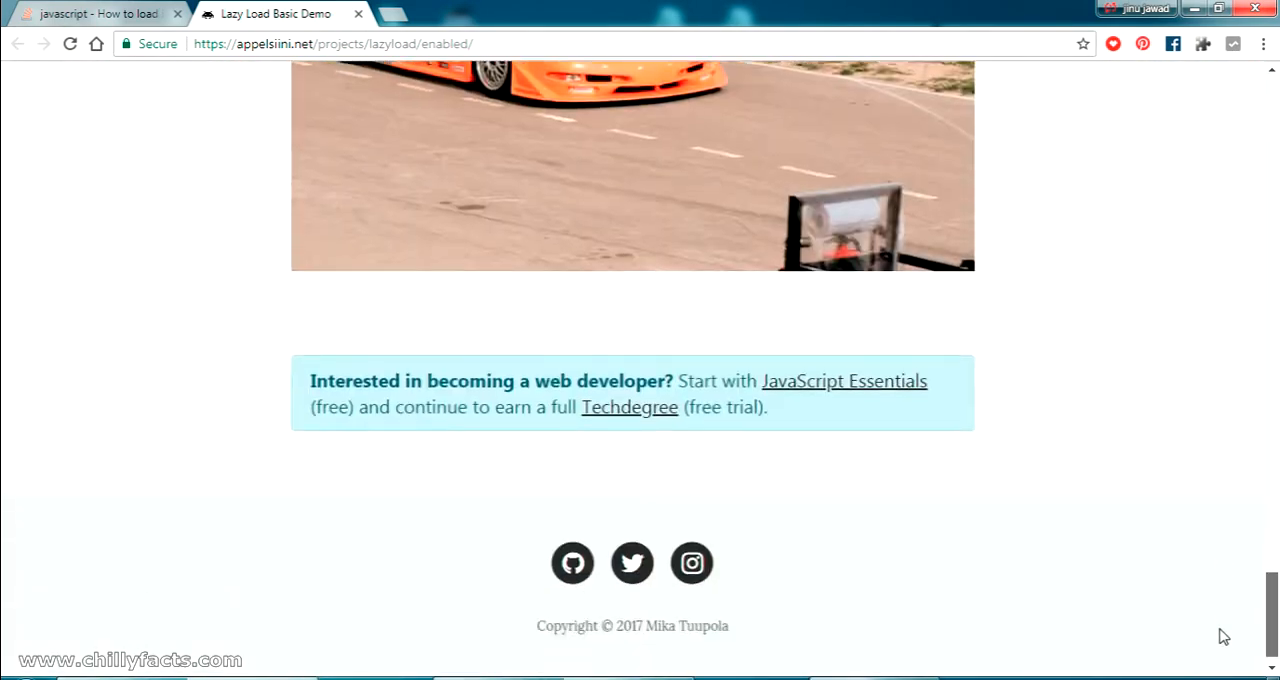
scroll(up, 3)
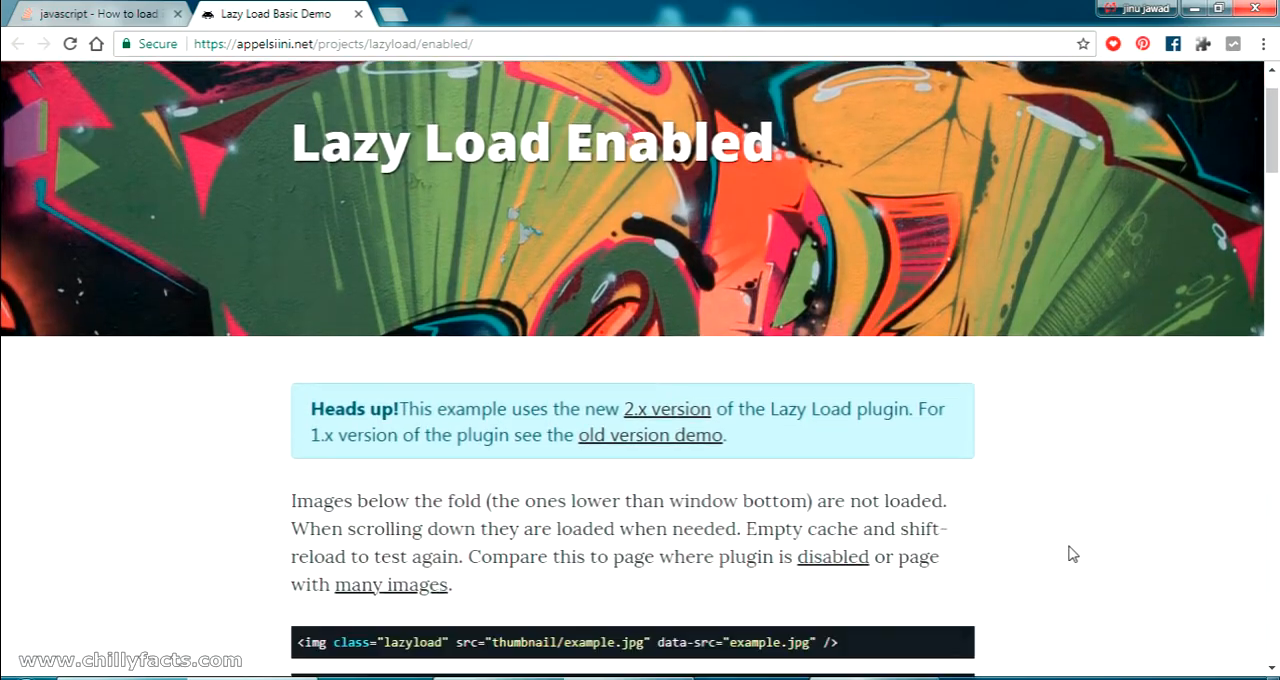
scroll(down, 3)
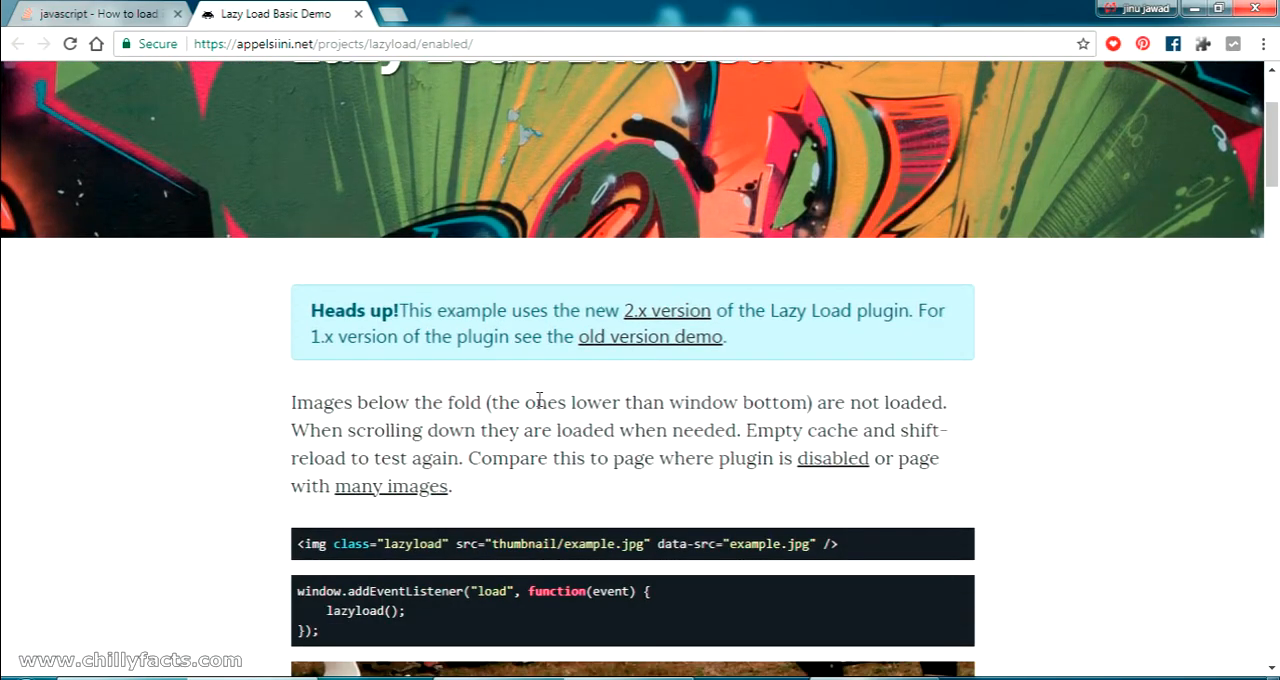
mouse_move(692, 496)
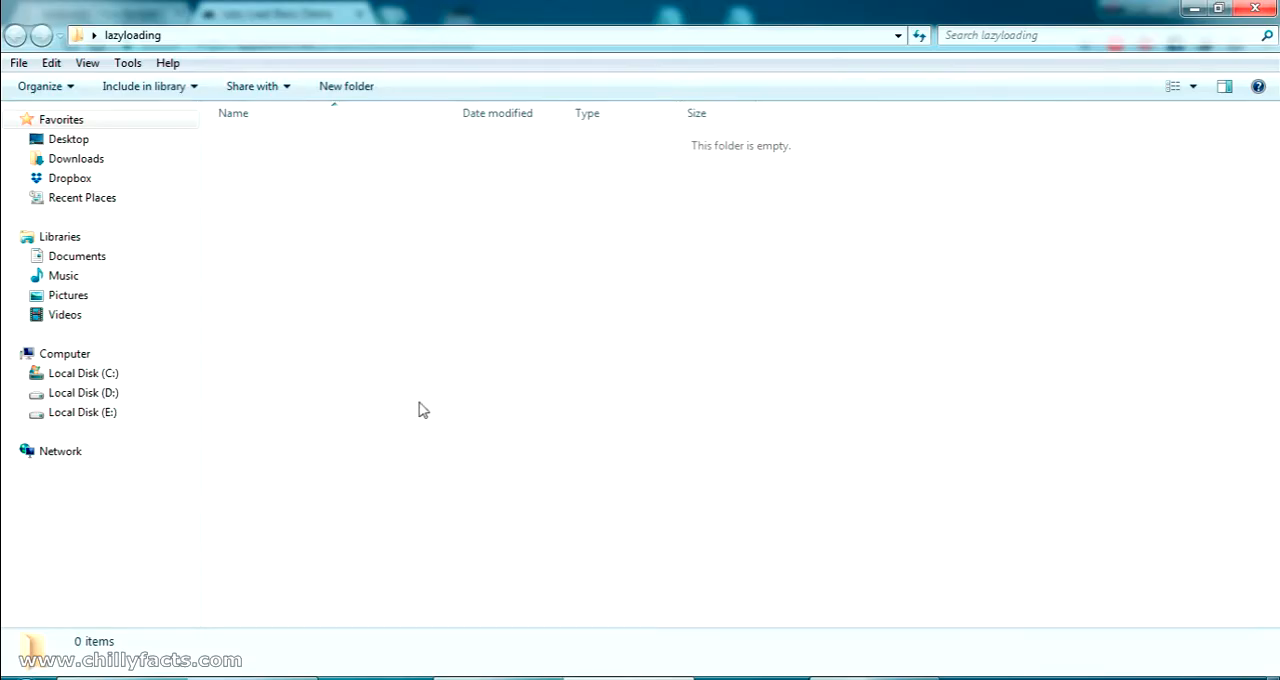
Create a new text document in the lazyloading folder named lazy.html, confirming the extension change.
right_click(420, 408)
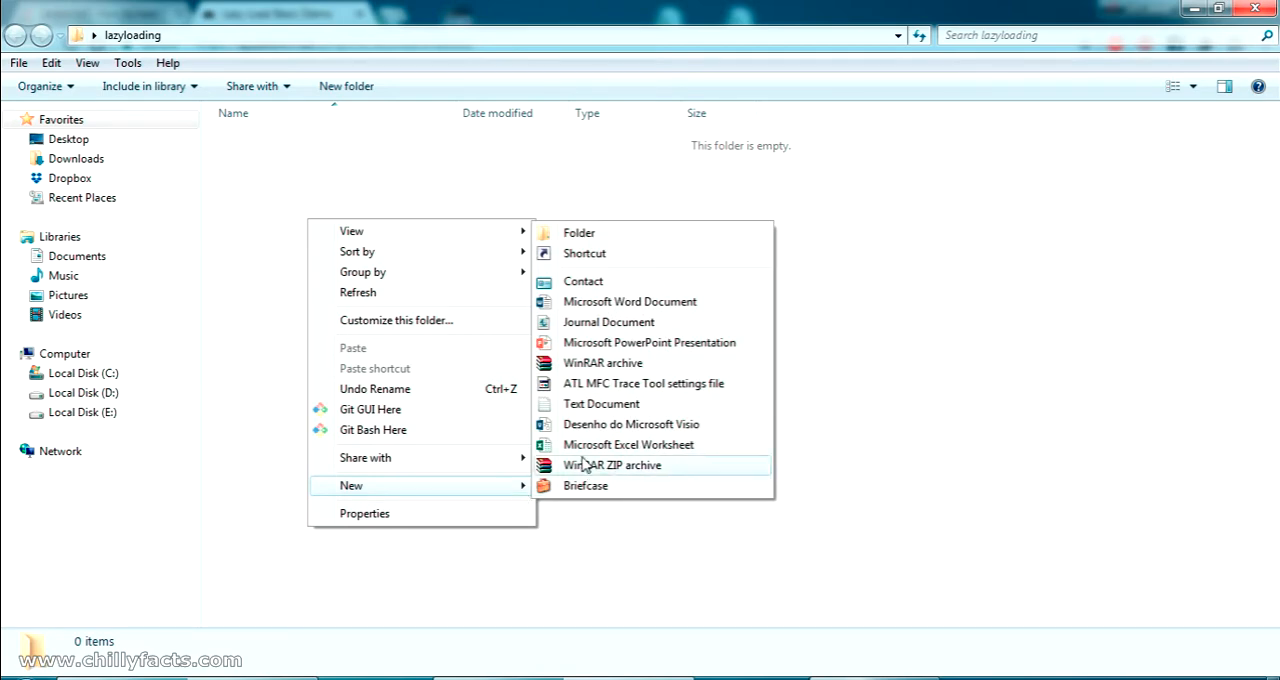
click(600, 404)
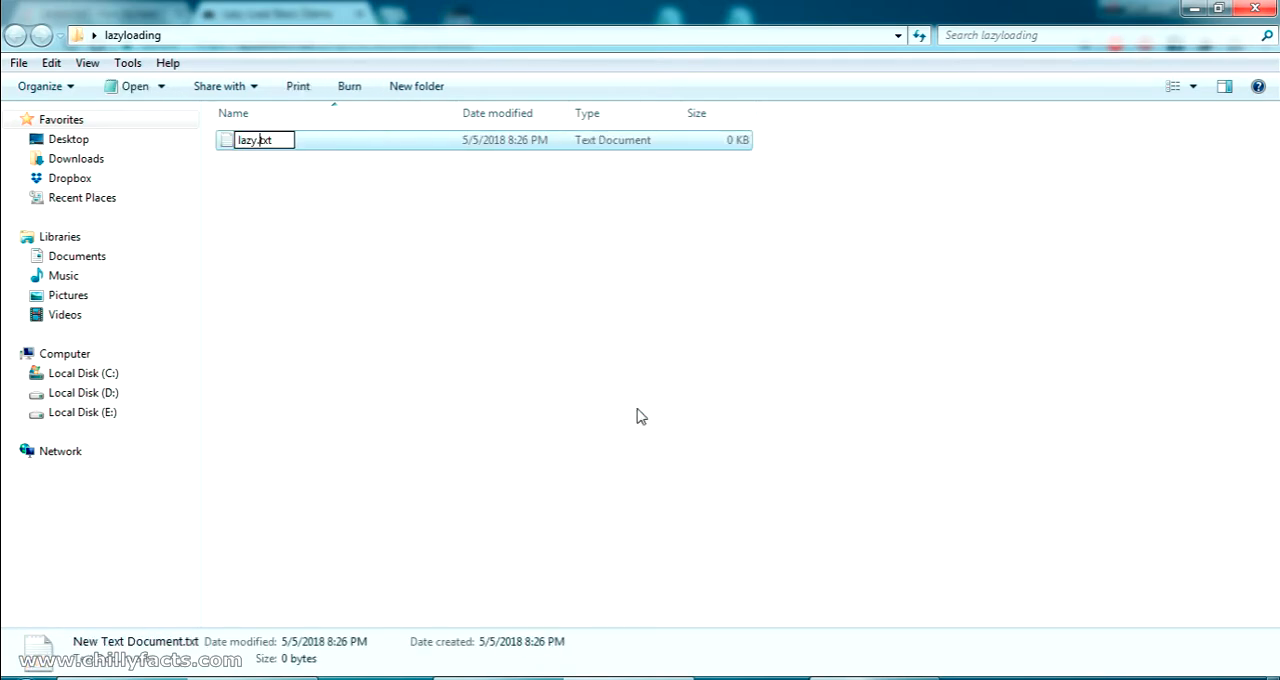
key(Backspace)
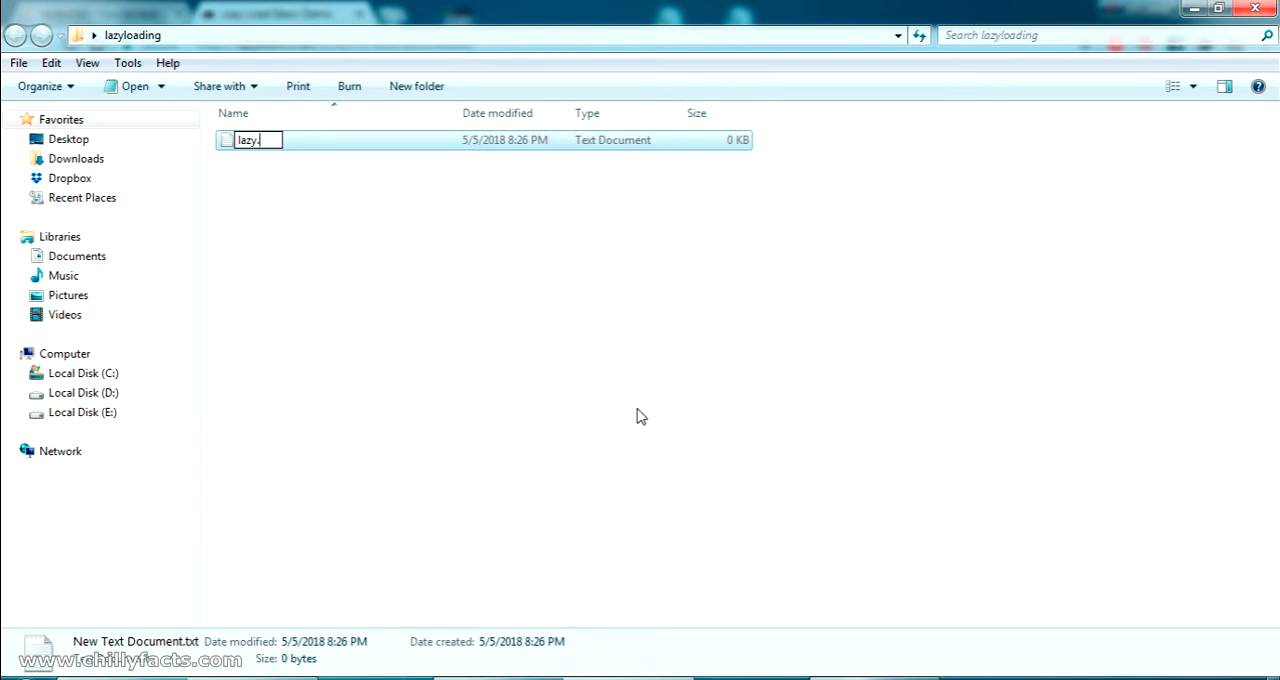
text(htm)
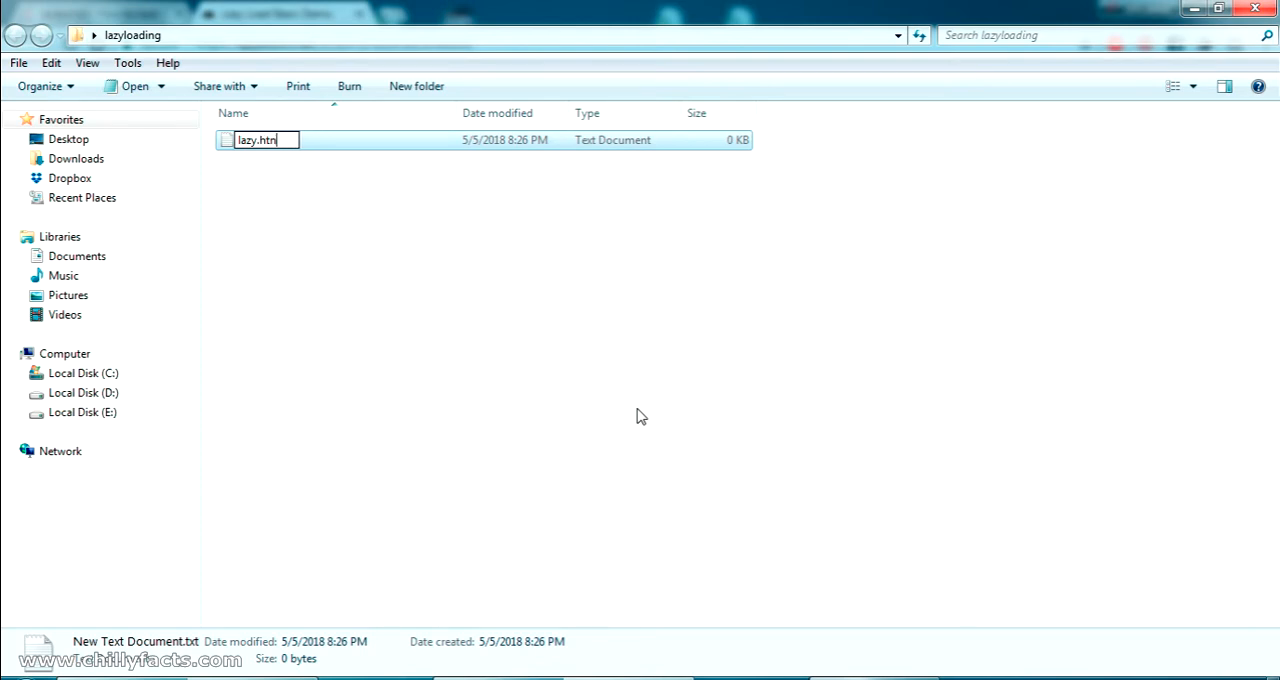
text(ml)
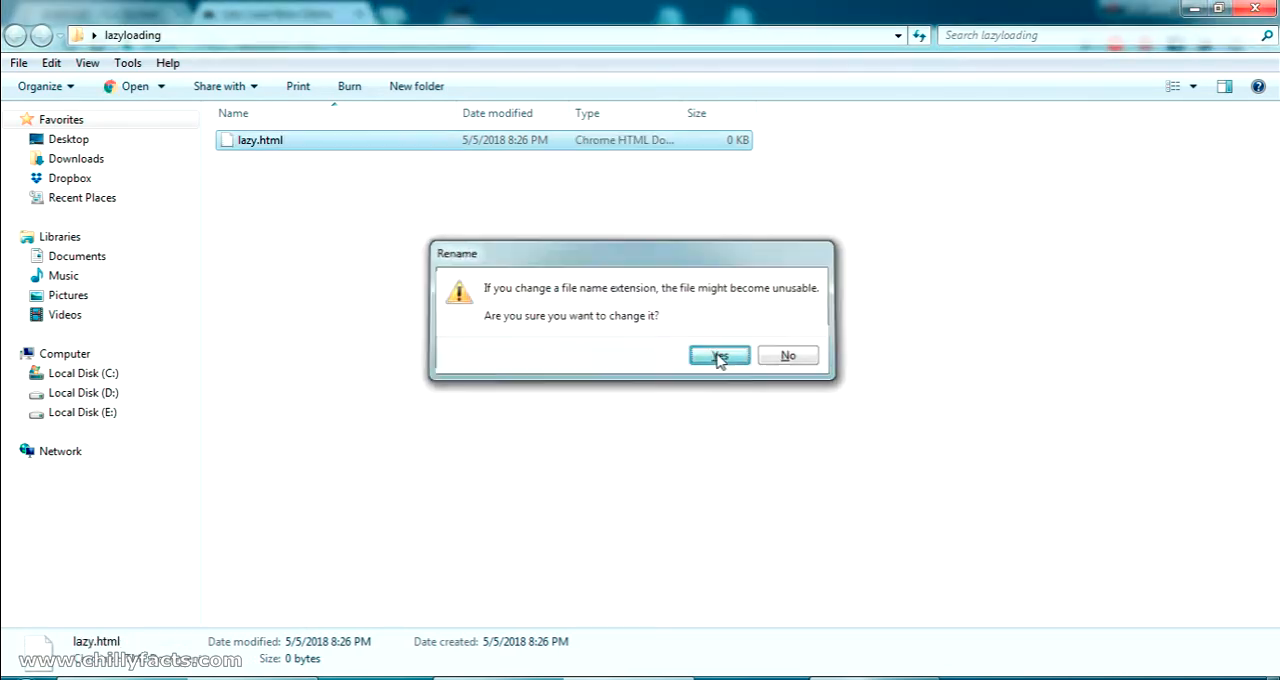
click(720, 356)
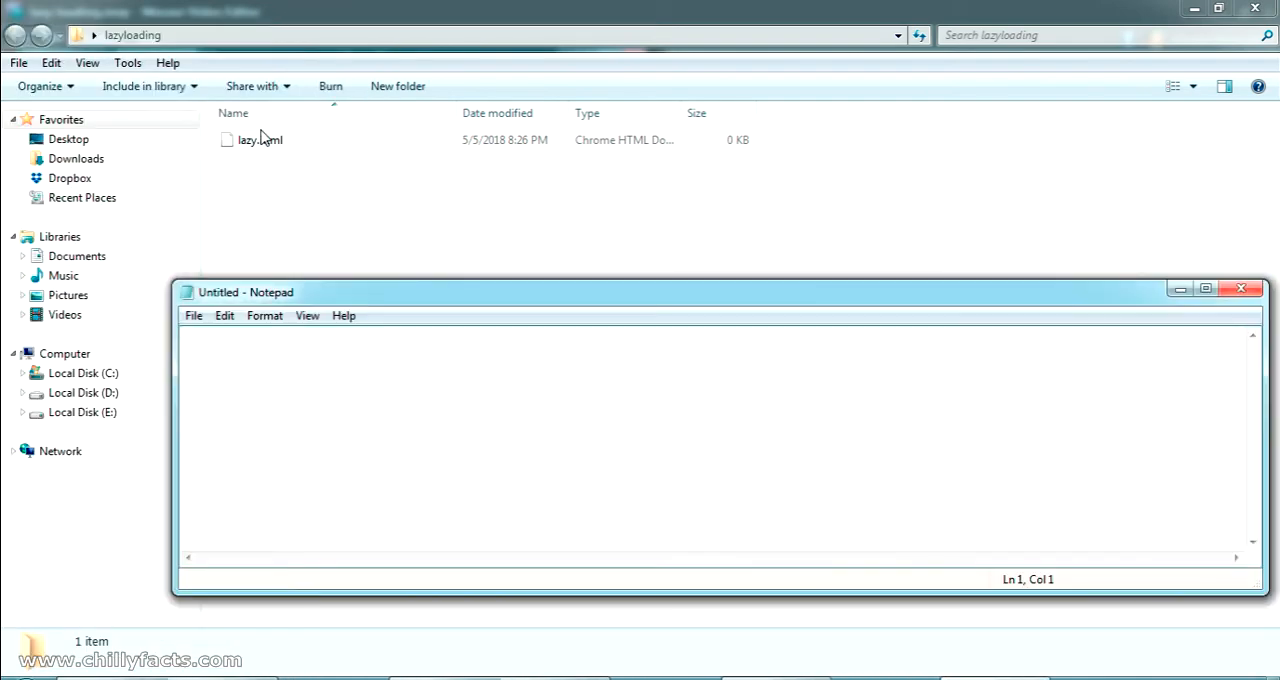
Write the <html></html> tags with blank lines between them.
text(<h)
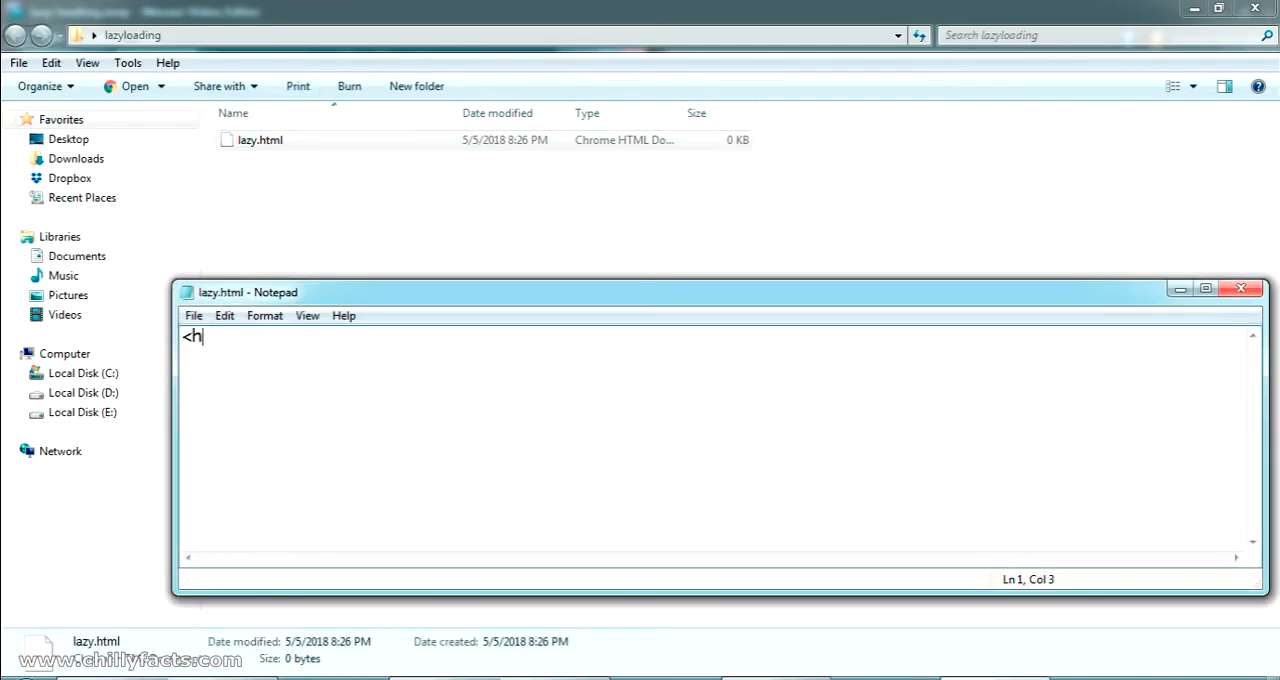
text(tml)
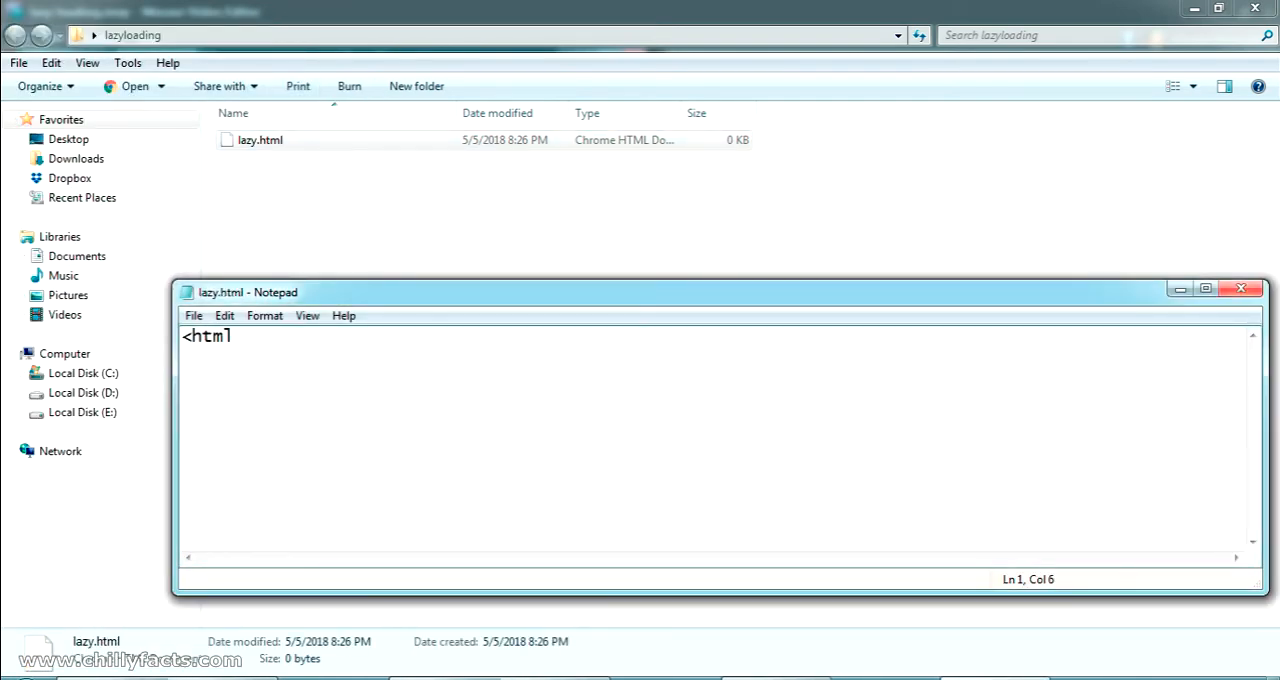
text(></h)
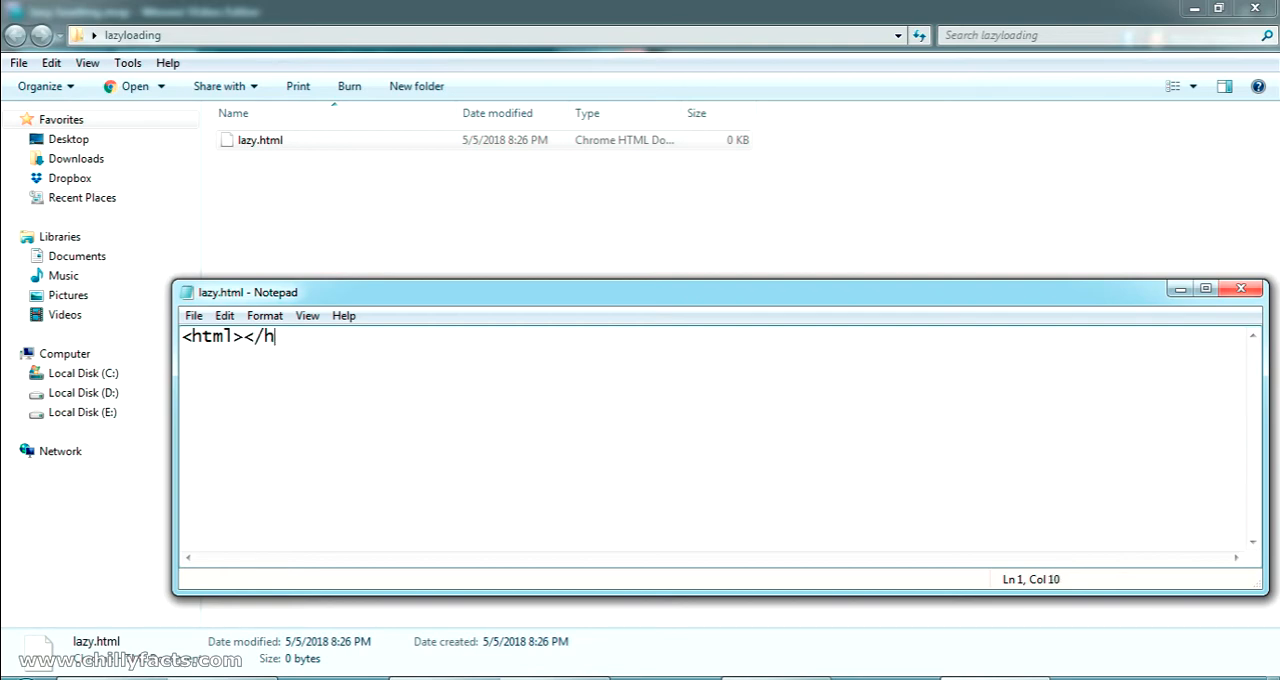
text(tml>)
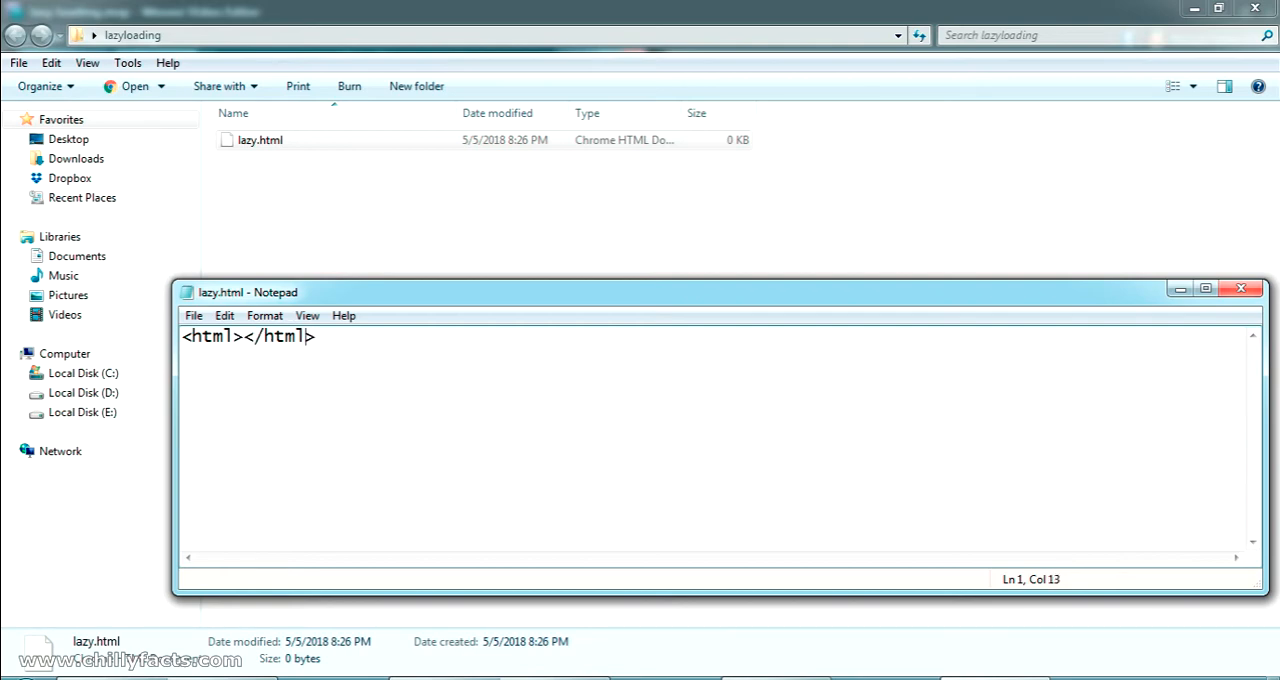
key(Enter)
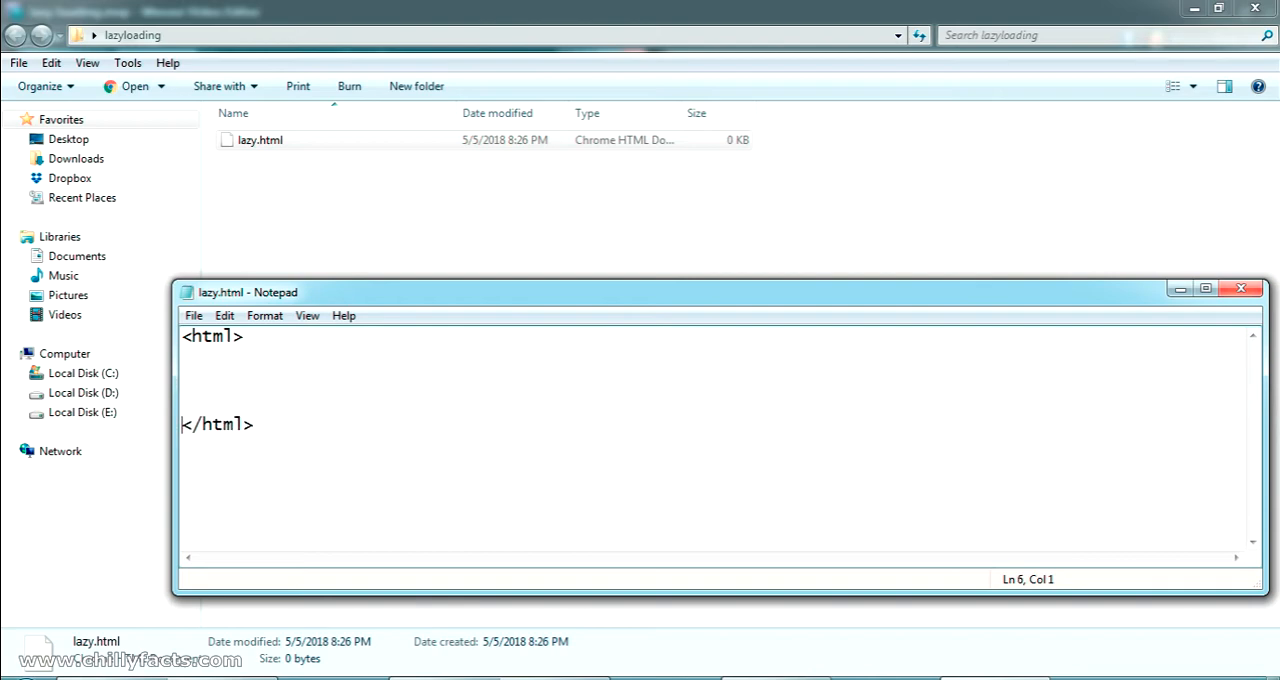
Add empty <head></head> and <body></body> sections and leave a line inside body.
text(<ha)
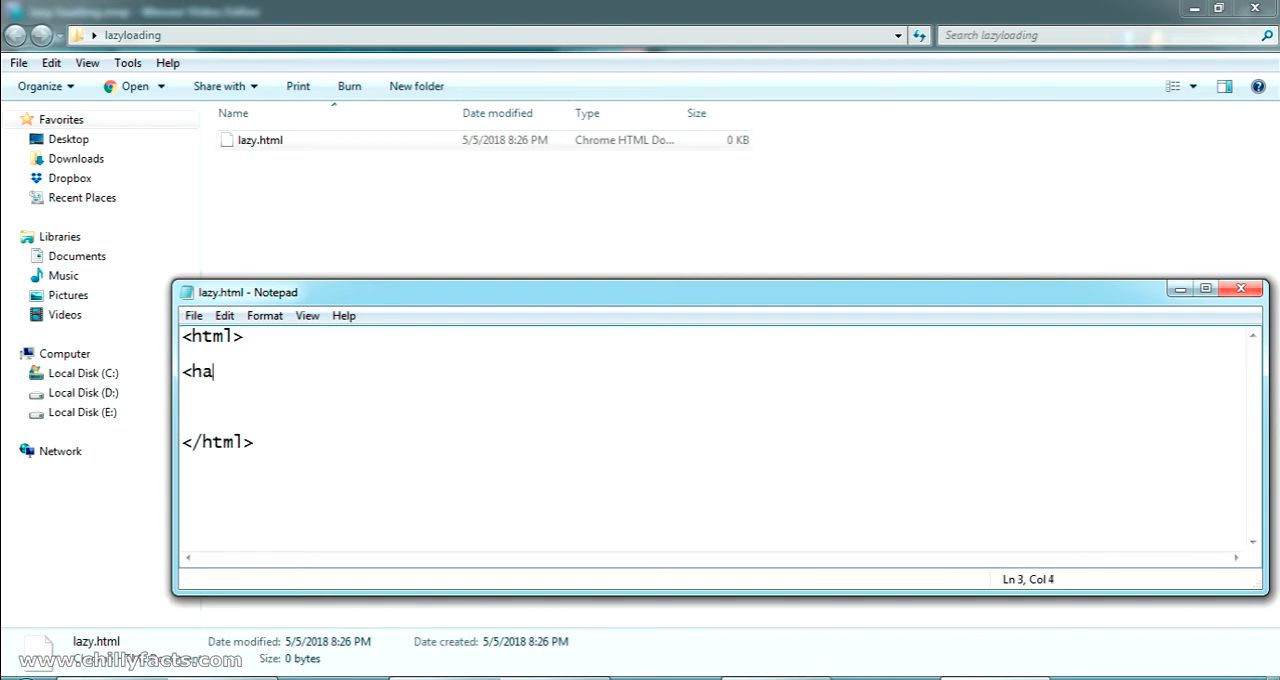
text(ead></)
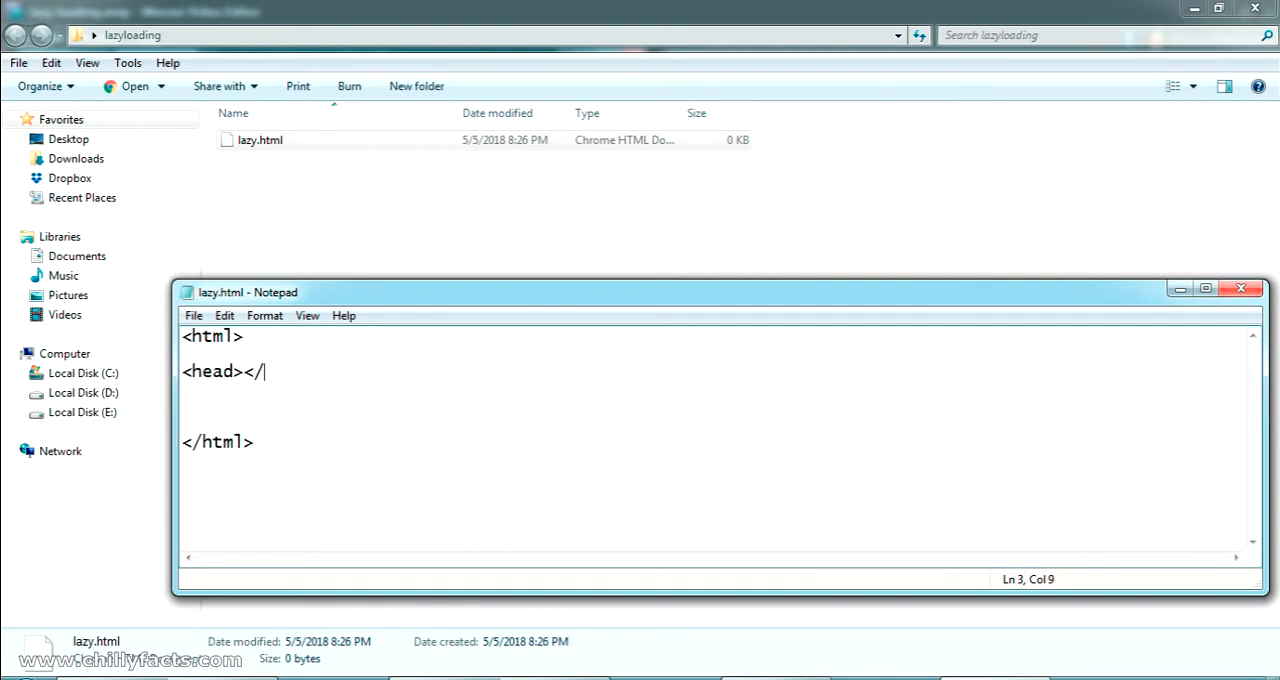
text(head>)
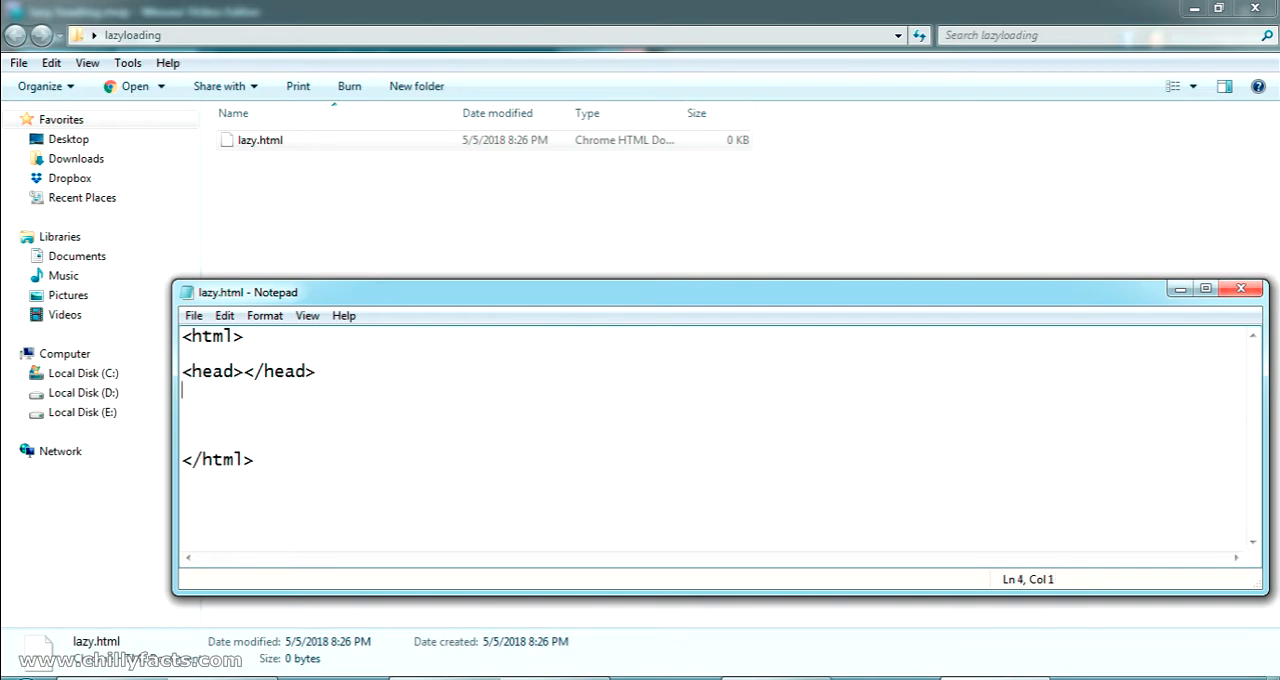
text(<bod)
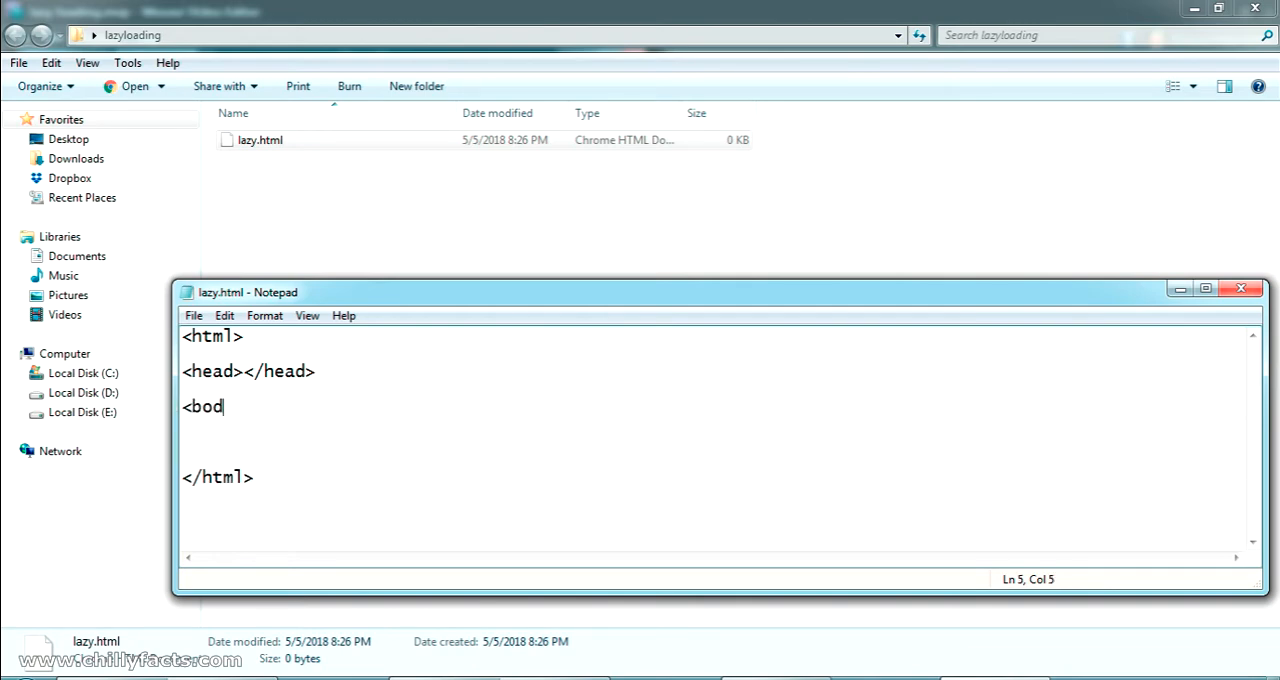
text(y></)
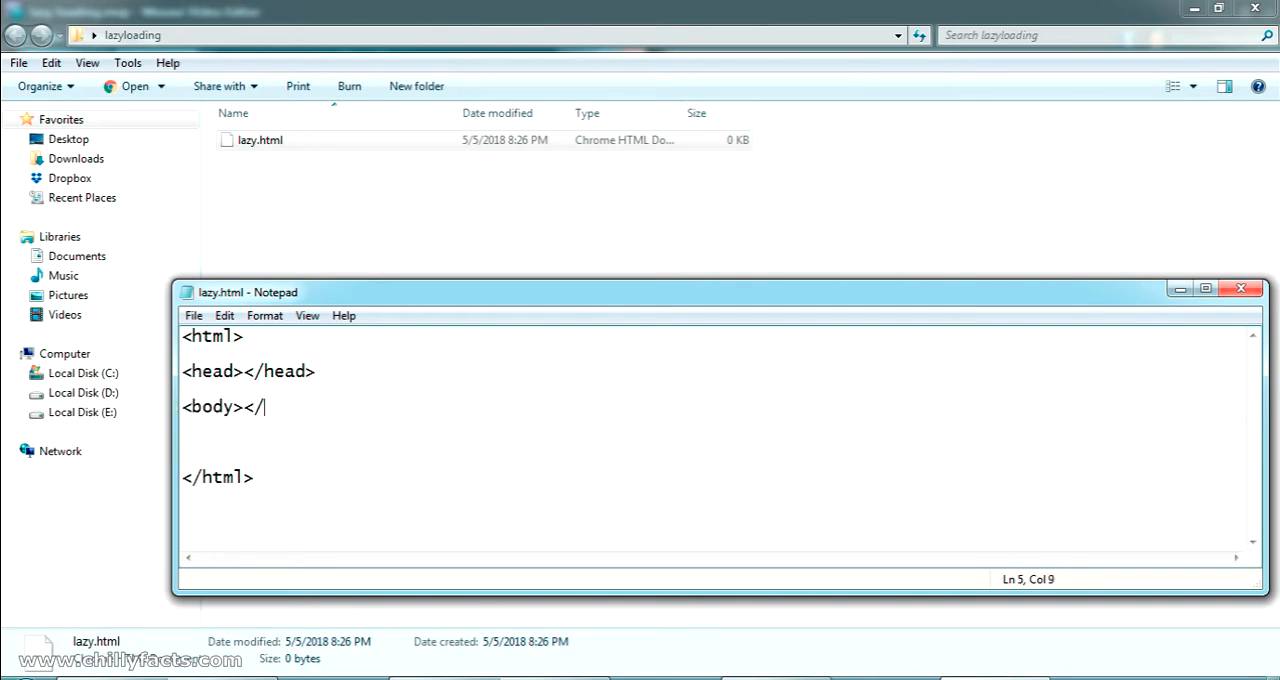
text(bo)
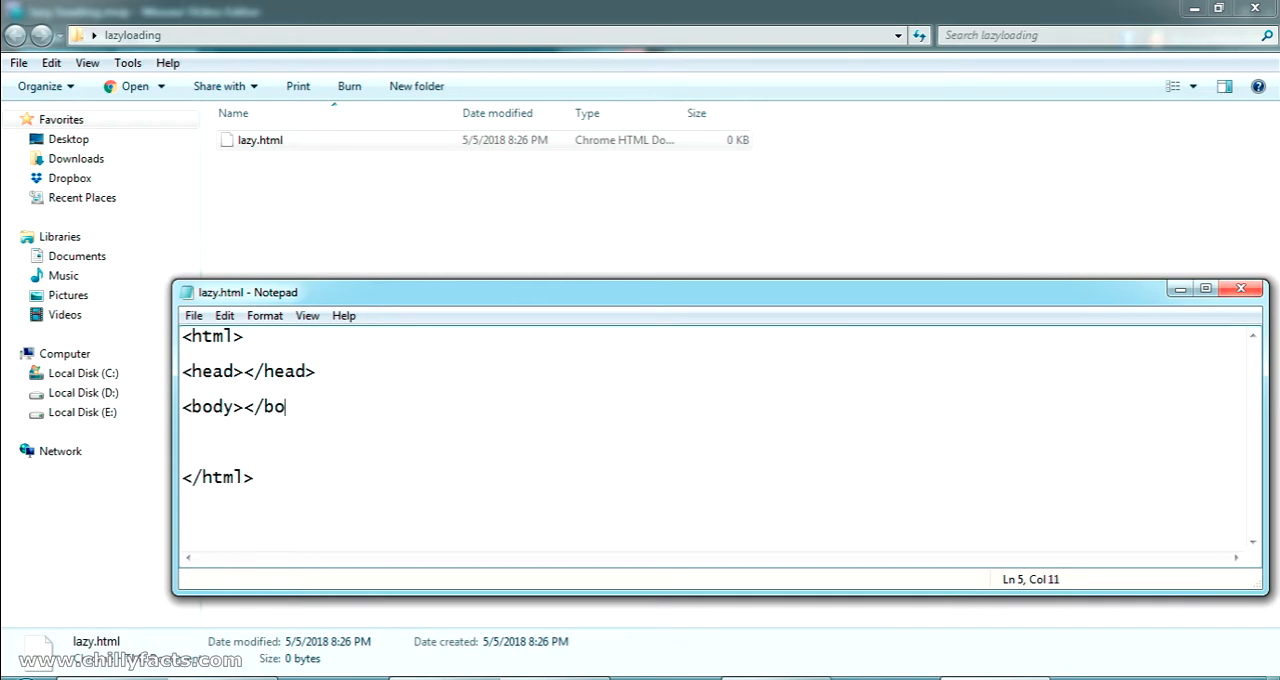
text(dy>)
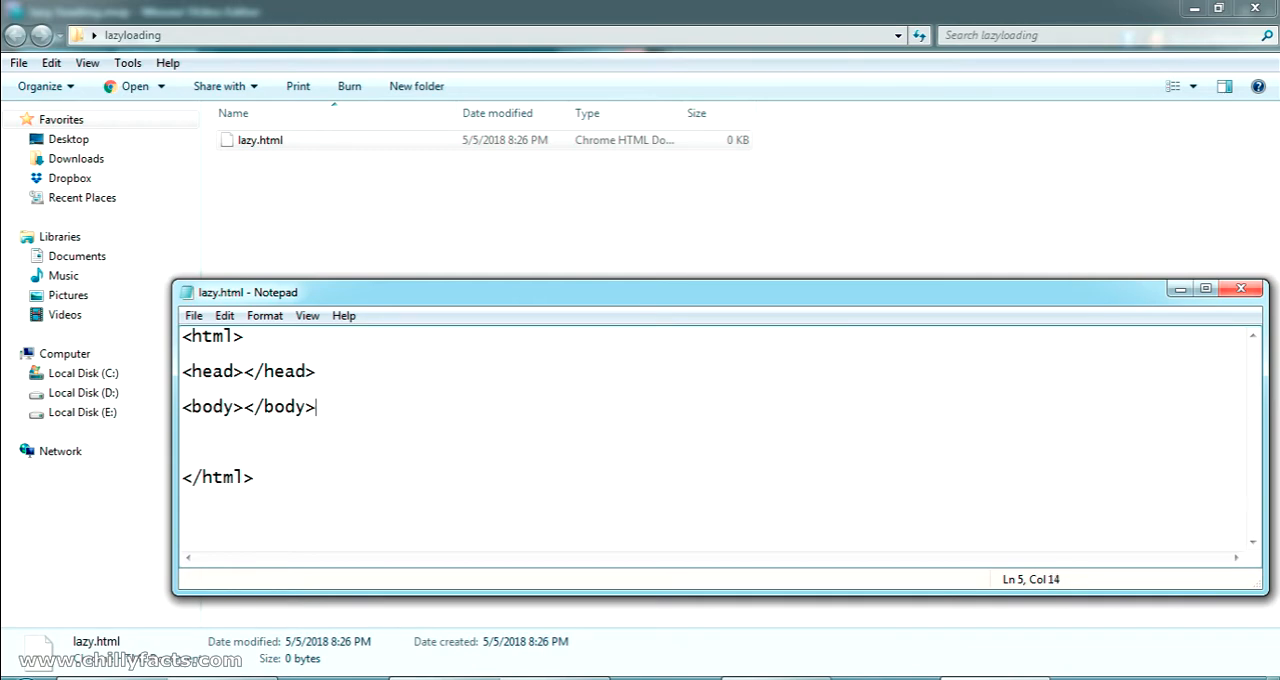
click(248, 406)
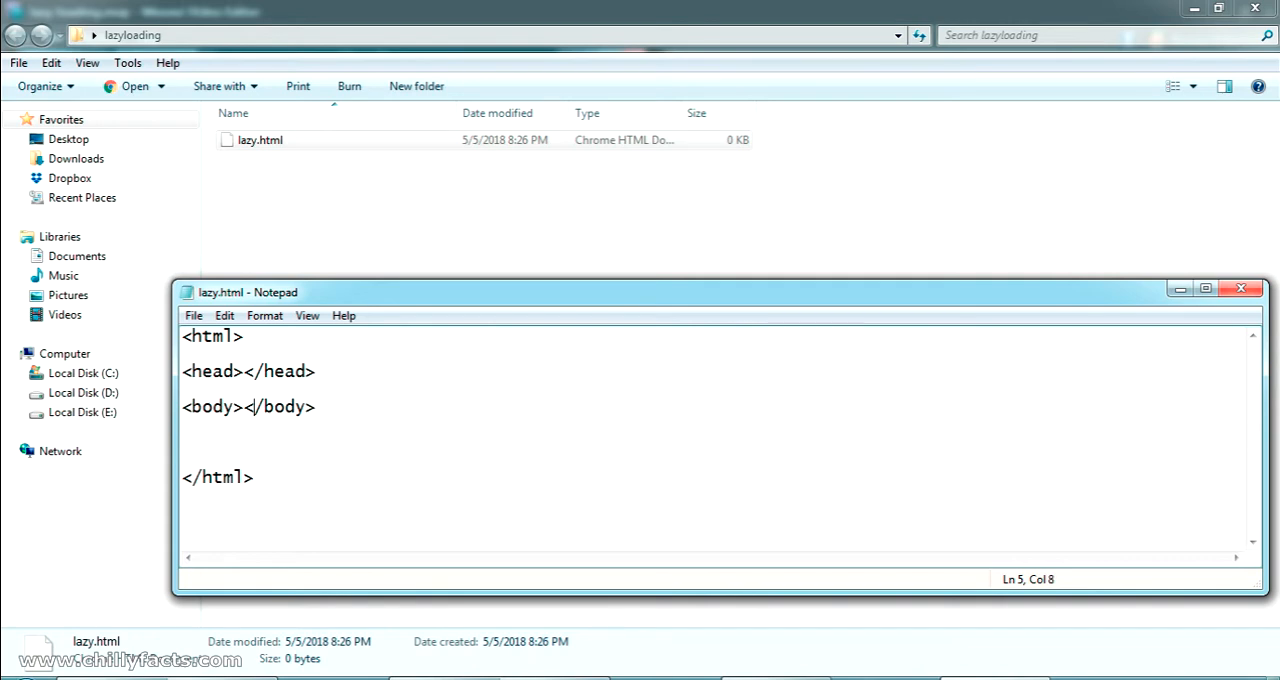
key(Enter)
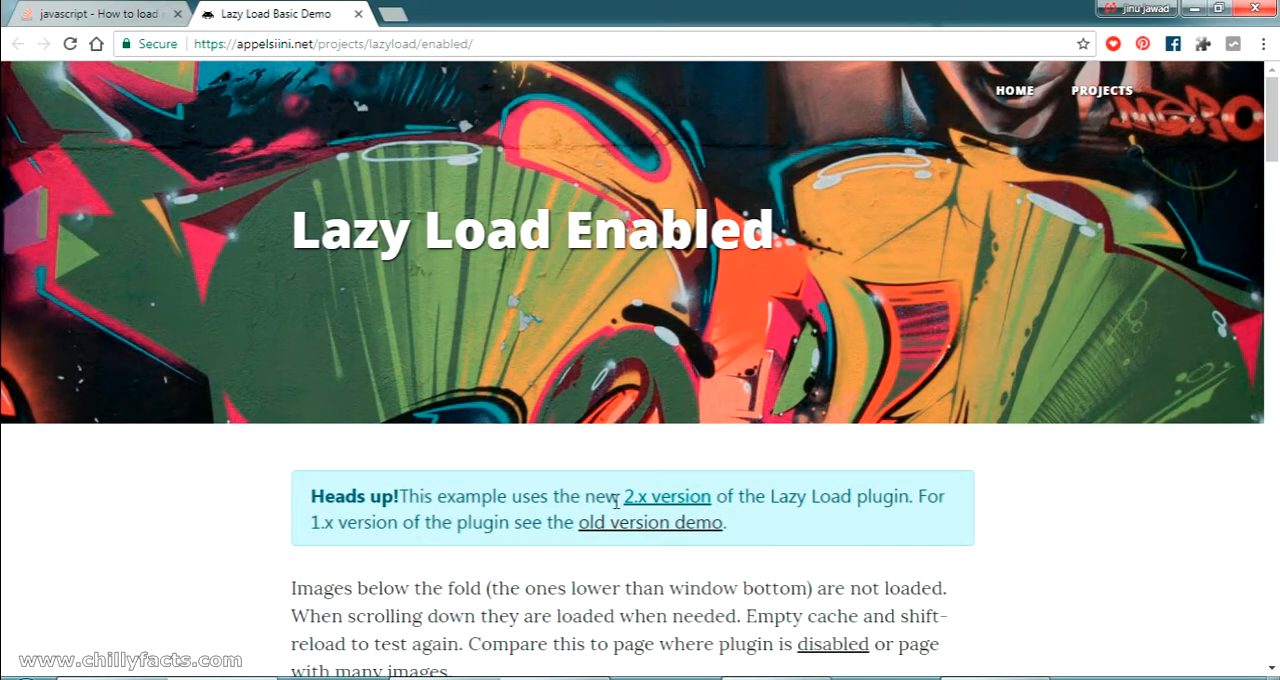
mouse_move(668, 496)
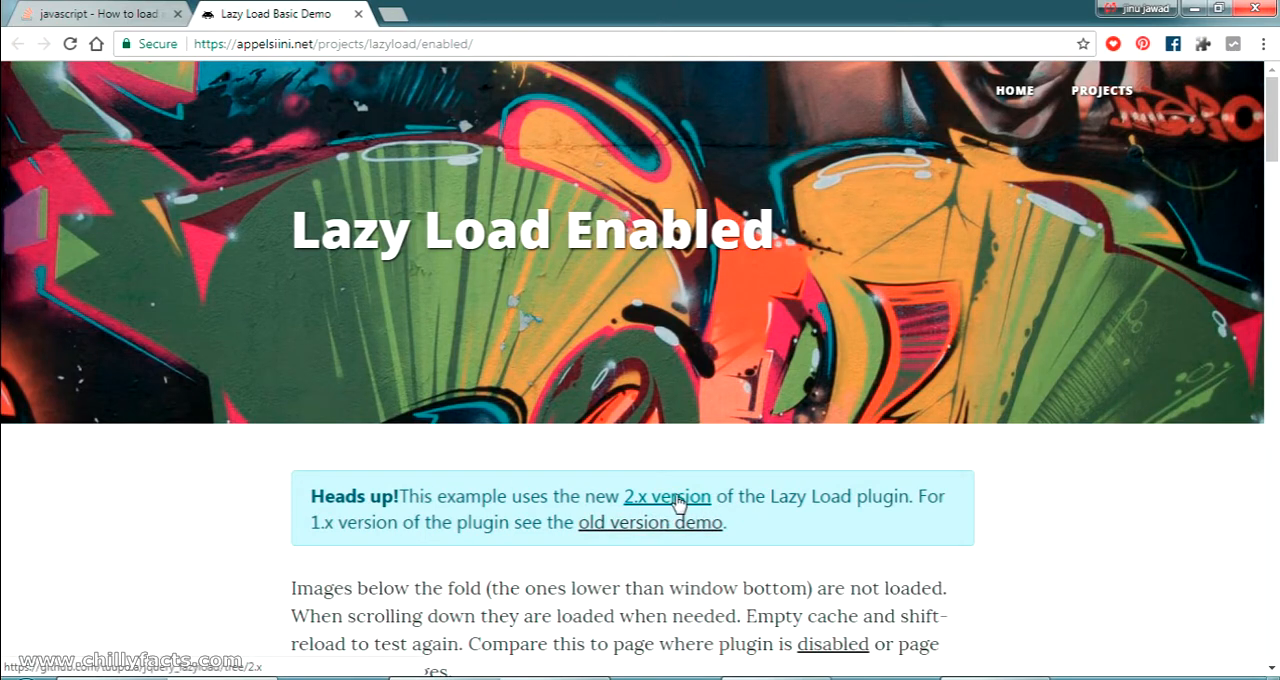
Open the Lazy Load 2.x GitHub page and copy its lazyload.js script tag into the head.
click(666, 496)
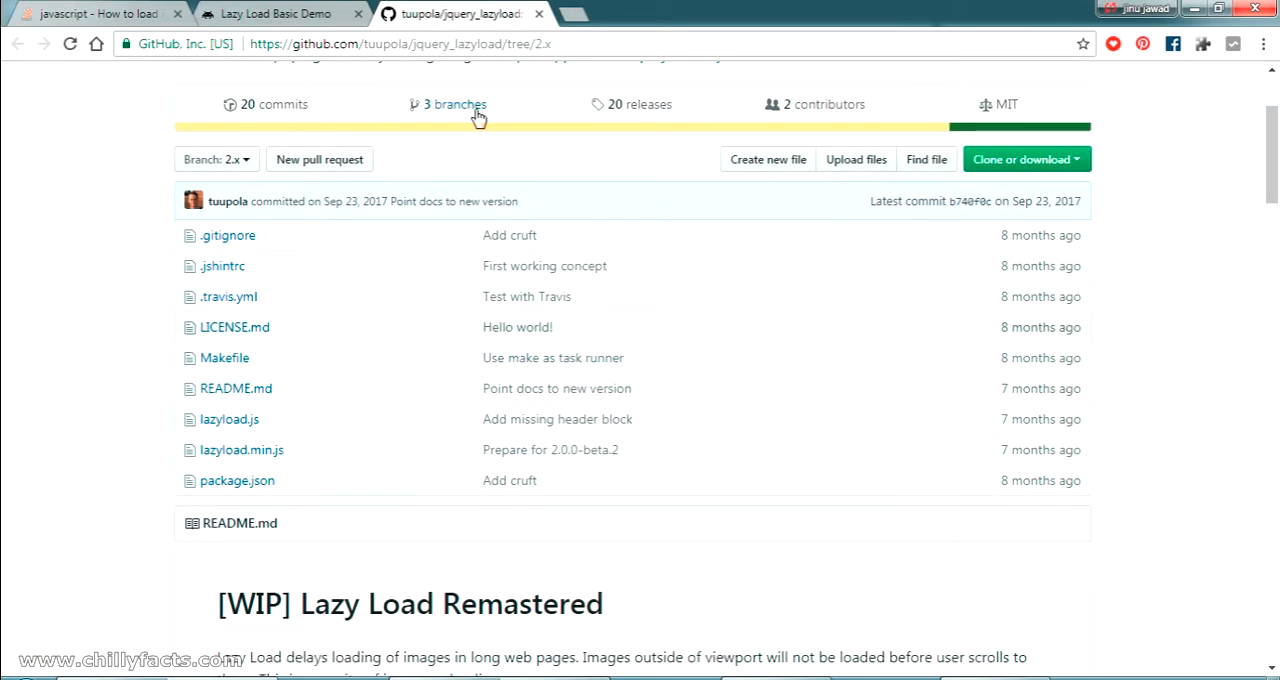
scroll(down, 3)
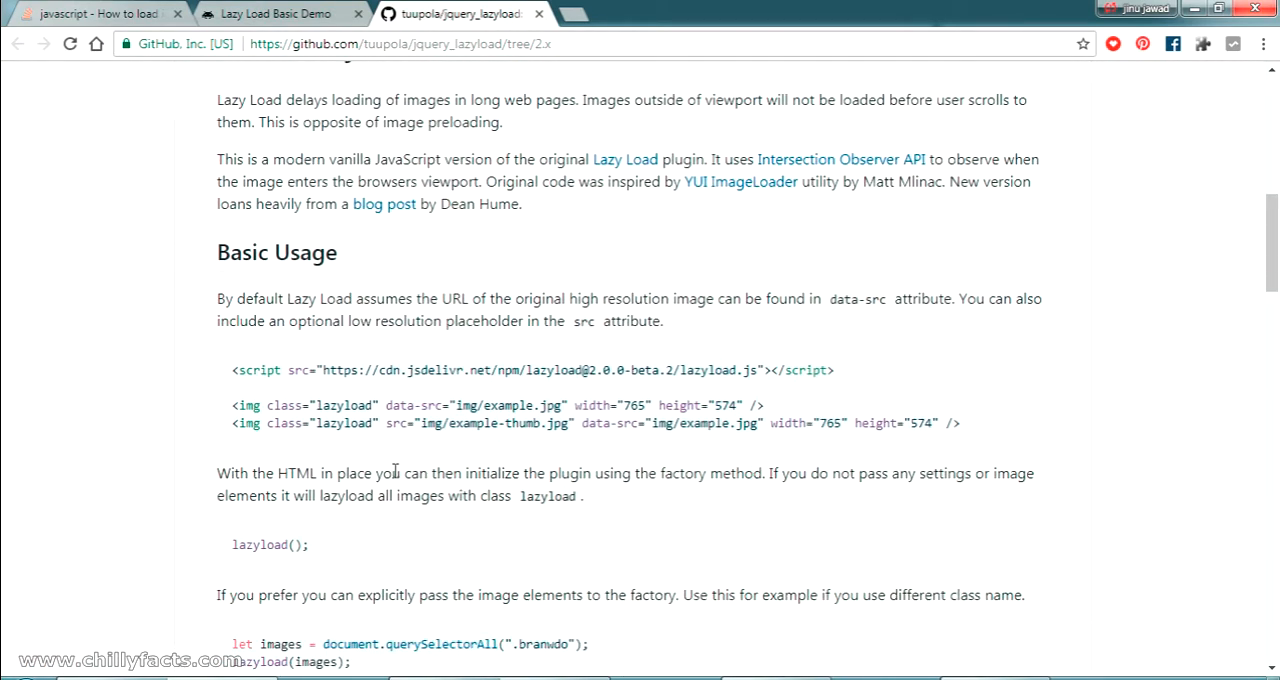
mouse_move(510, 408)
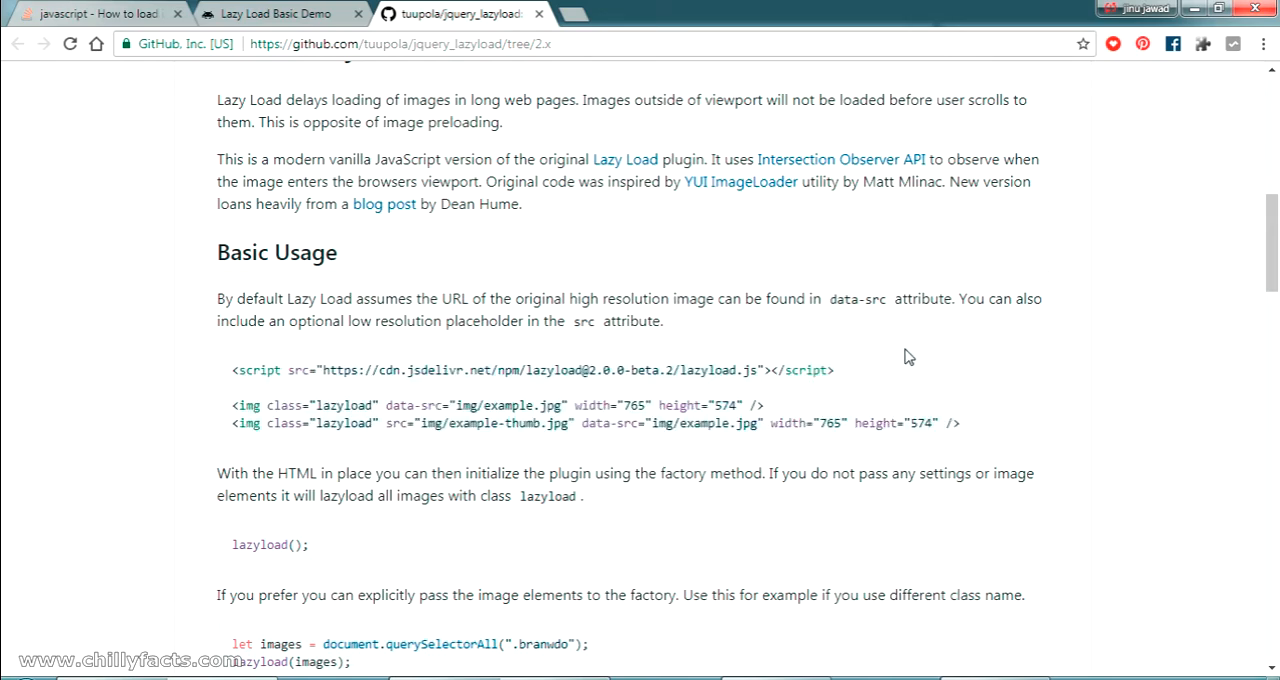
double_click(796, 370)
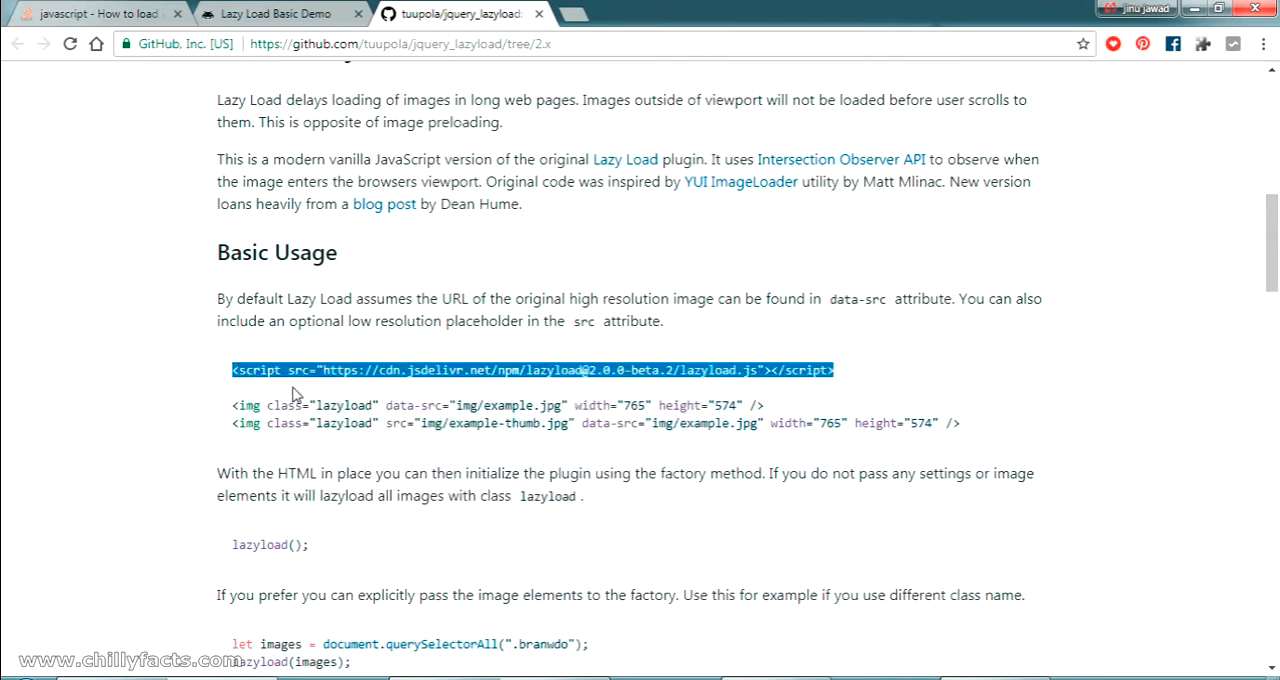
mouse_move(684, 416)
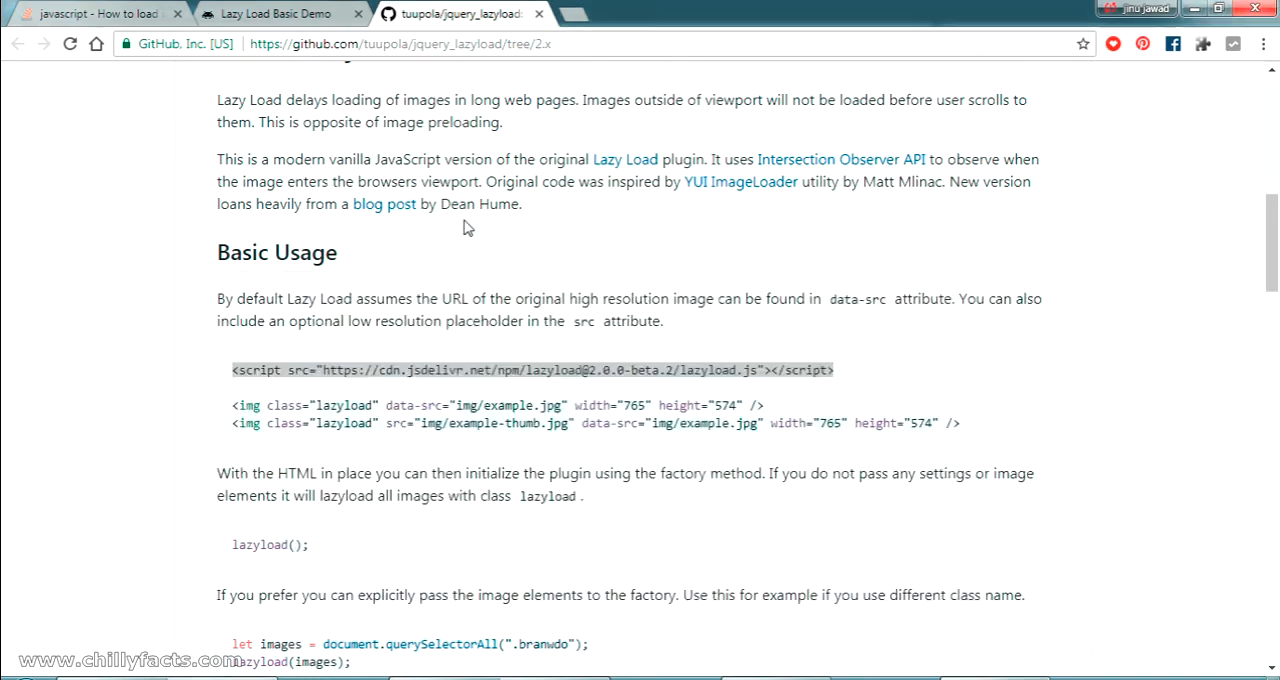
Copy the readme's two example lazyload img lines into the body of lazy.html.
scroll(down, 3)
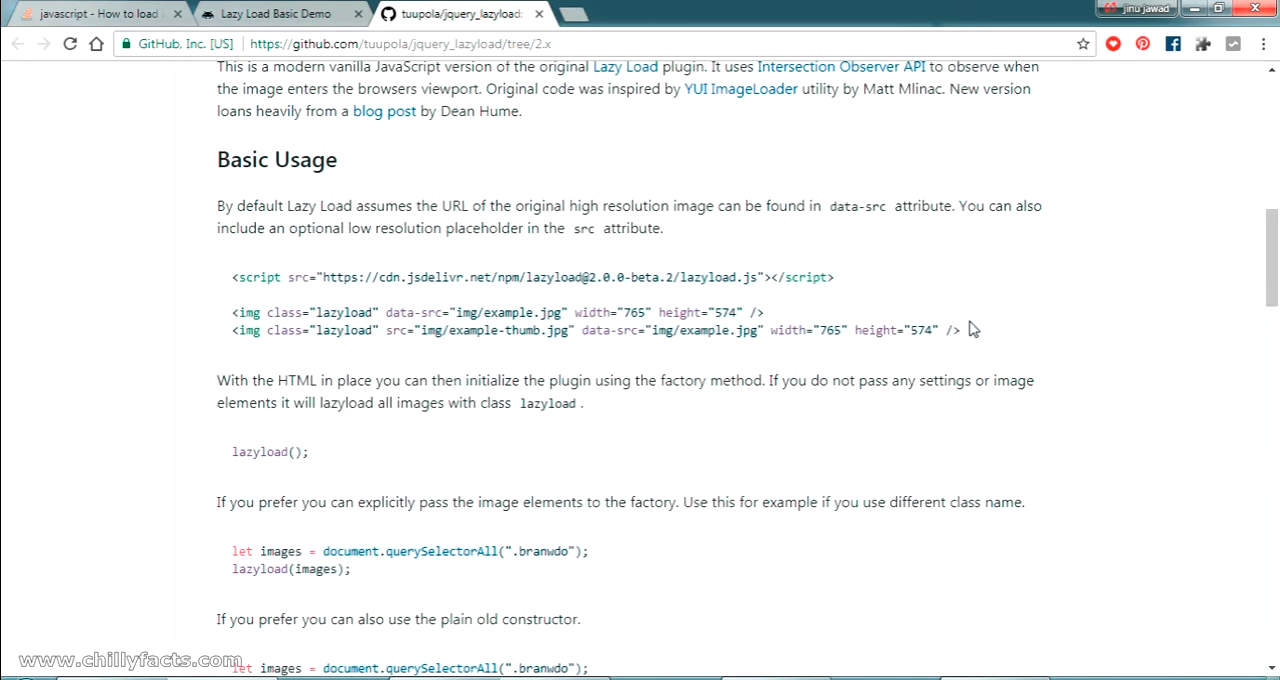
triple_click(596, 330)
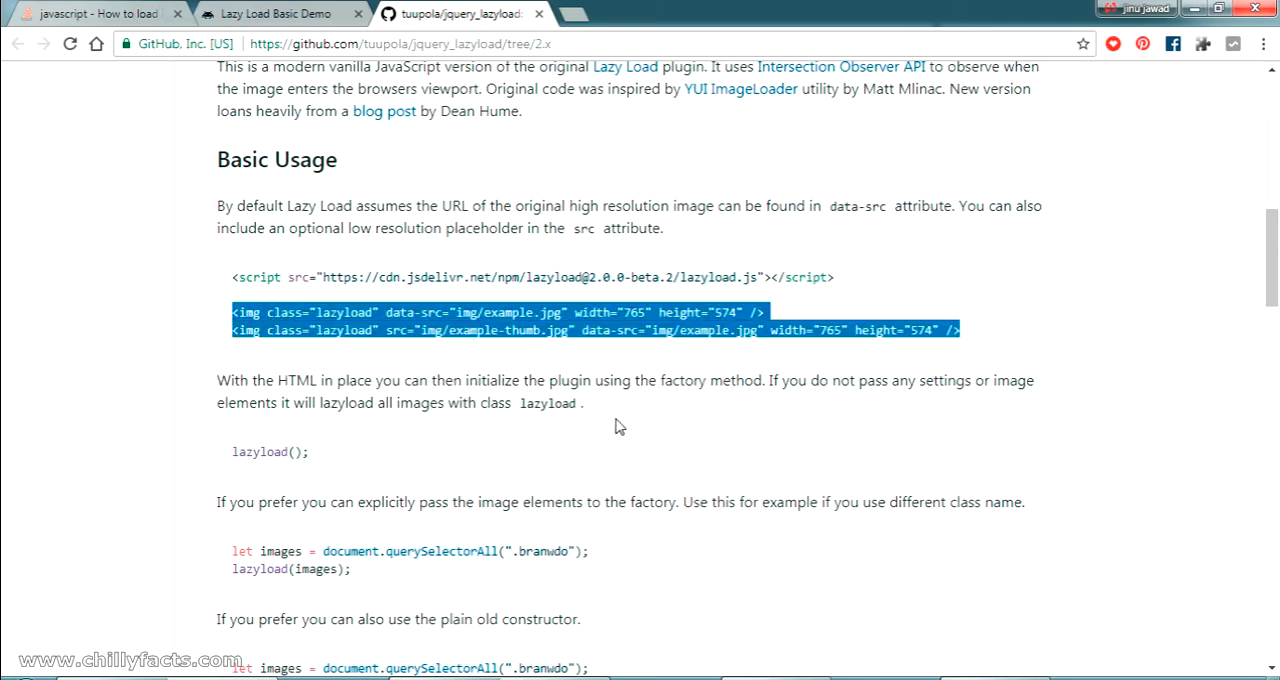
mouse_move(936, 624)
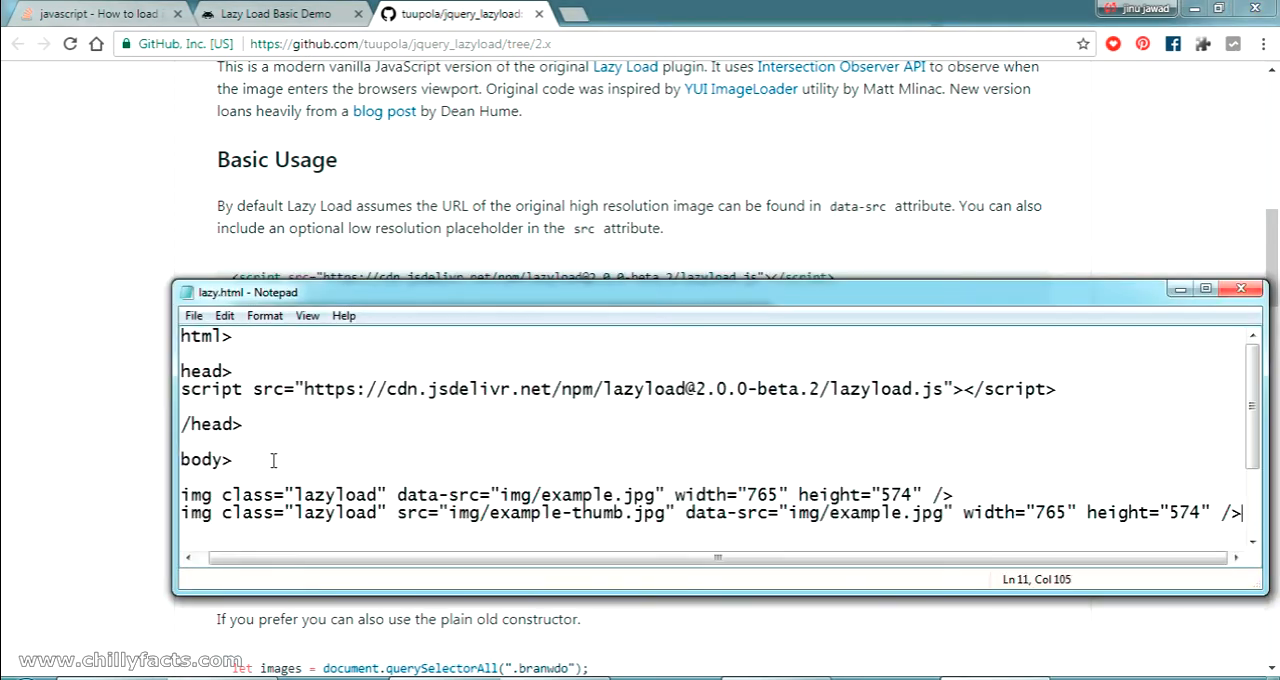
click(404, 524)
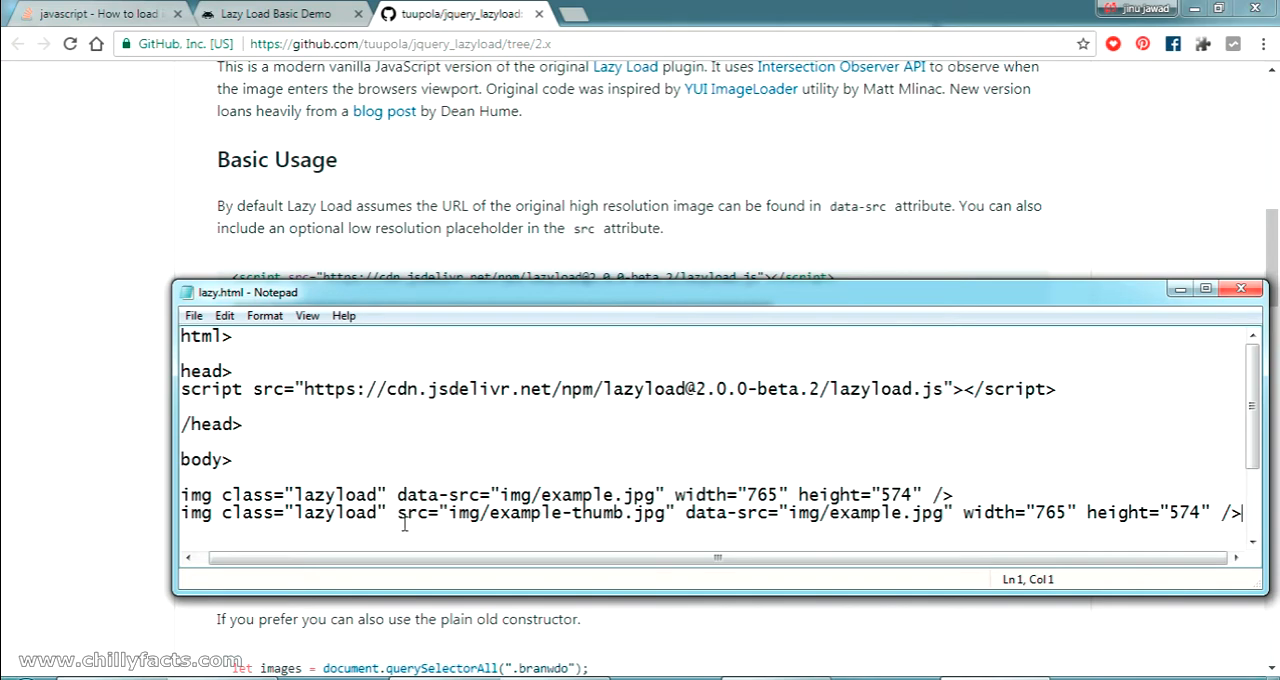
scroll(down, 3)
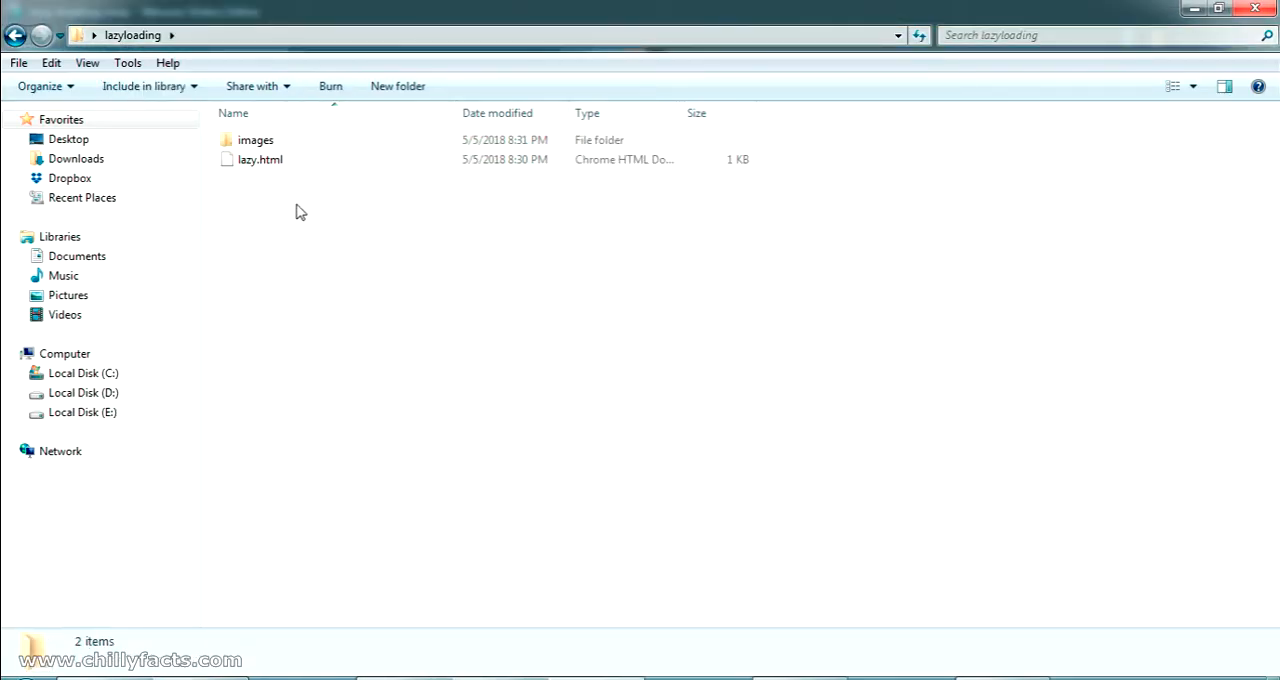
Reopen lazy.html from the lazyloading folder in Notepad.
double_click(256, 140)
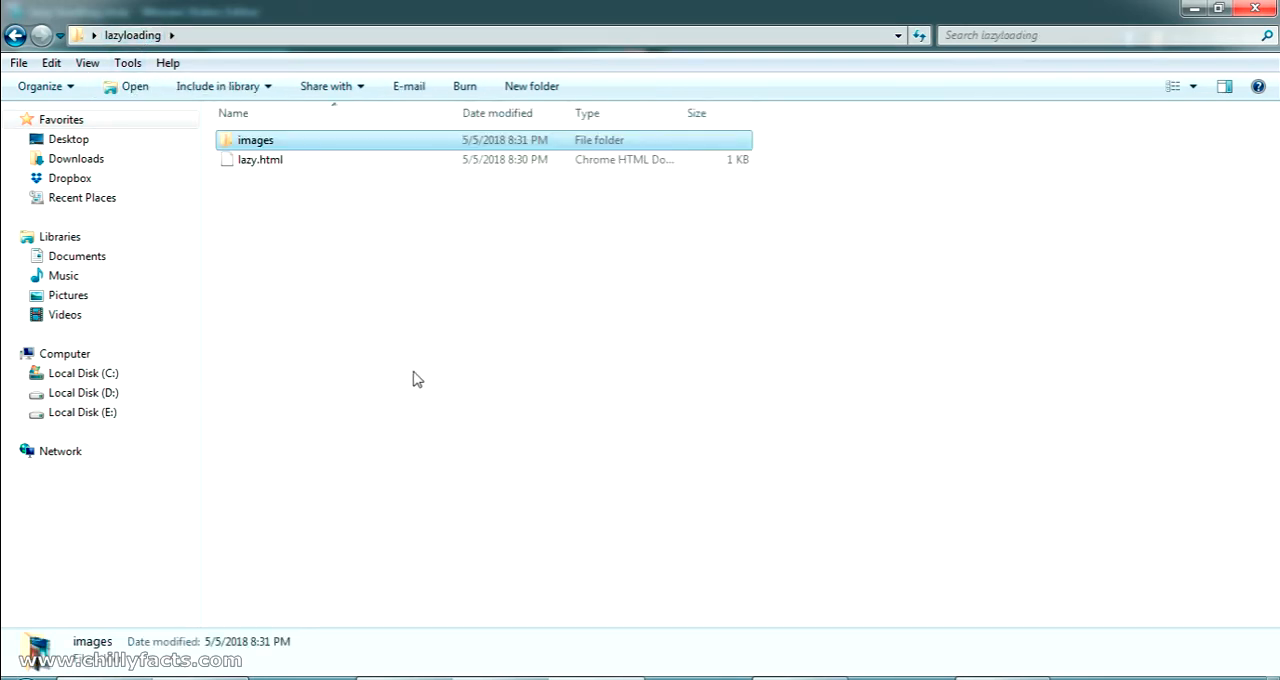
double_click(260, 160)
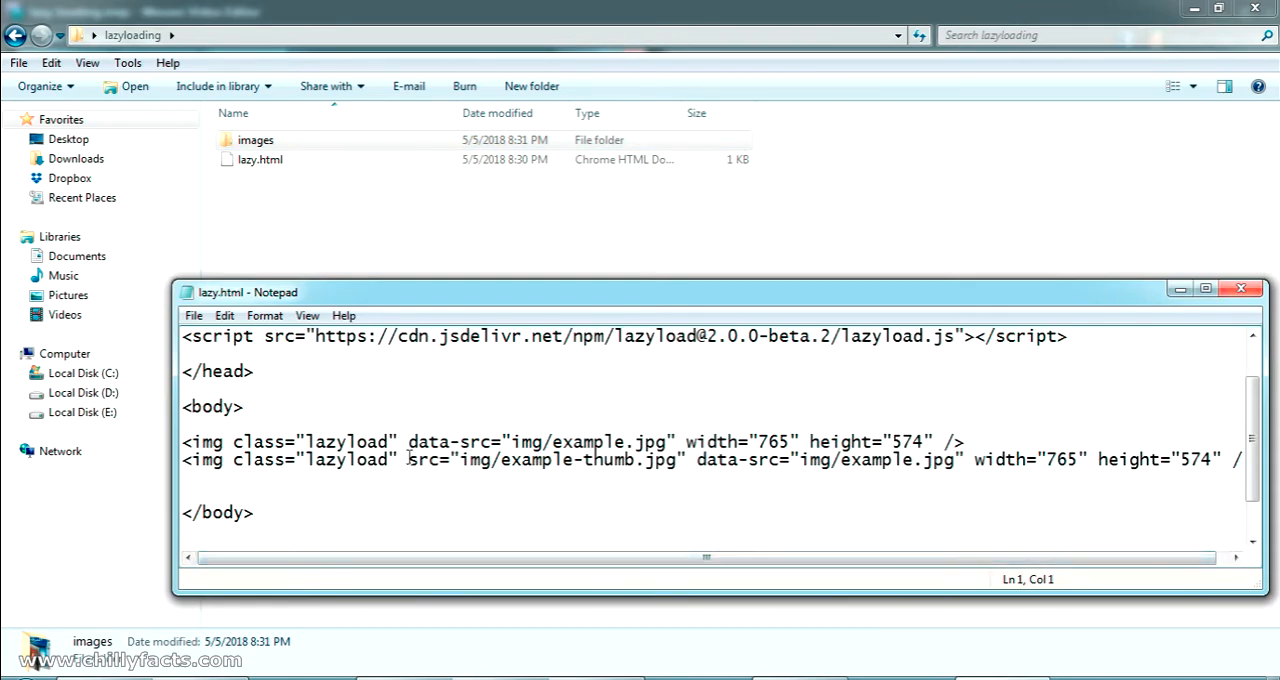
Remove src="img/example-thumb.jpg" from the second img line.
double_click(740, 460)
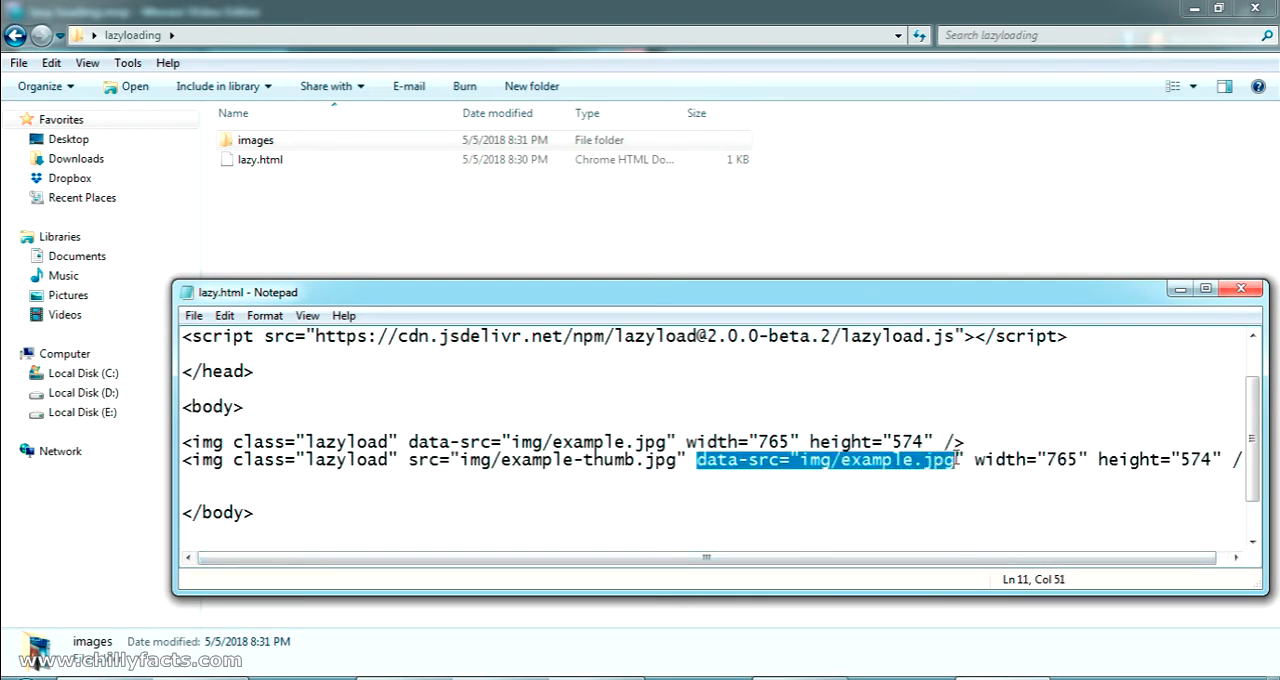
mouse_move(958, 470)
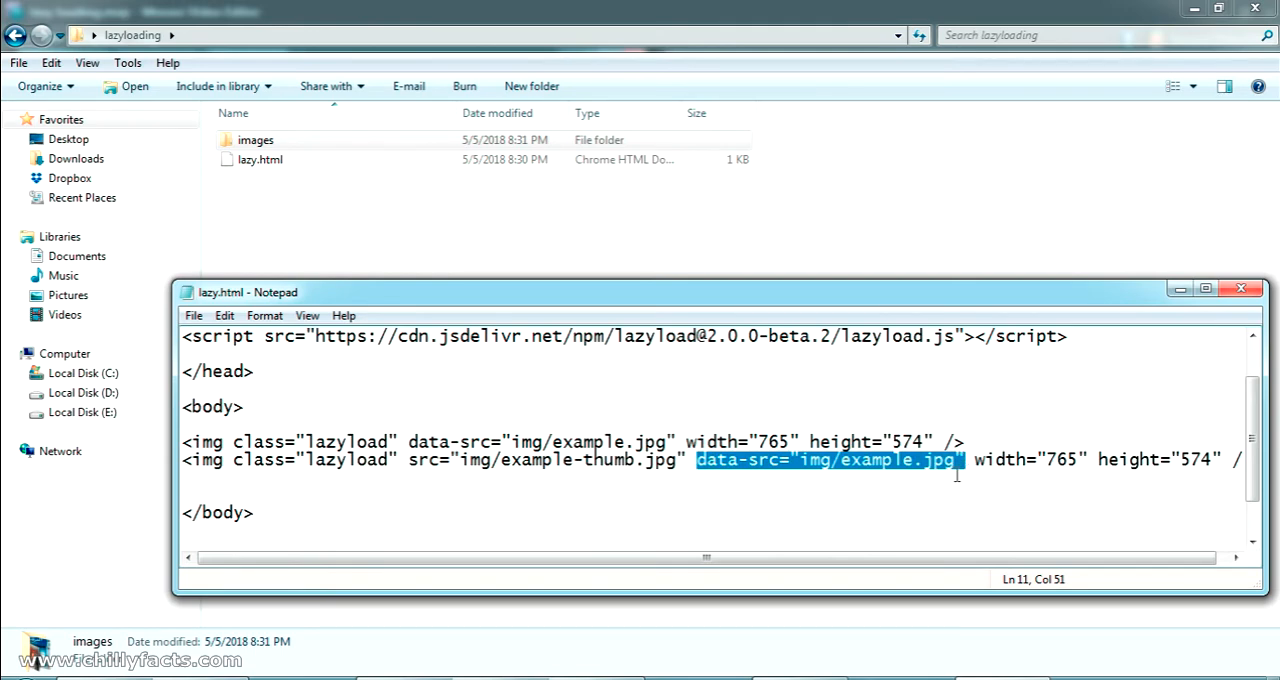
click(688, 460)
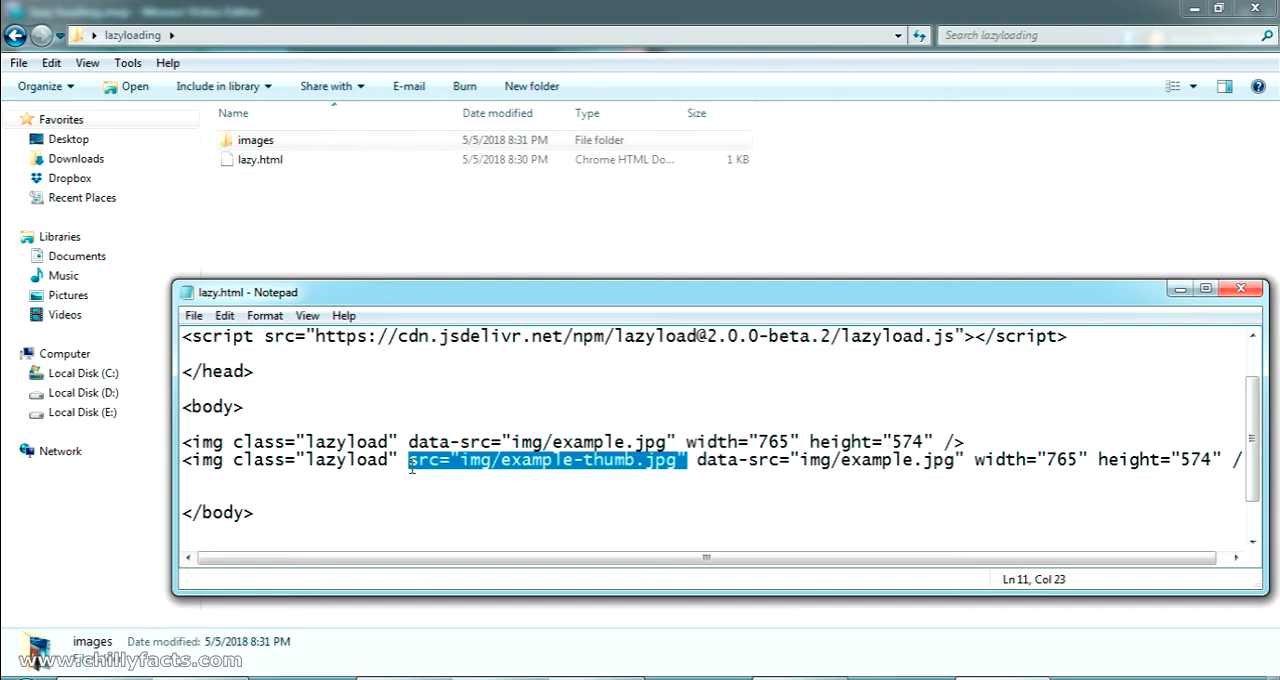
key(Delete)
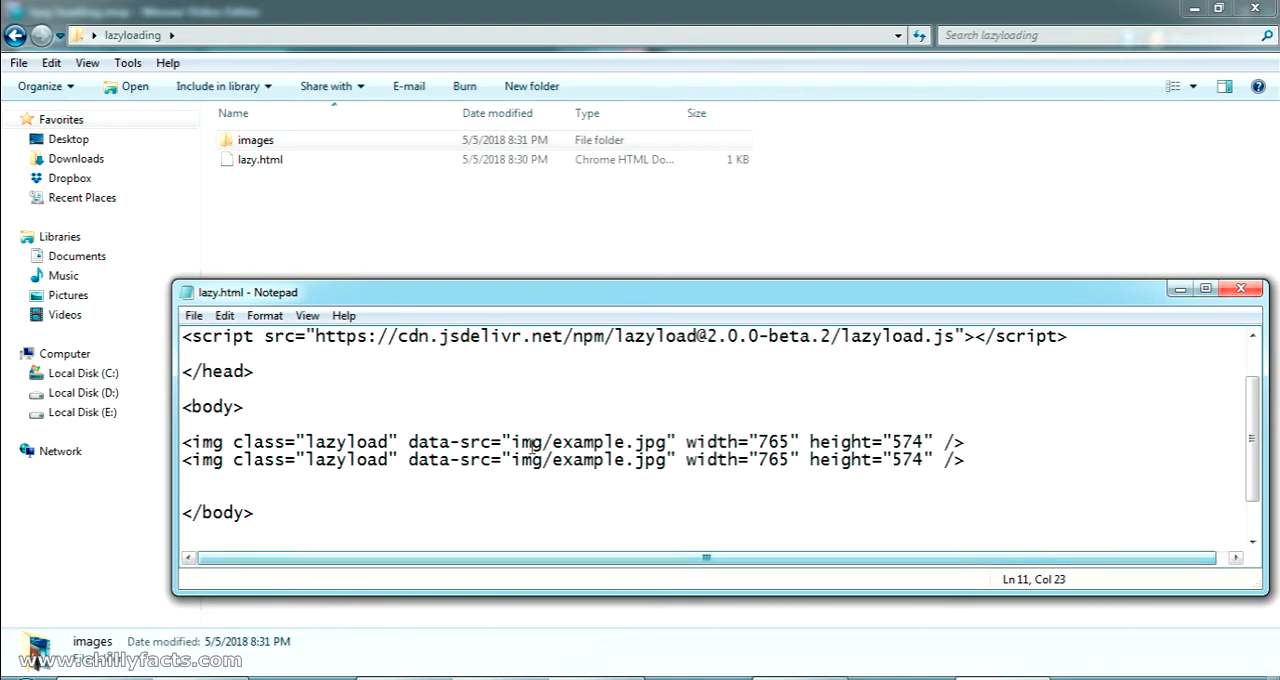
Rename the images folder to img and reopen lazy.html to point img lines at img/1.jpg, img/2.jpg.
click(256, 140)
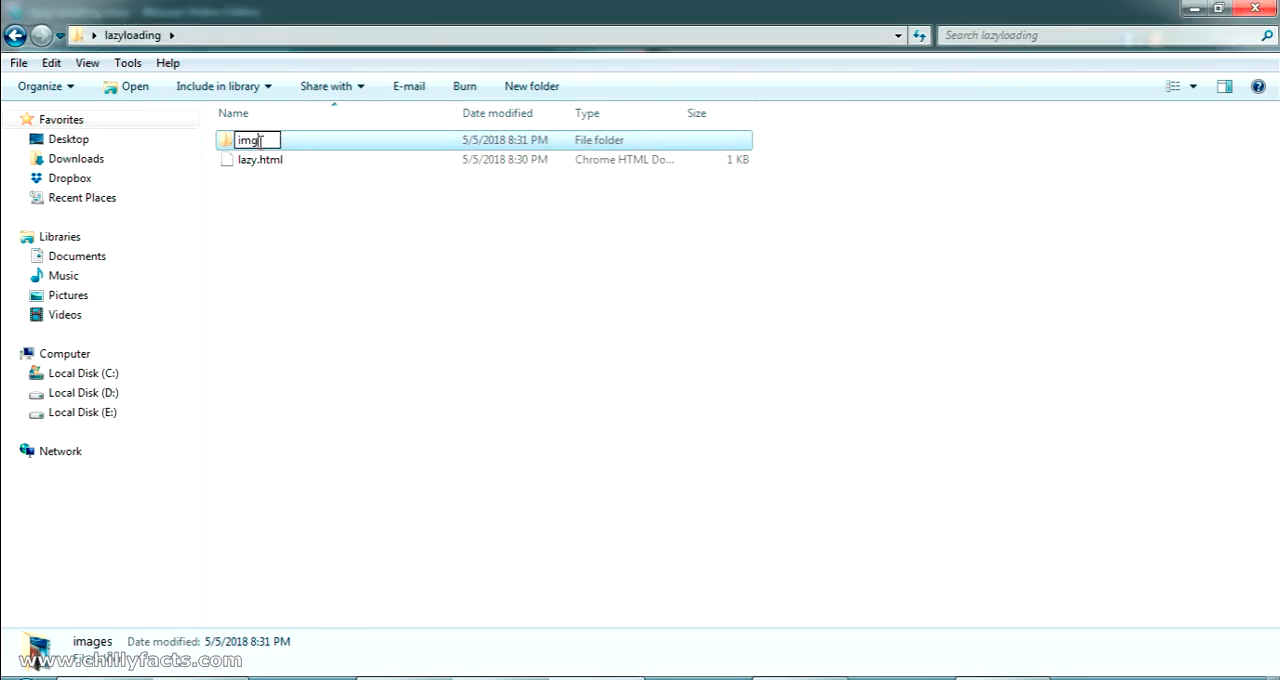
key(Return)
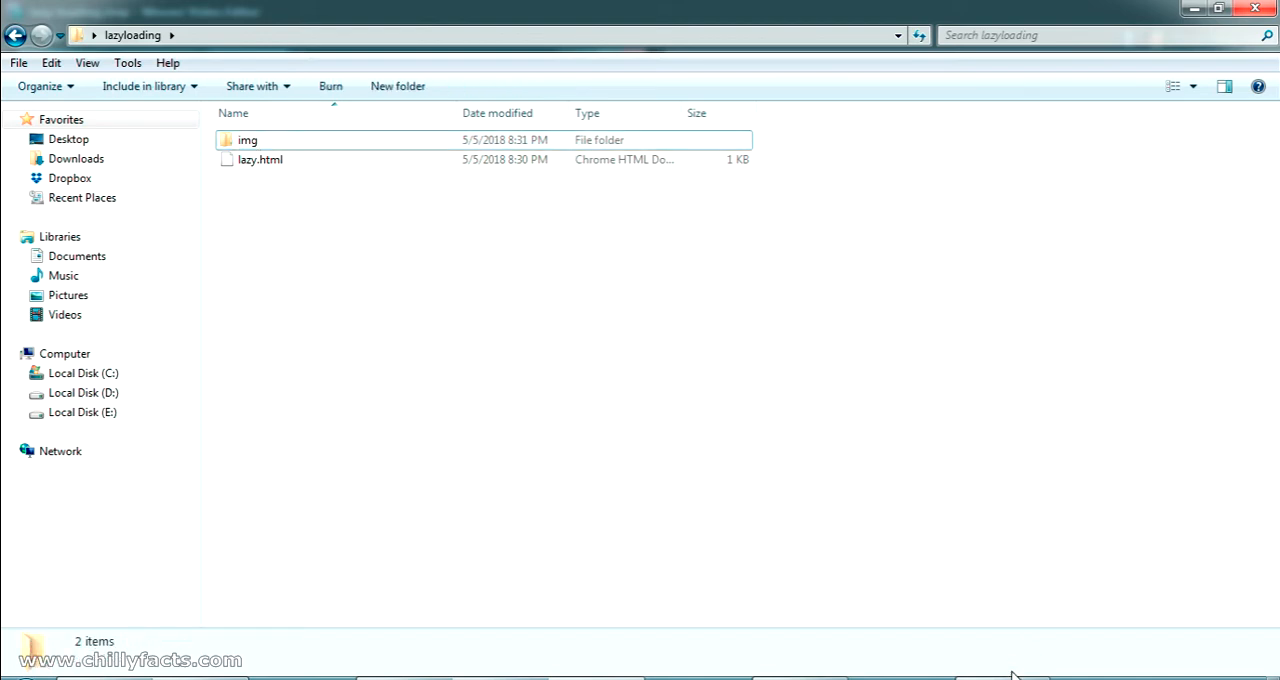
double_click(260, 160)
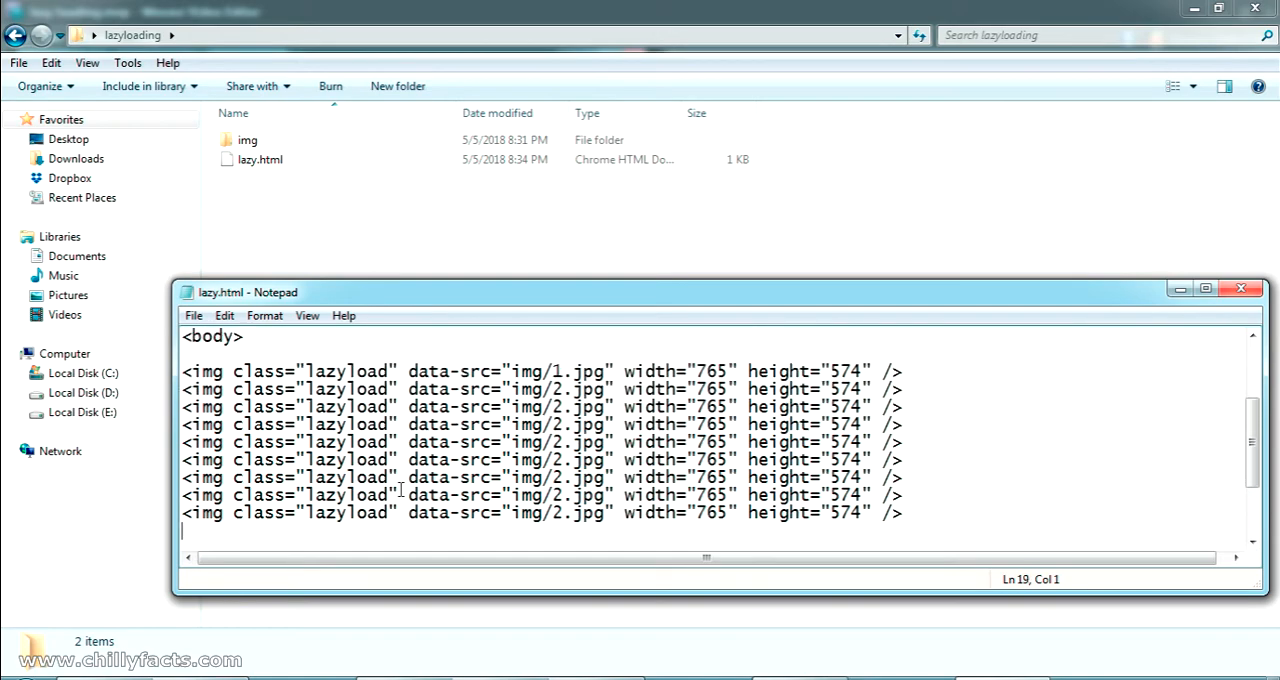
click(1206, 288)
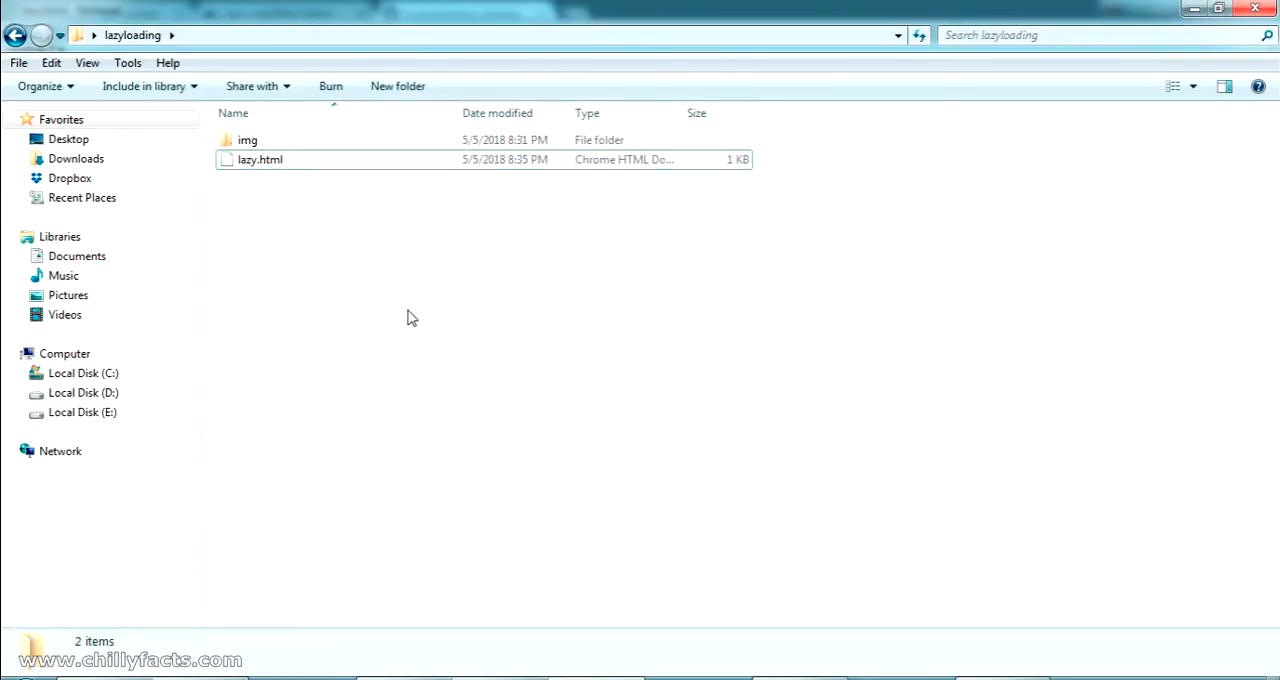
Select the saved lazy.html in the lazyloading folder.
click(260, 160)
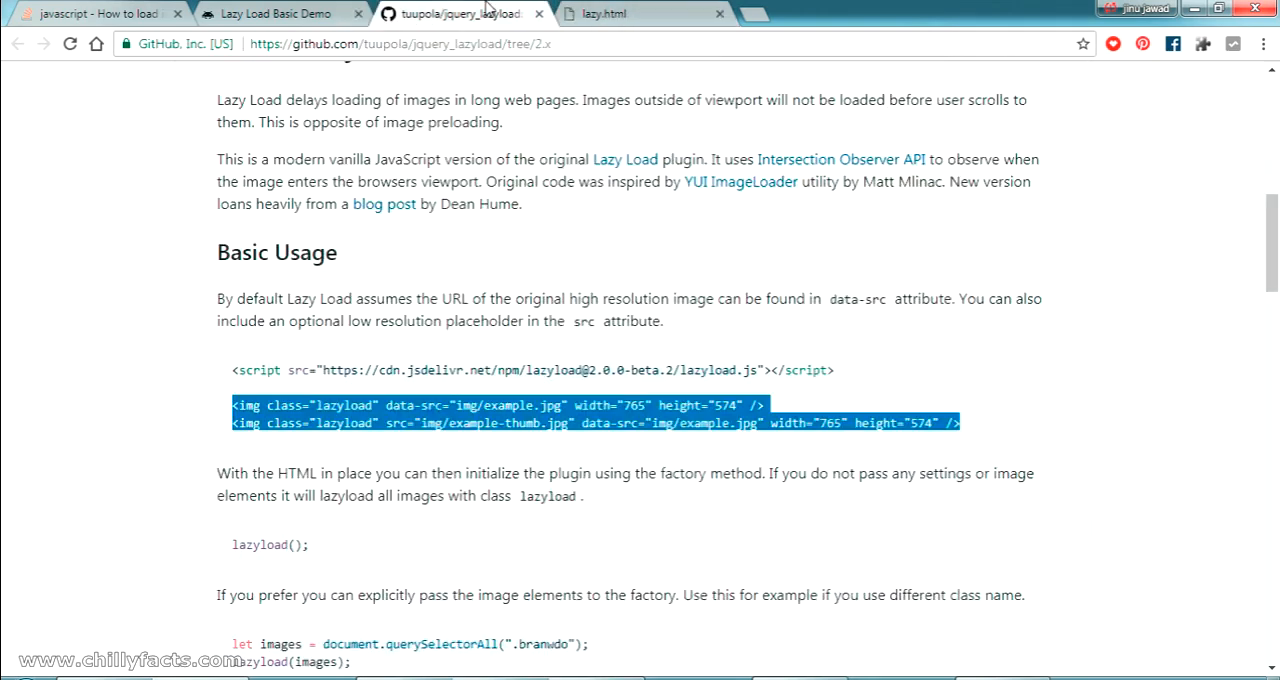
Bring up the window.addEventListener load-event code sample on the Lazy Load demo page.
click(280, 14)
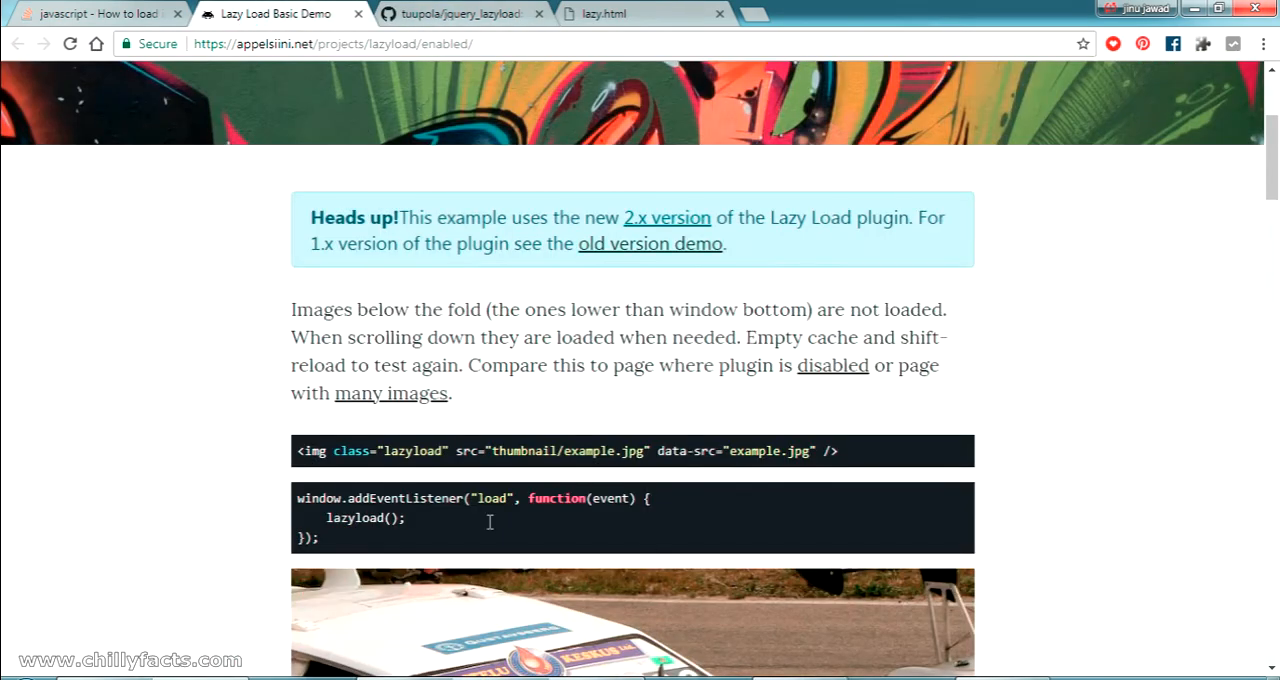
scroll(down, 3)
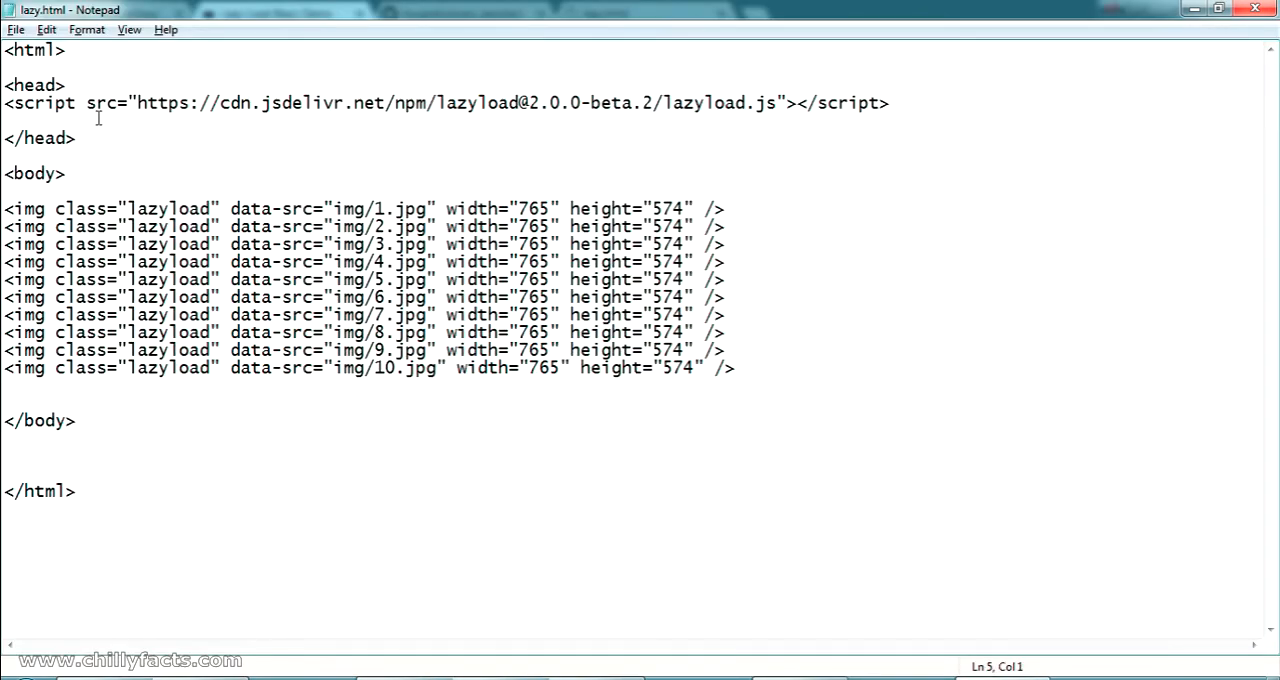
Add a <script></script> block in the head holding the window load lazyload() snippet.
text(<scri)
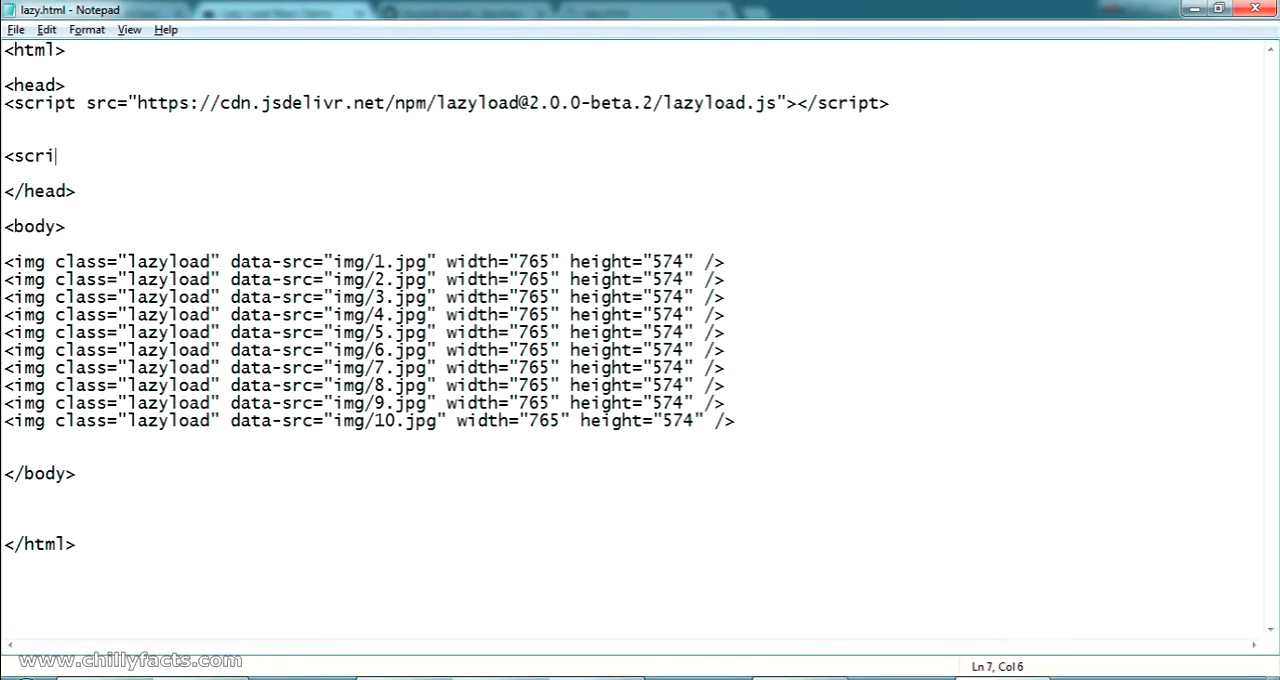
text(pt><)
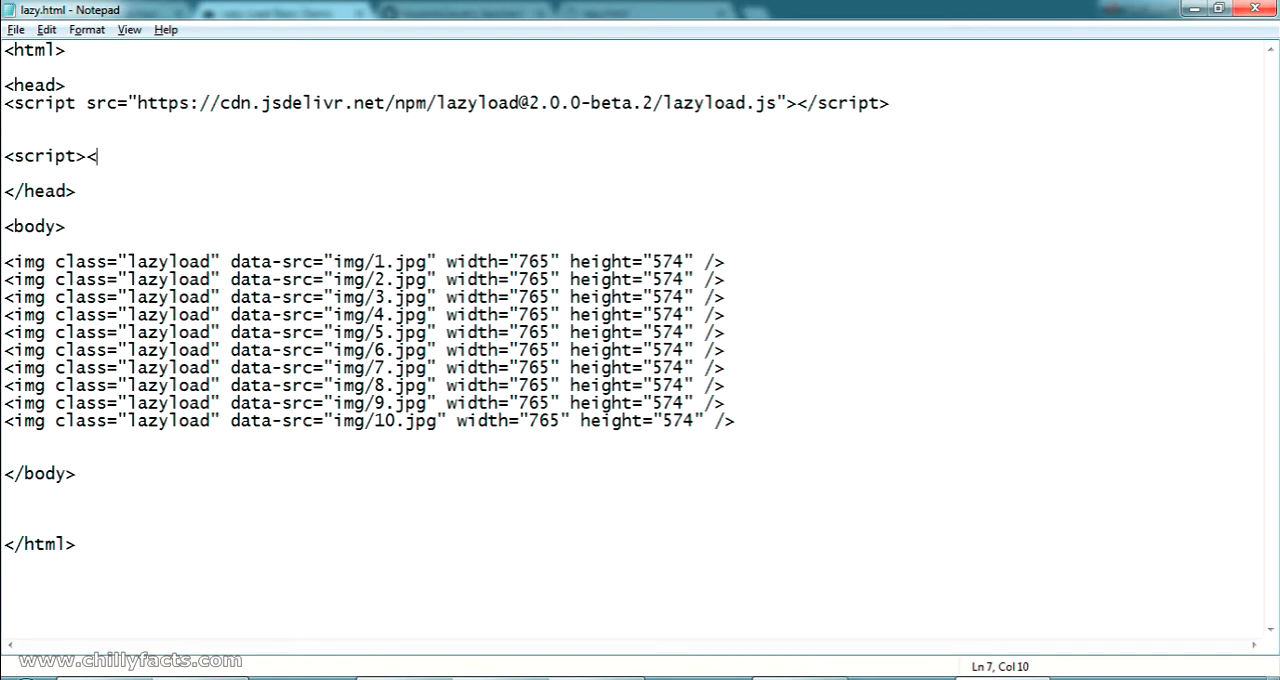
text(/script)
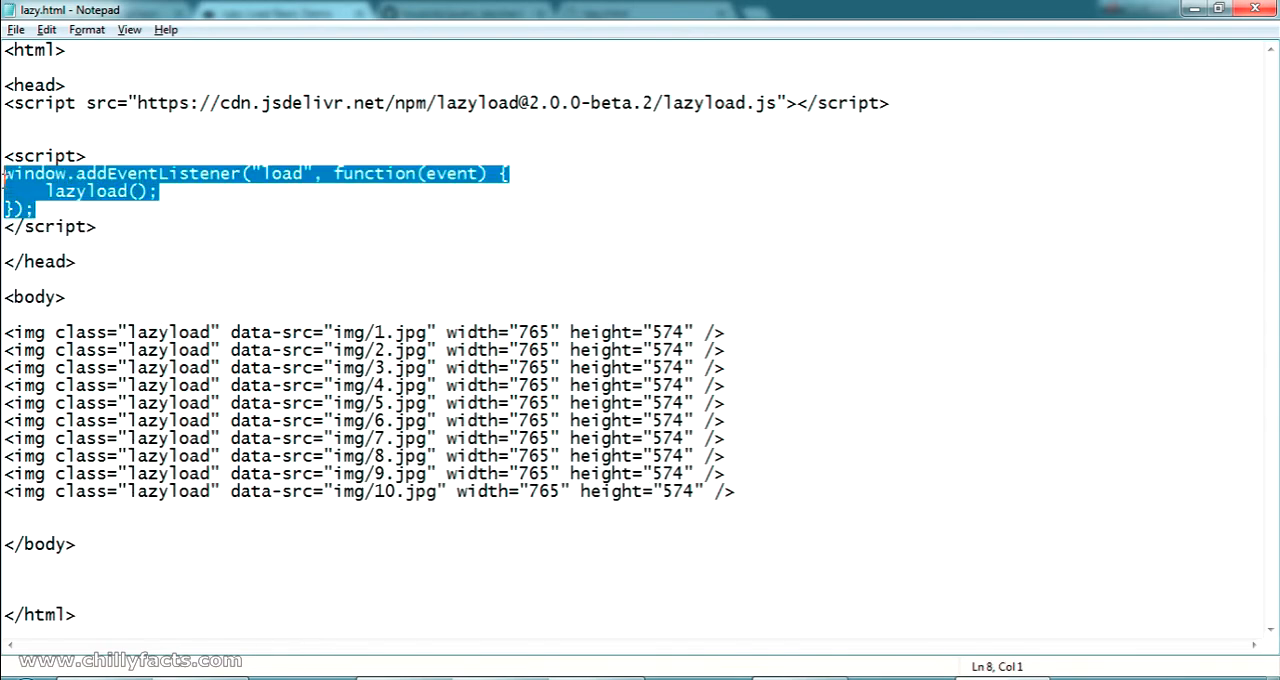
click(82, 206)
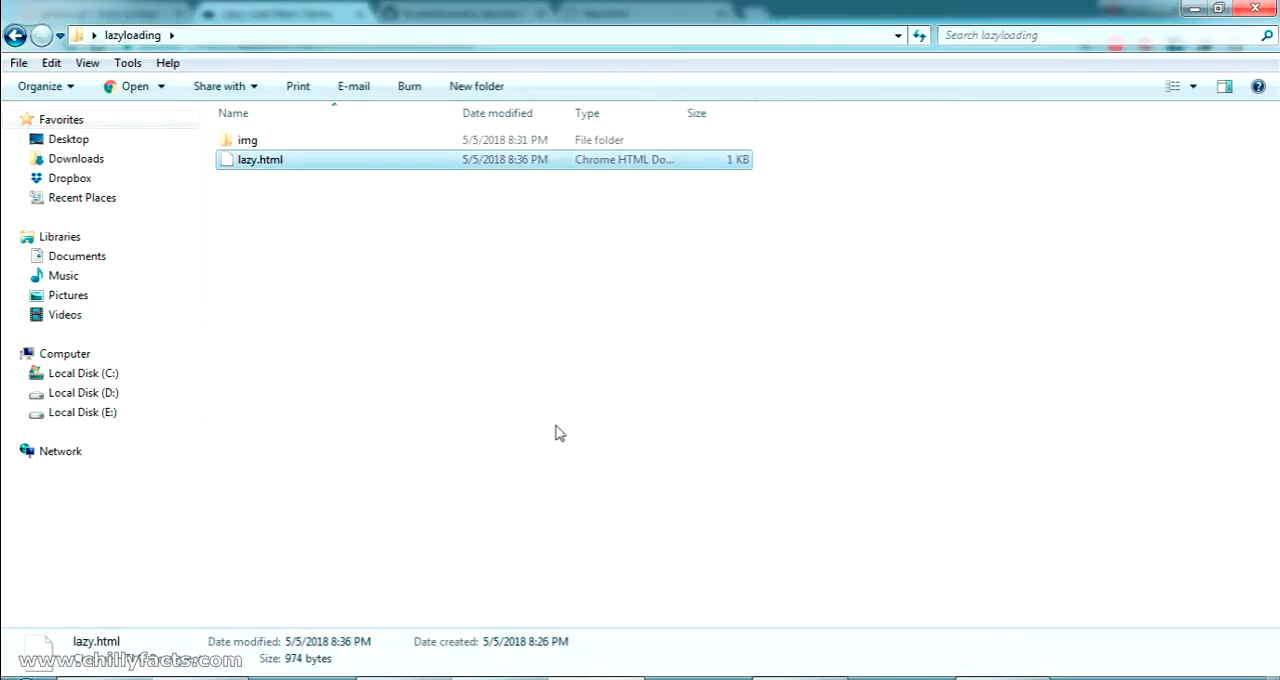
Reload lazy.html in Chrome and scroll through it to watch the office photos load, then return to its source.
double_click(260, 160)
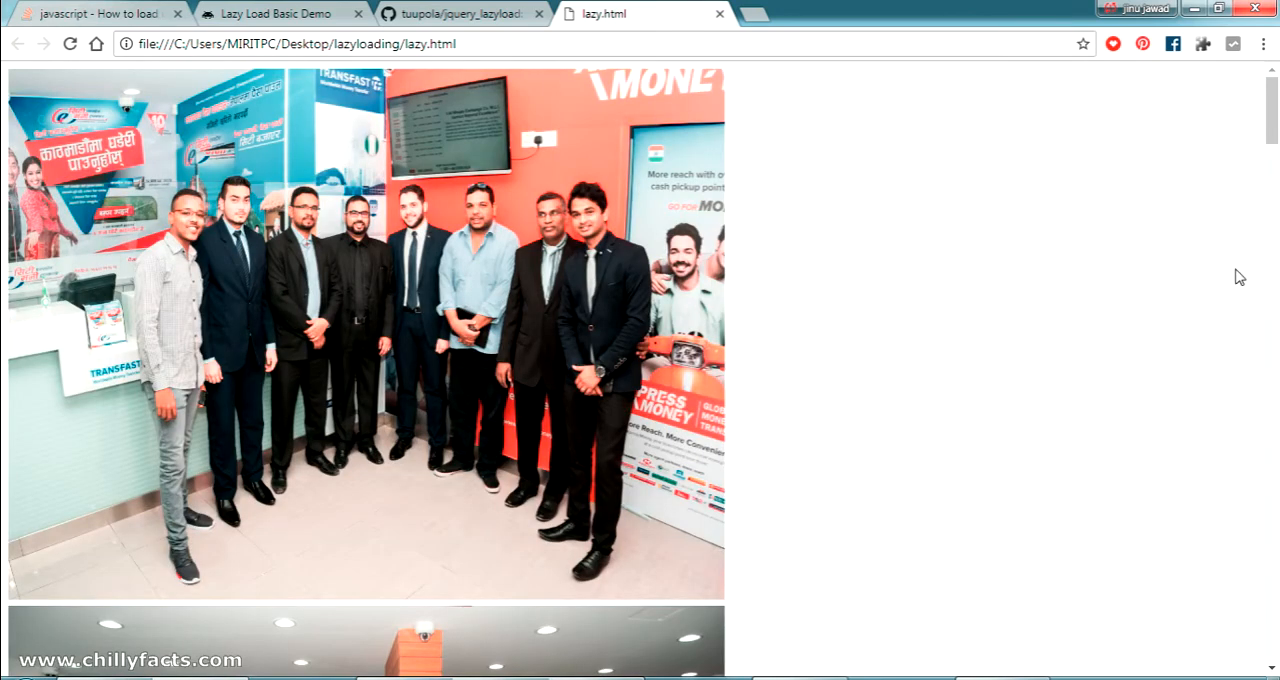
scroll(down, 3)
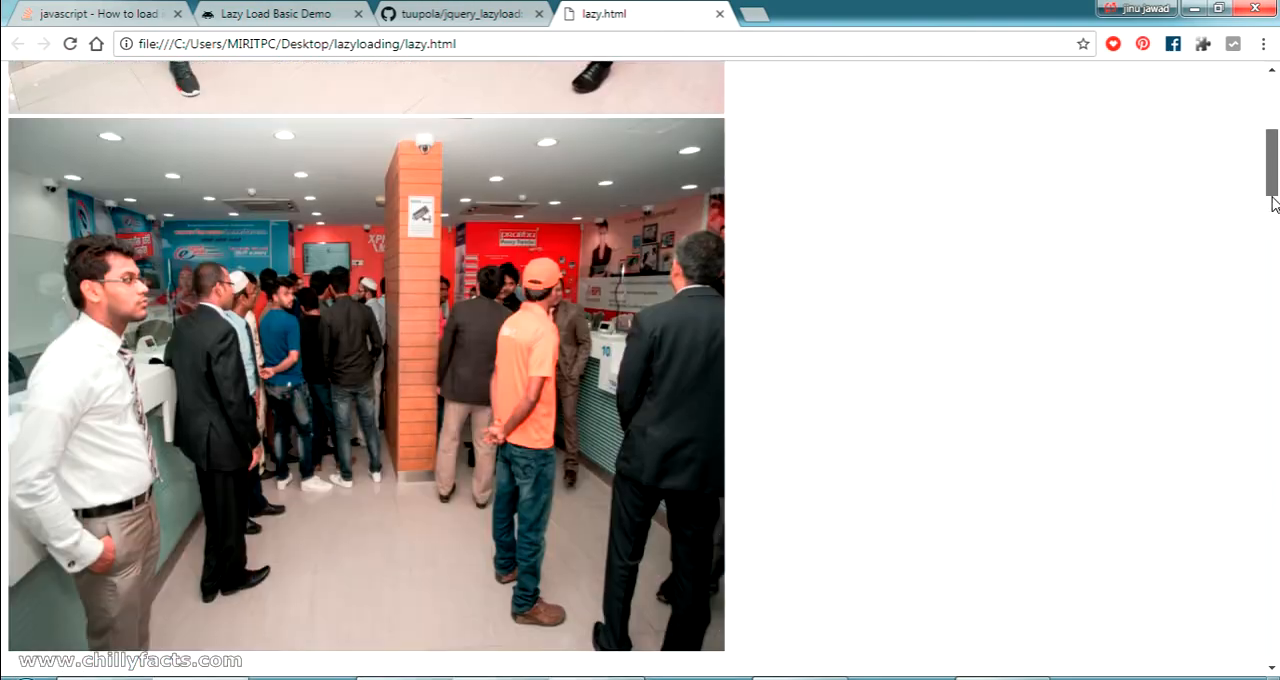
scroll(down, 3)
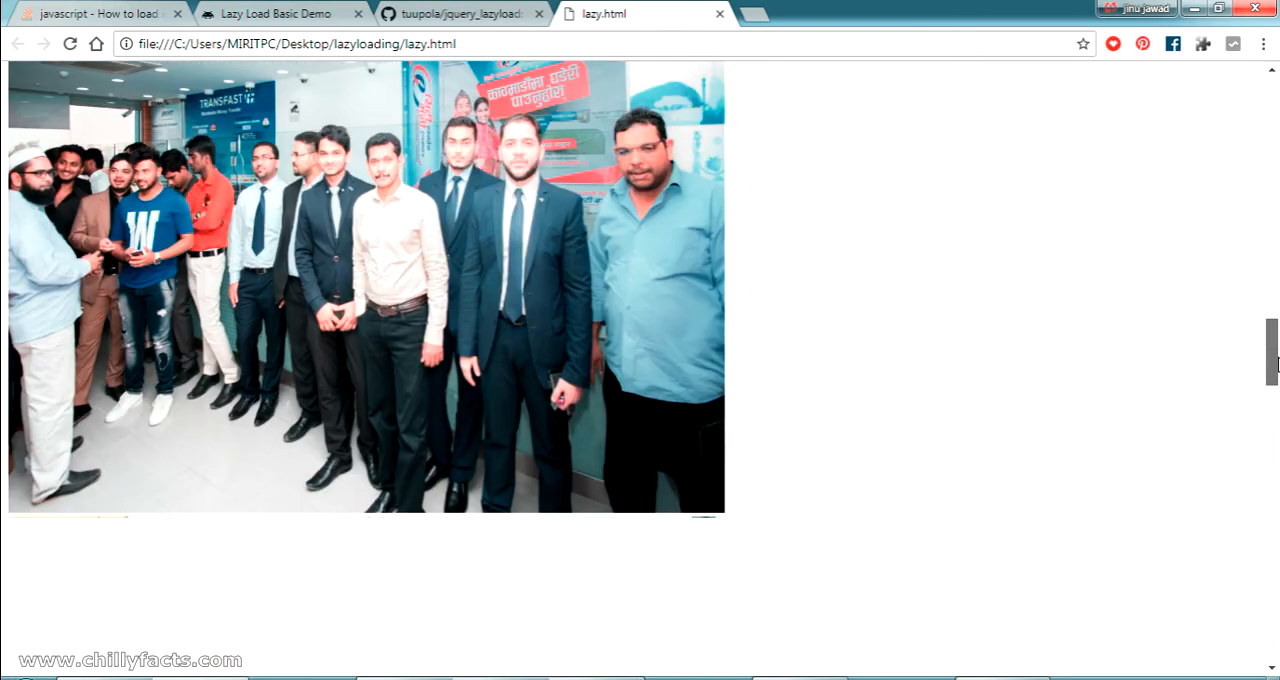
scroll(down, 3)
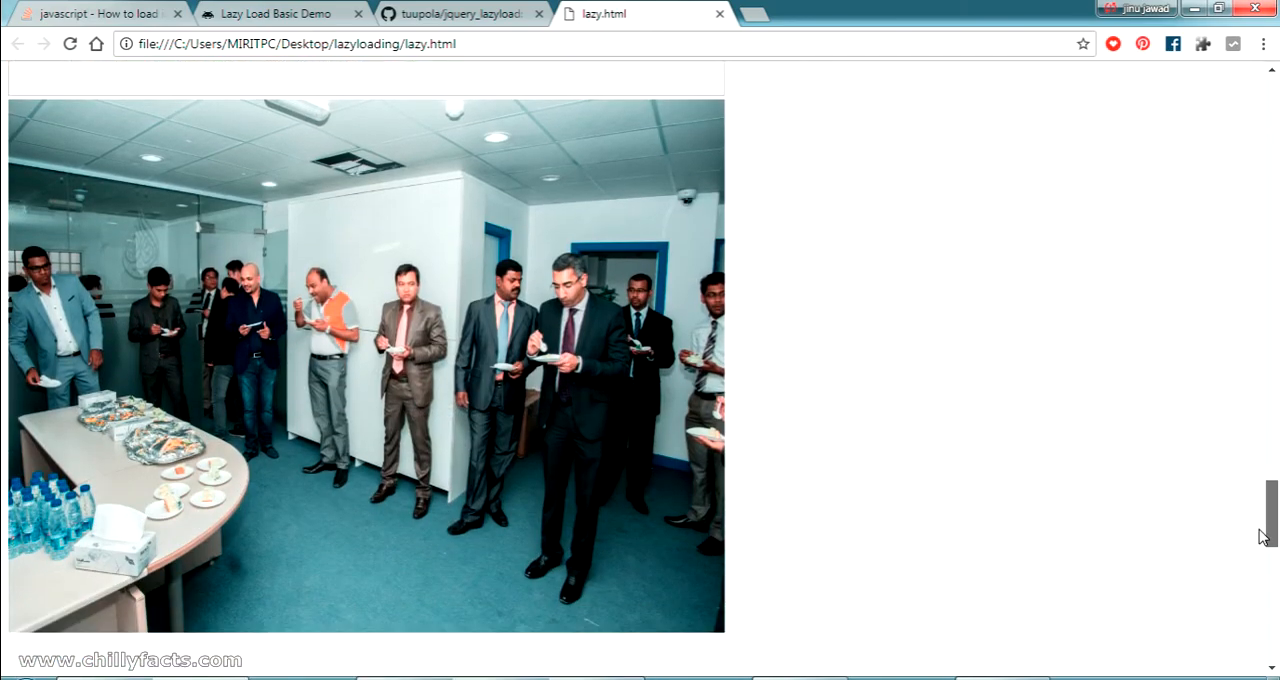
scroll(up, 3)
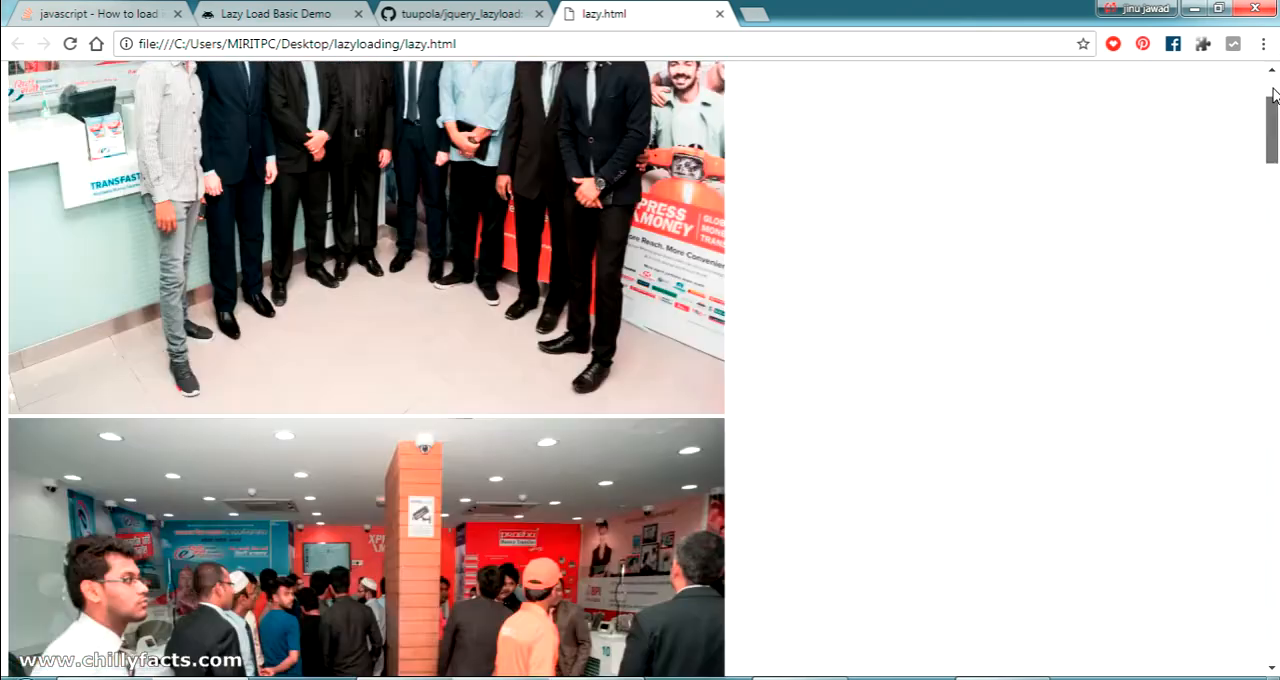
click(460, 14)
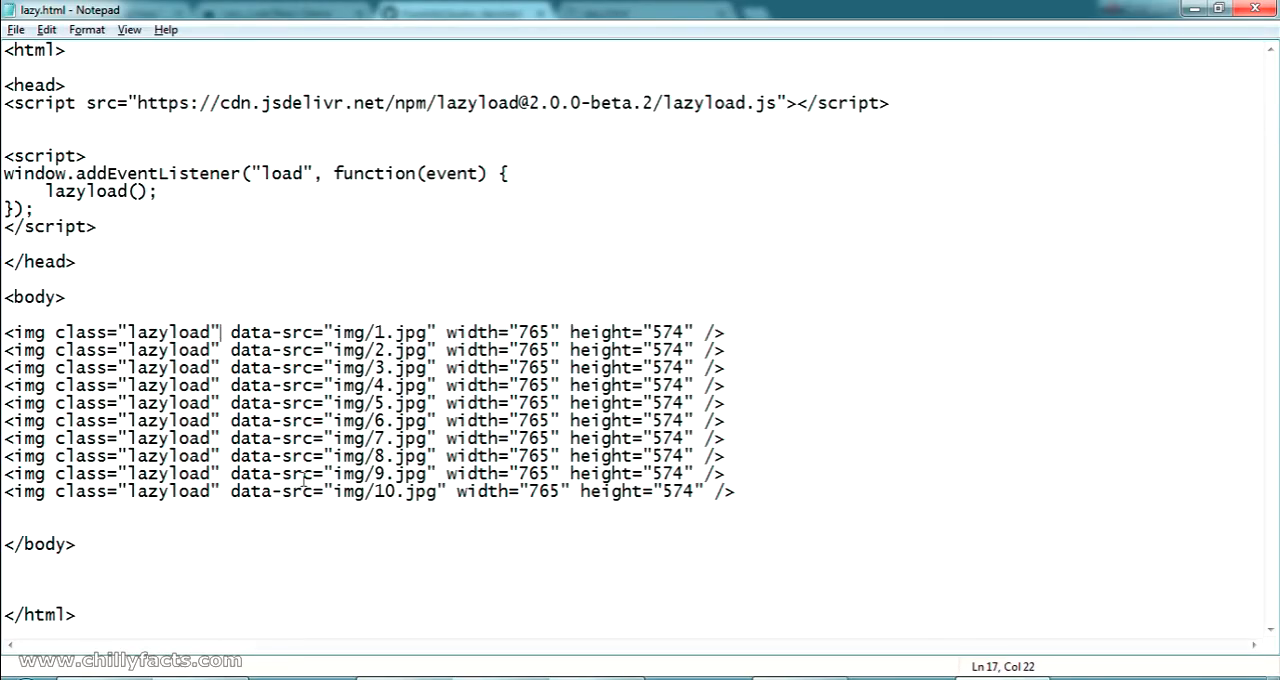
mouse_move(496, 420)
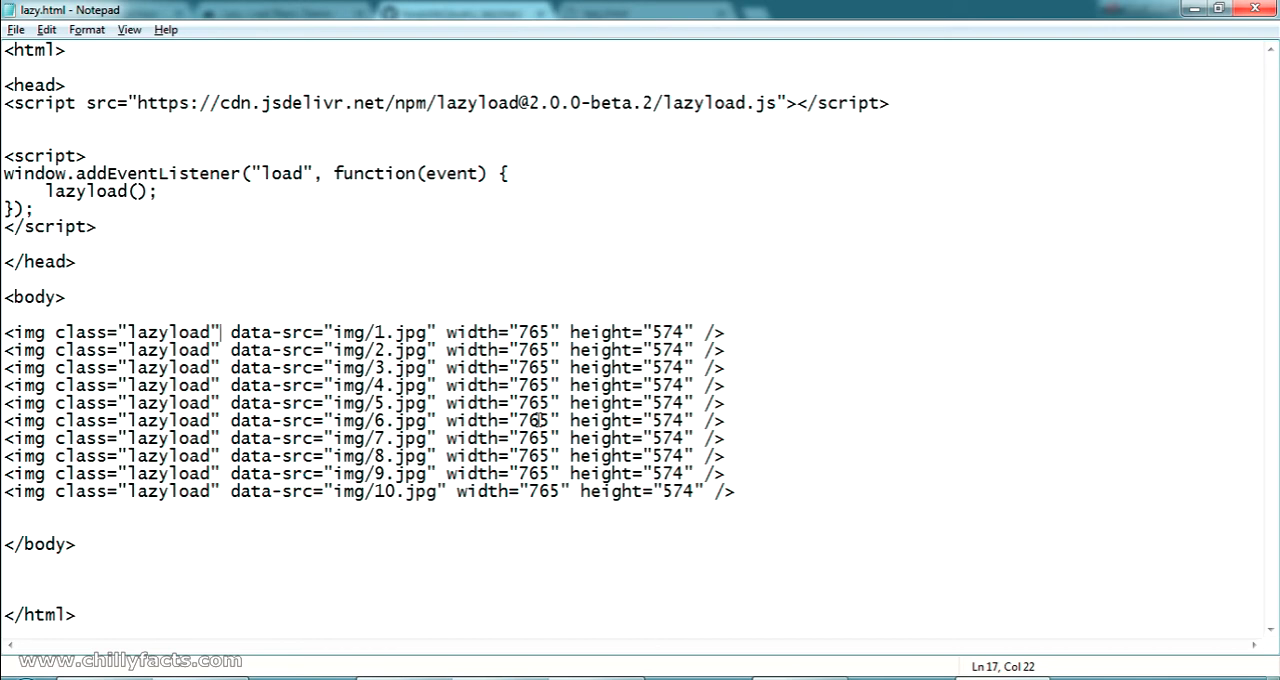
mouse_move(504, 504)
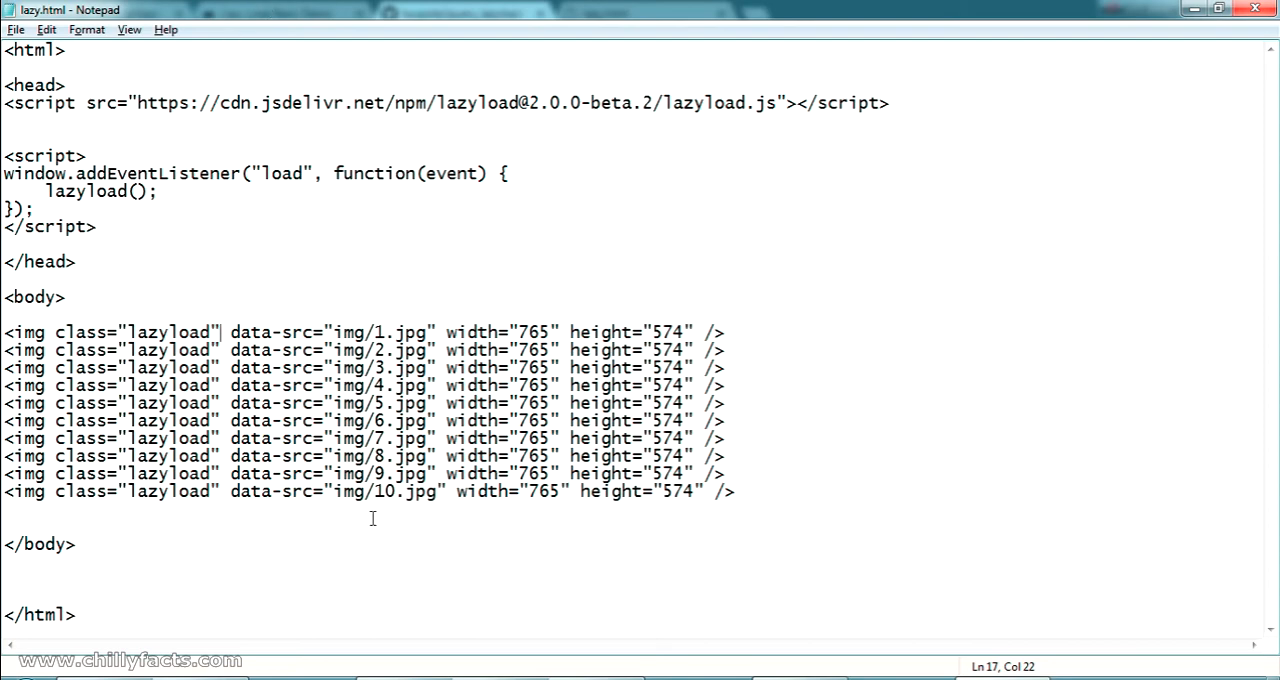
mouse_move(504, 544)
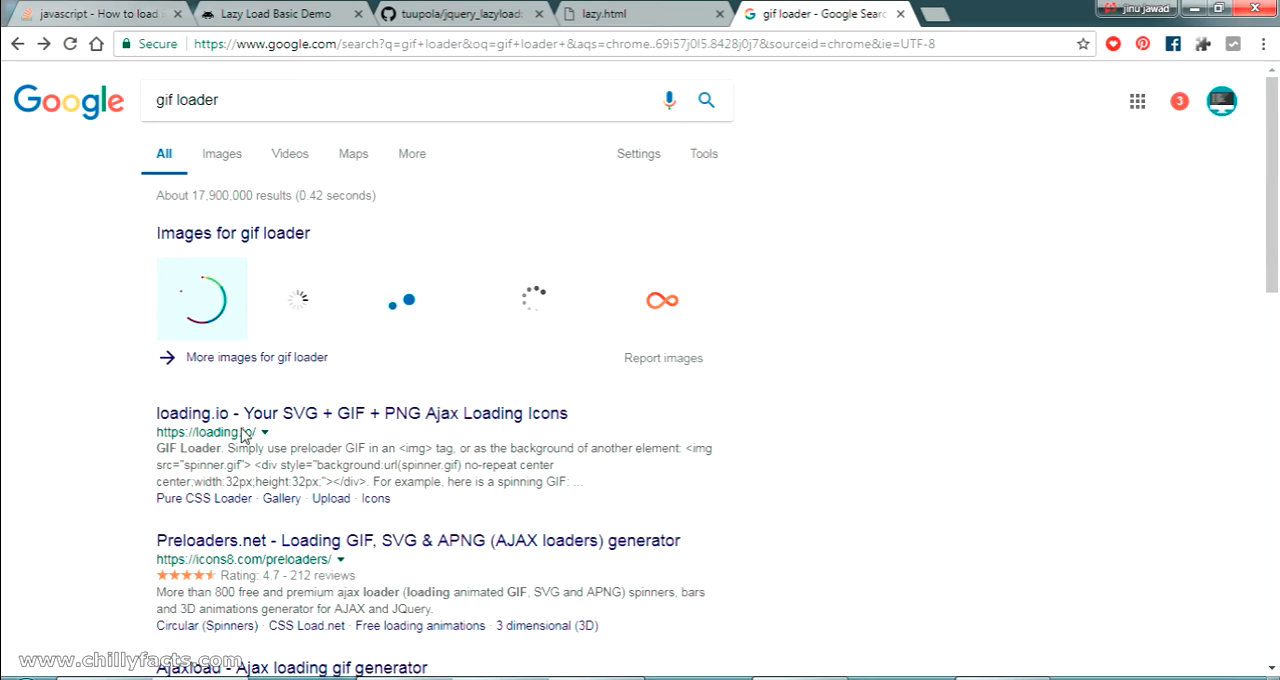
Show image results for 'gif loader', preview the orange infinity loader and choose Save image as.
click(220, 152)
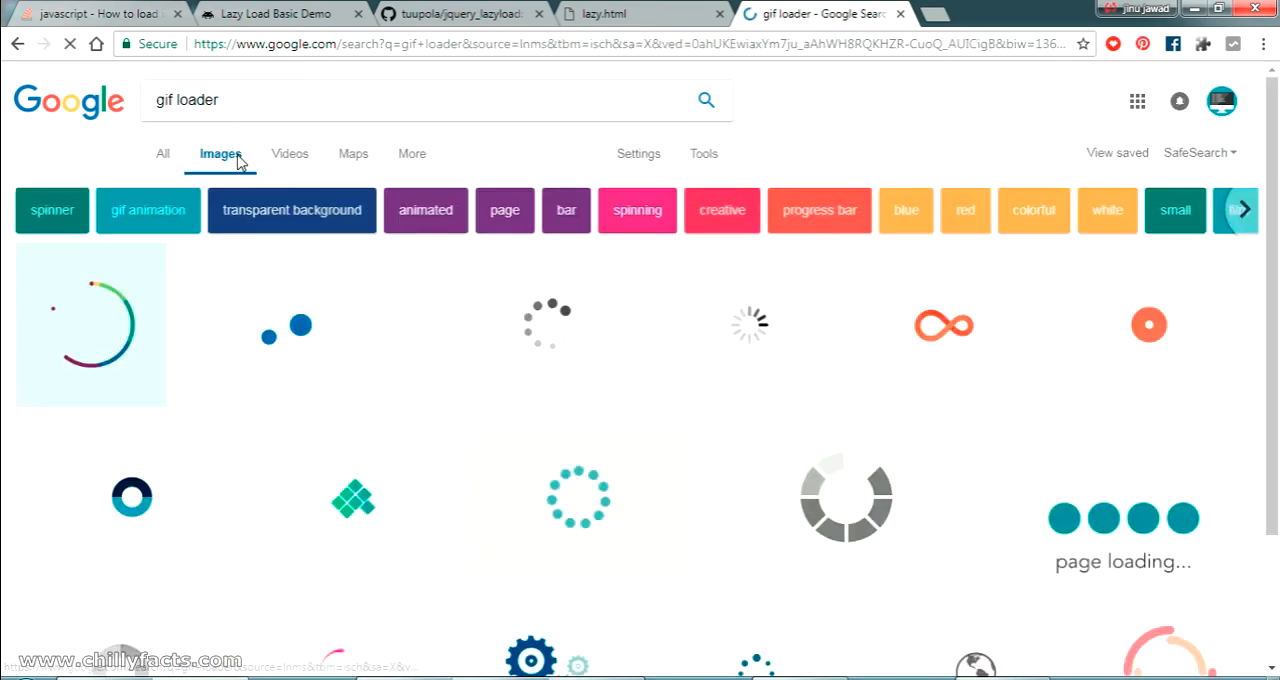
scroll(down, 3)
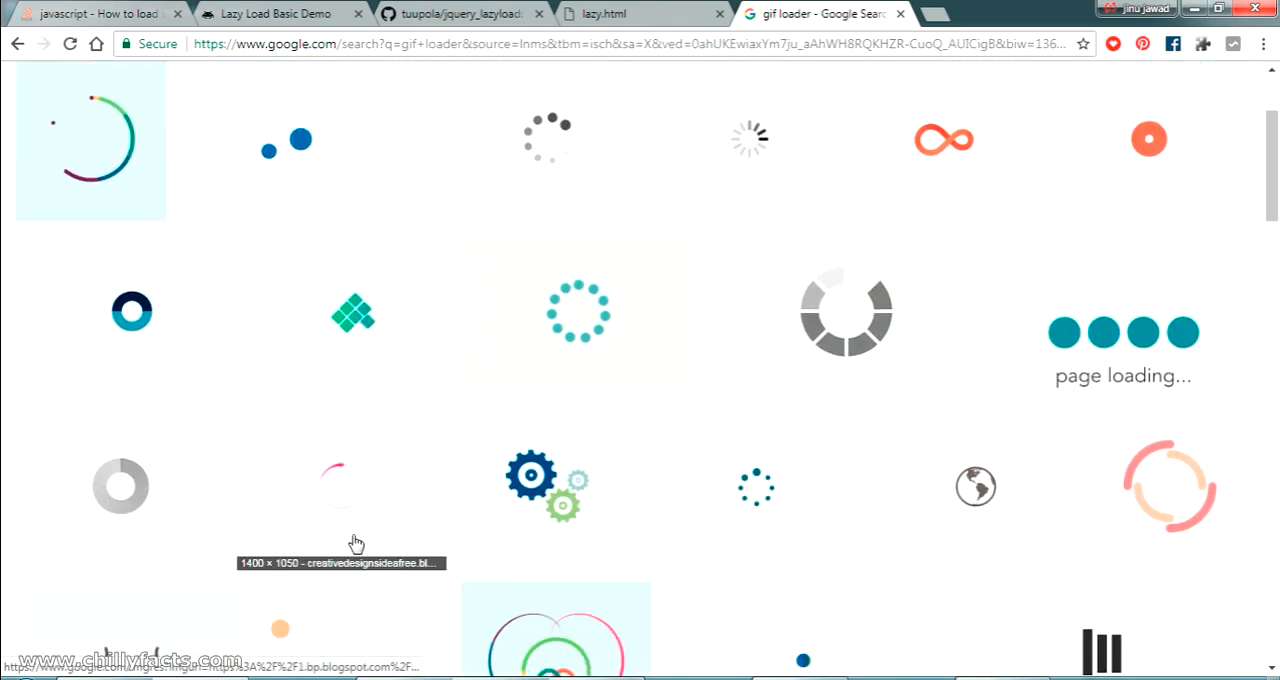
scroll(up, 3)
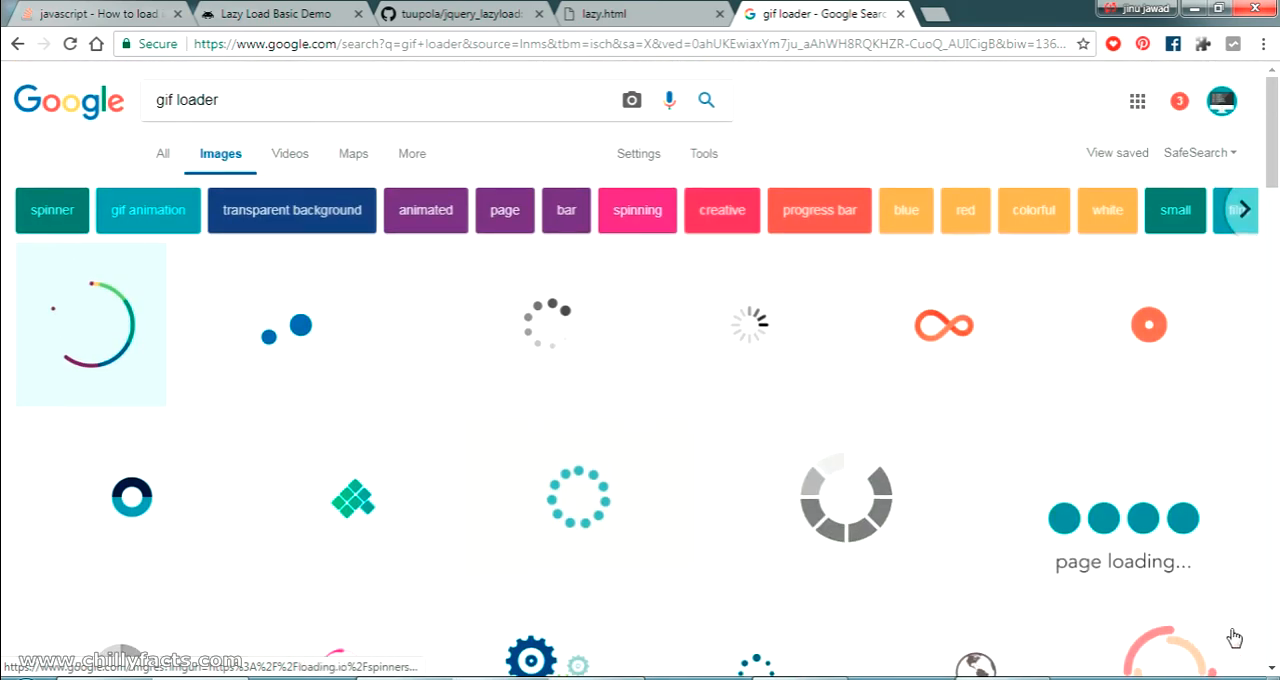
click(942, 324)
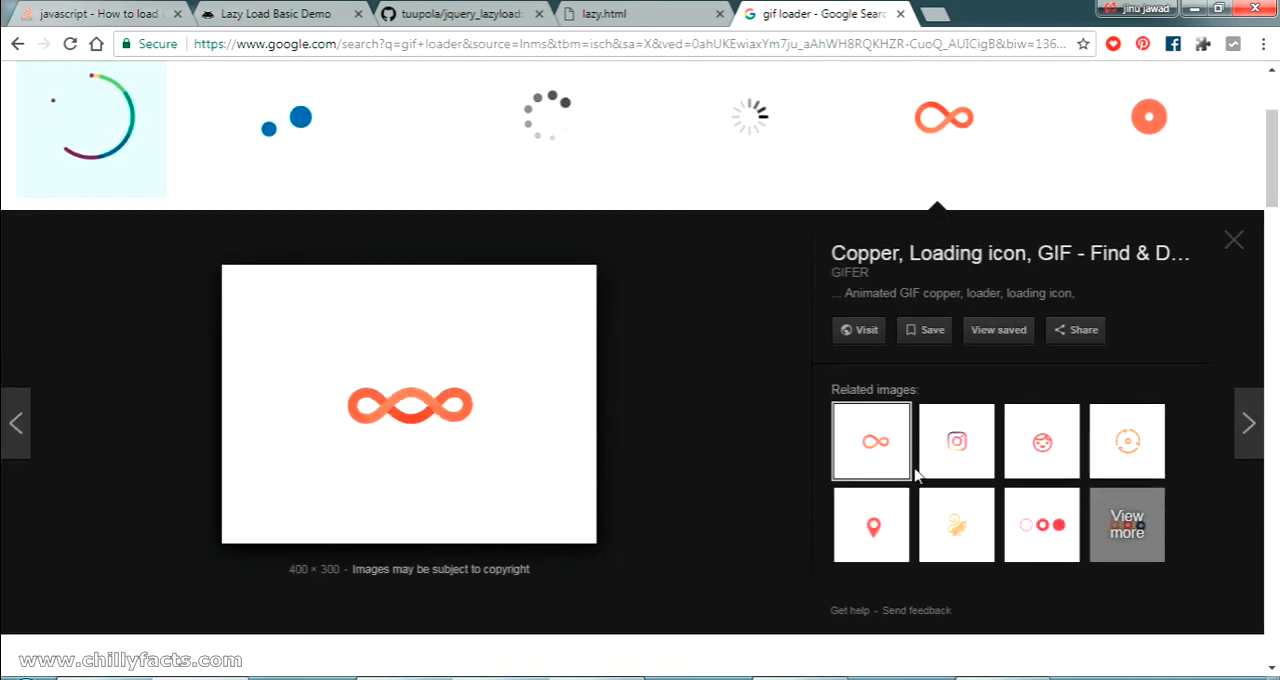
mouse_move(408, 392)
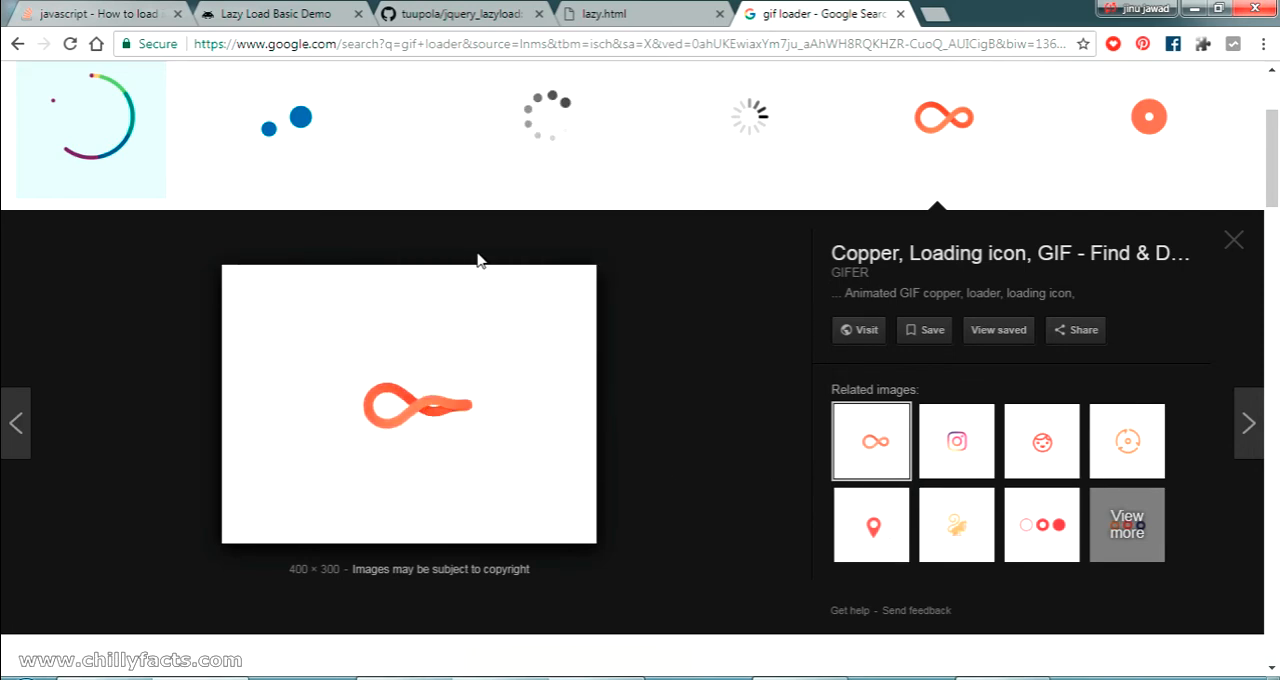
click(924, 330)
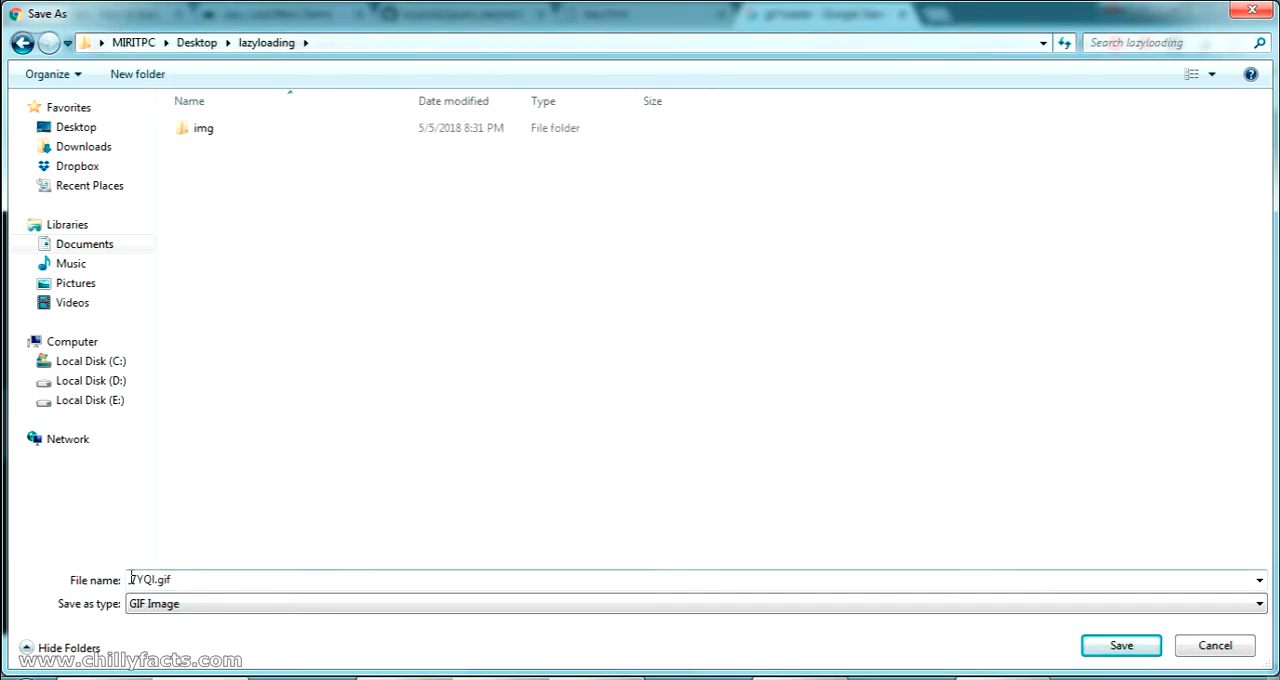
Save the loader as load.gif into the lazyloading folder alongside img and lazy.html.
double_click(144, 580)
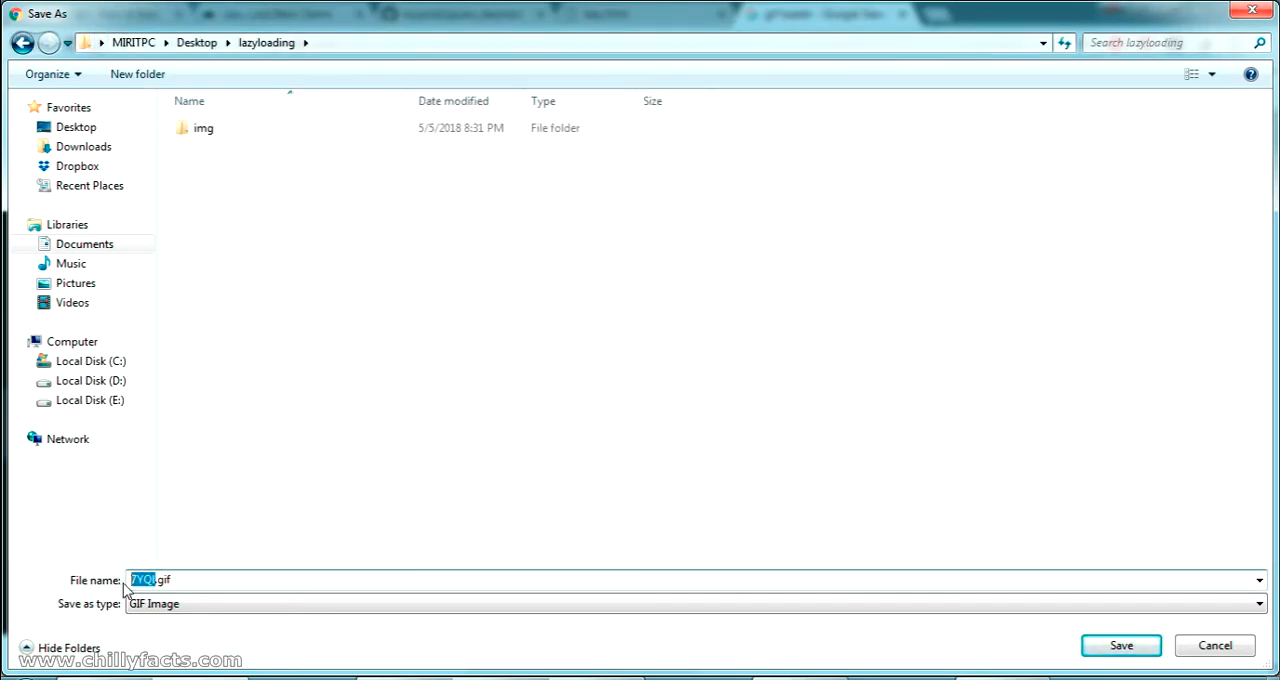
click(1120, 644)
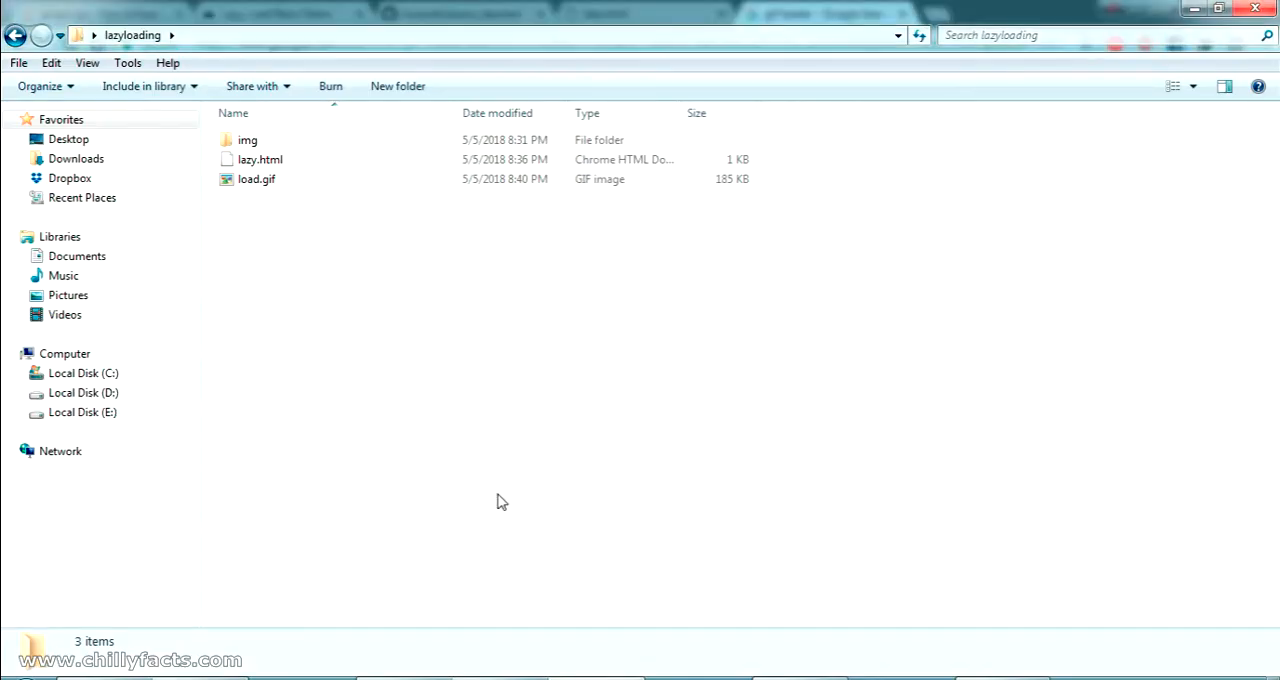
click(256, 180)
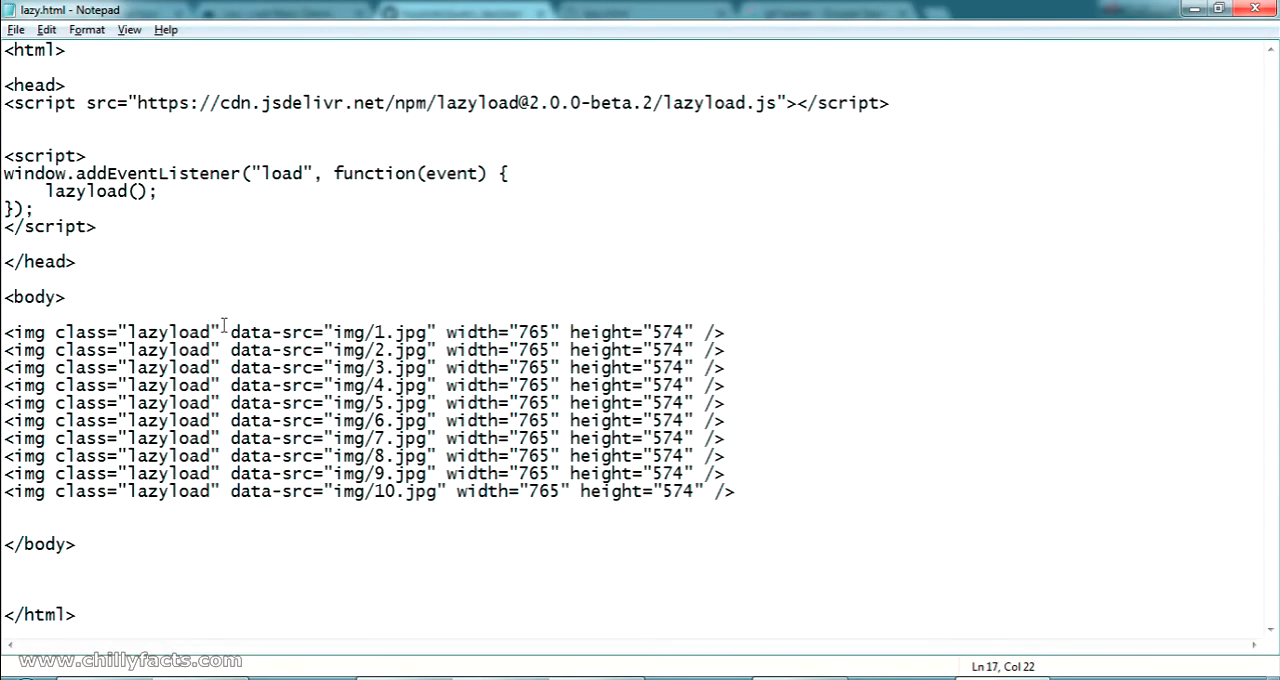
Give the first img tag a src="load.gif" placeholder before its data-src and return to the page.
text(src="img/example-thumb.jpg")
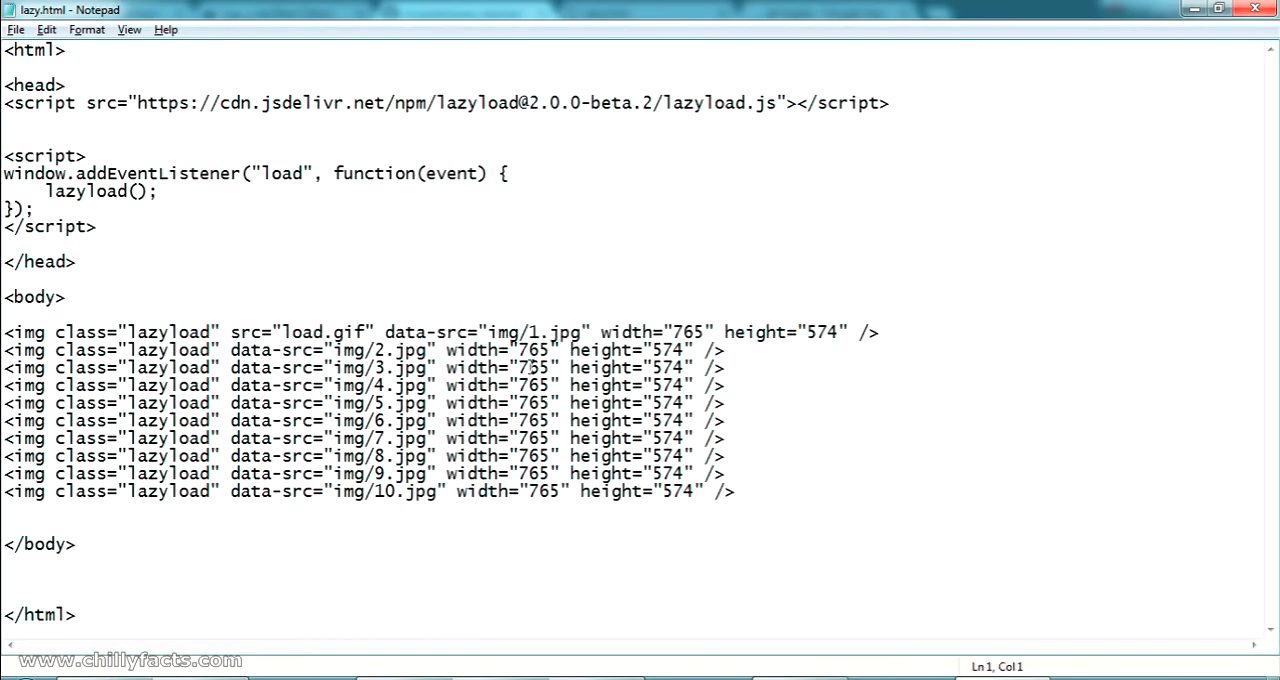
mouse_move(420, 620)
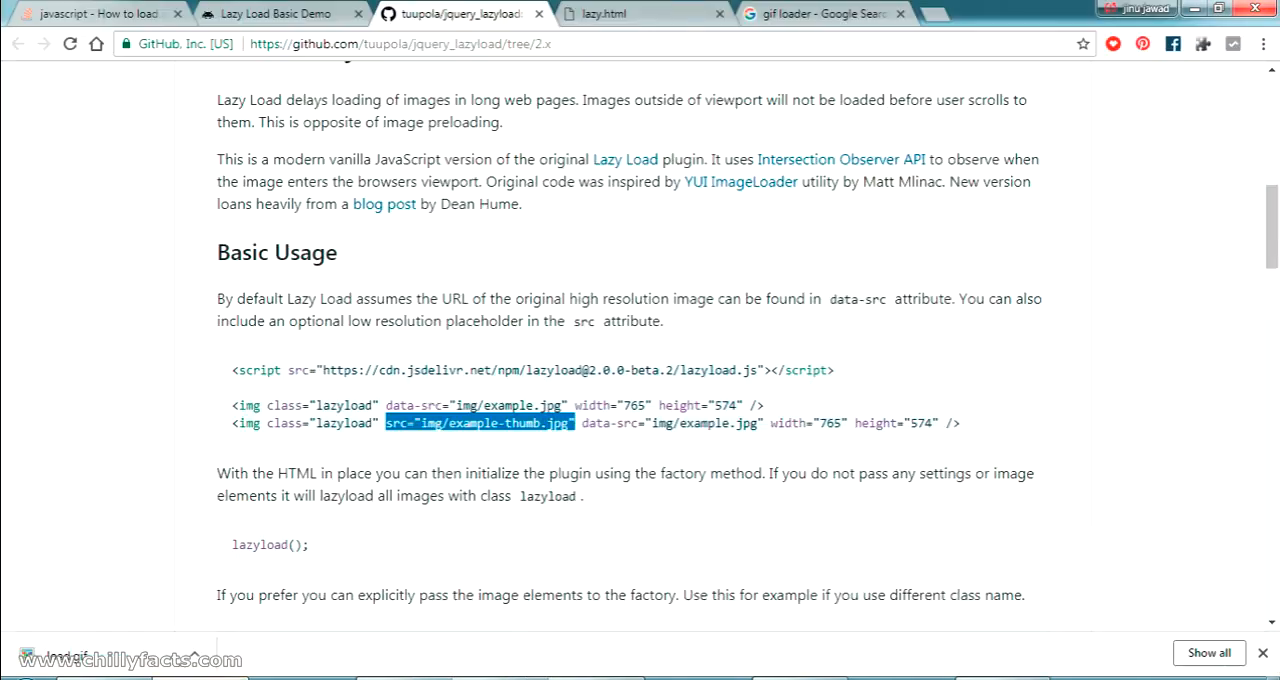
click(610, 14)
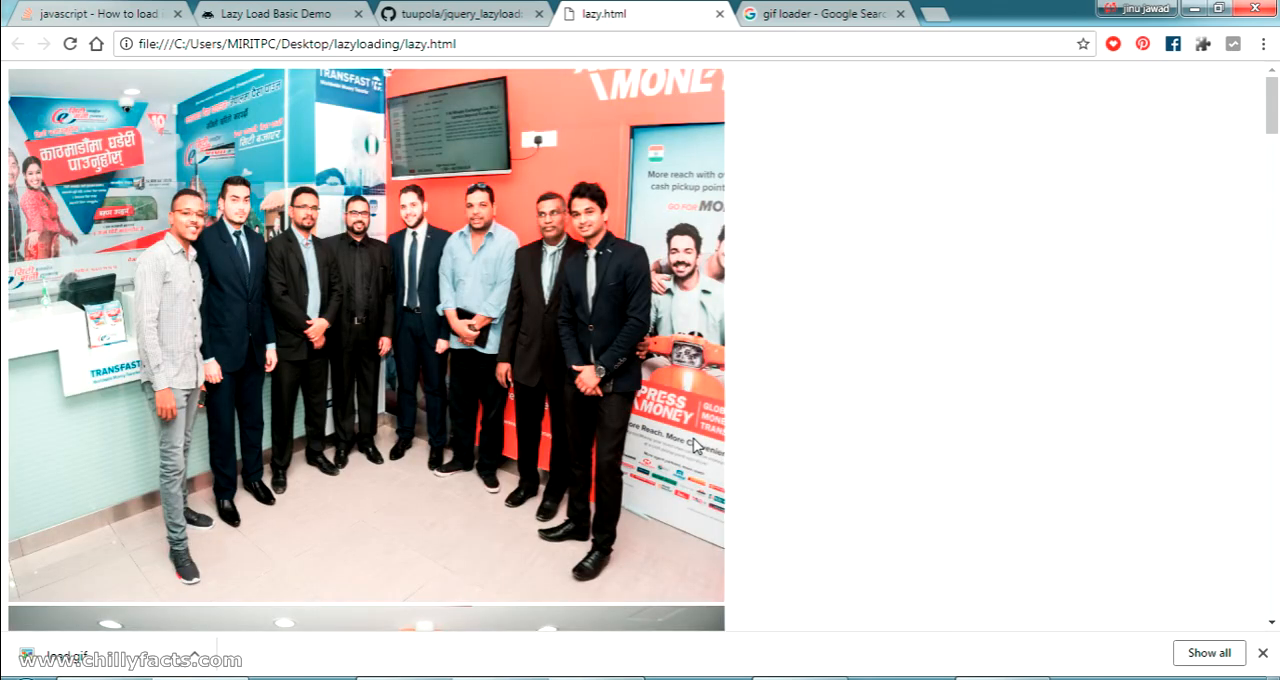
mouse_move(866, 490)
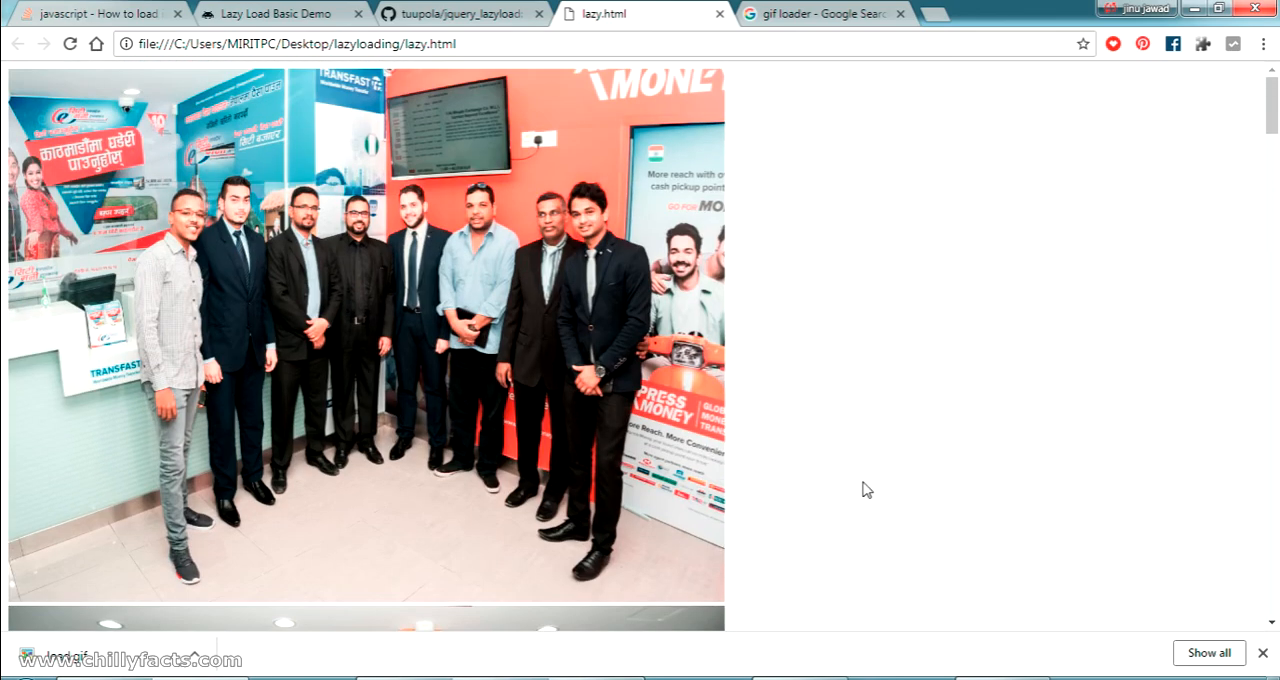
scroll(down, 3)
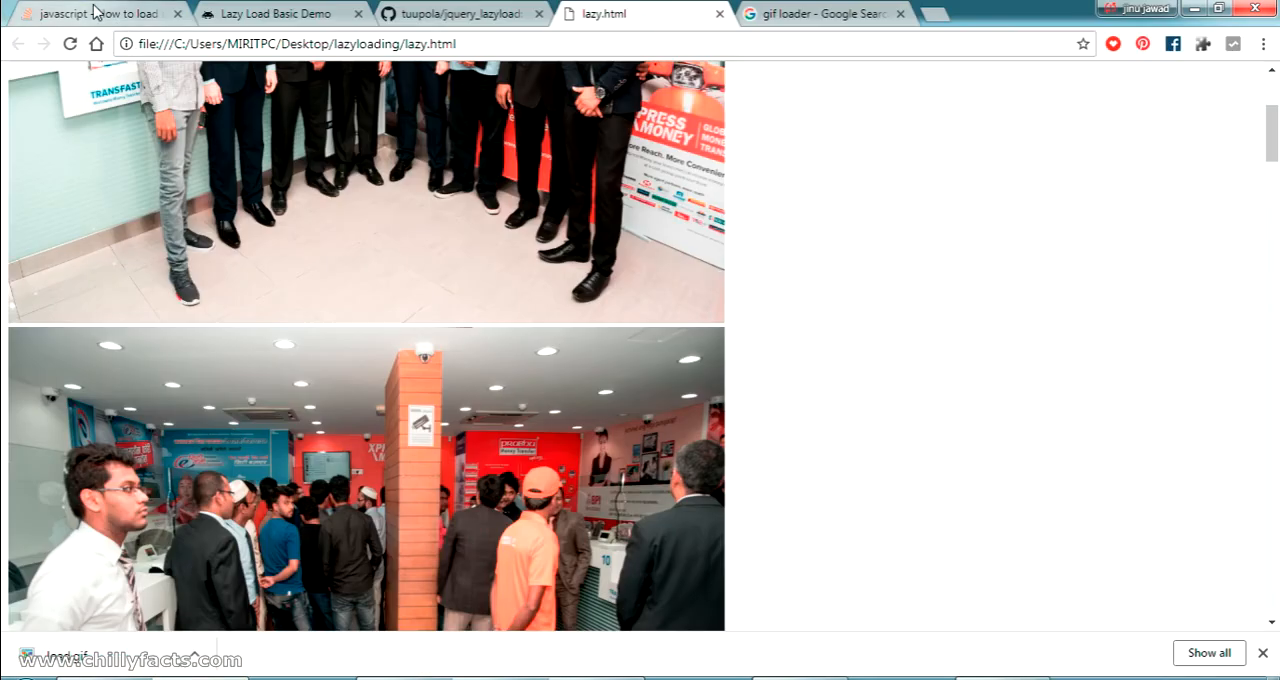
scroll(up, 3)
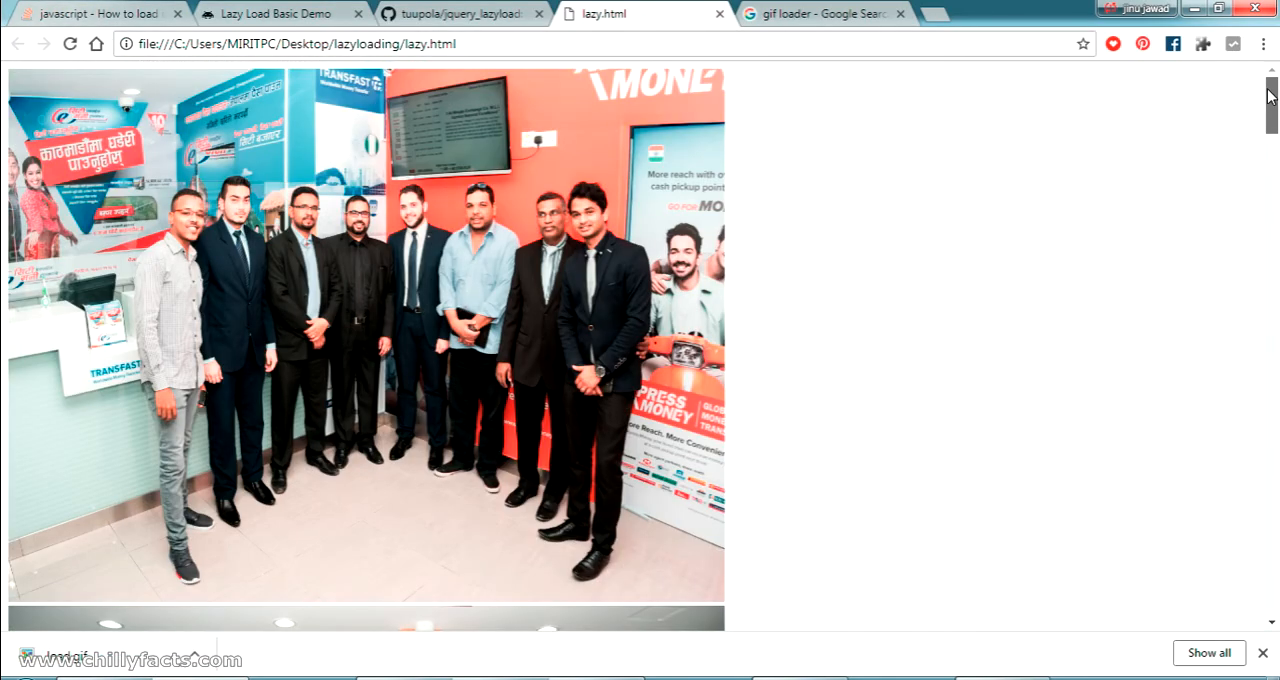
scroll(down, 3)
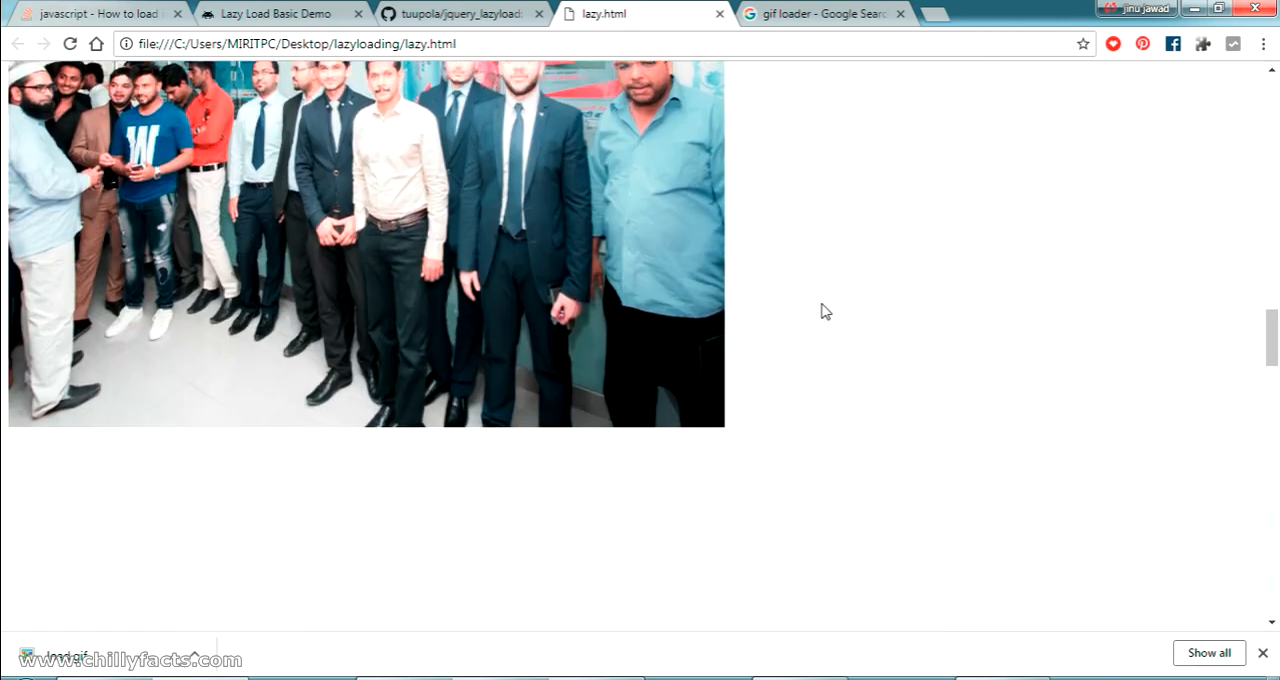
scroll(down, 3)
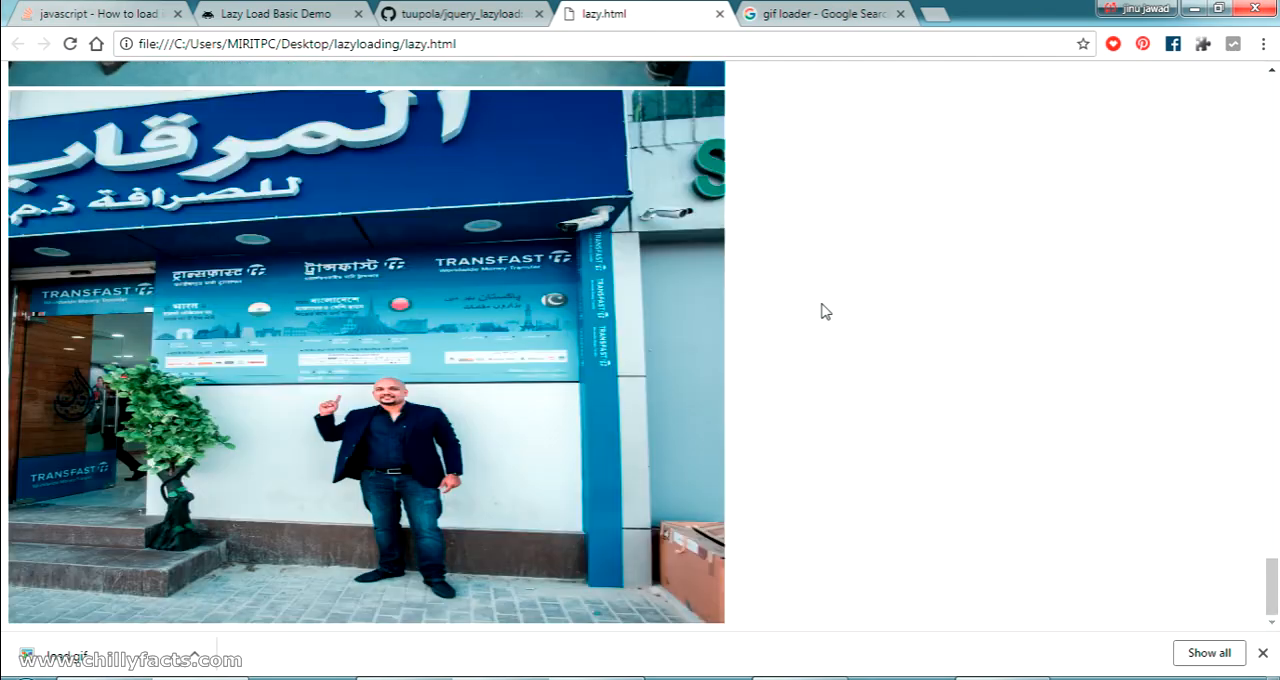
scroll(down, 3)
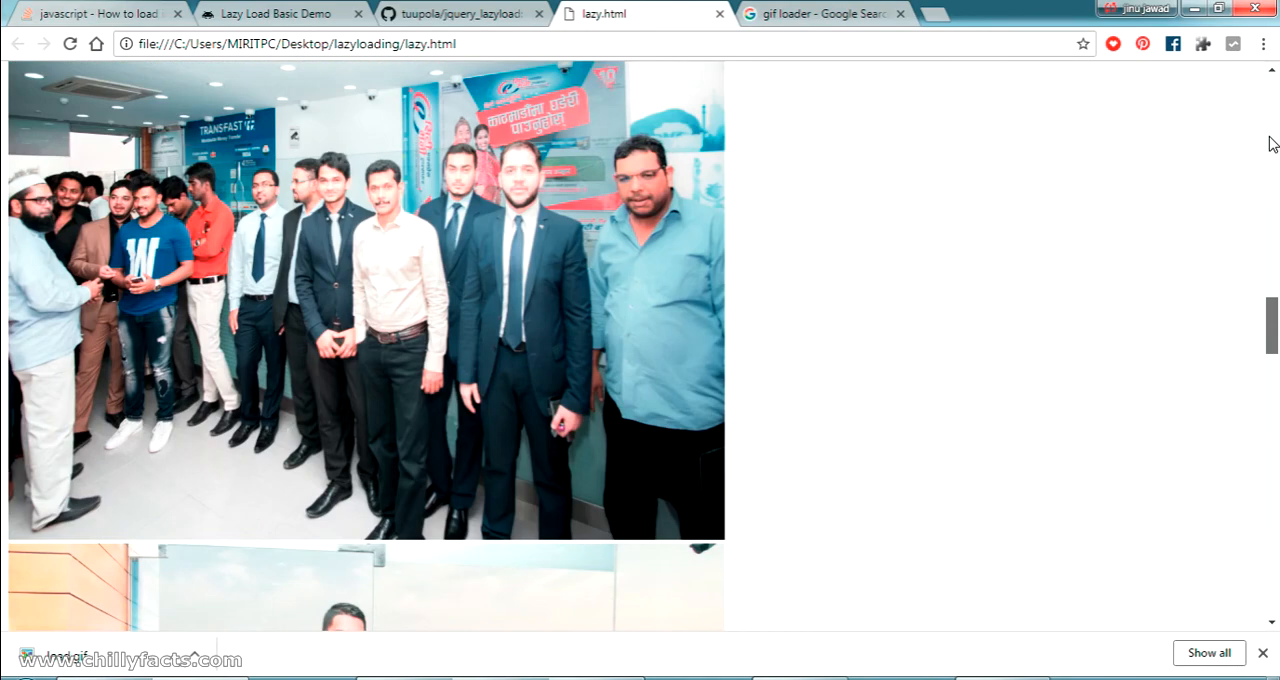
scroll(down, 3)
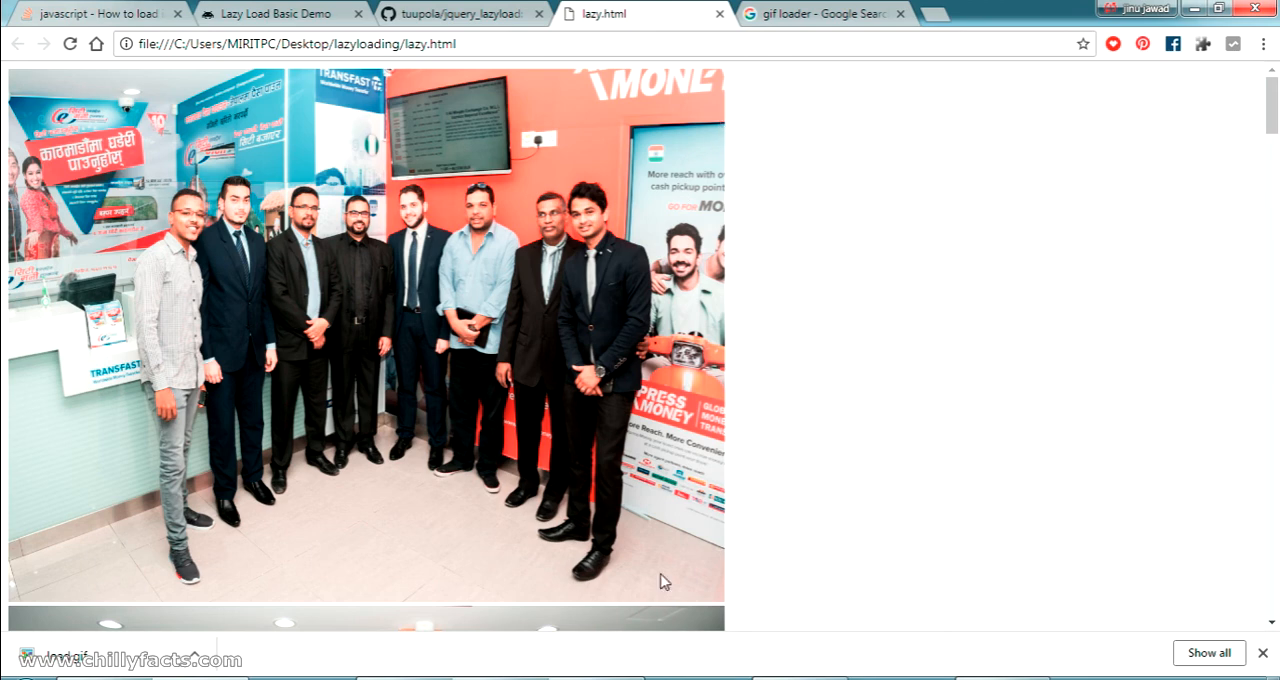
mouse_move(824, 448)
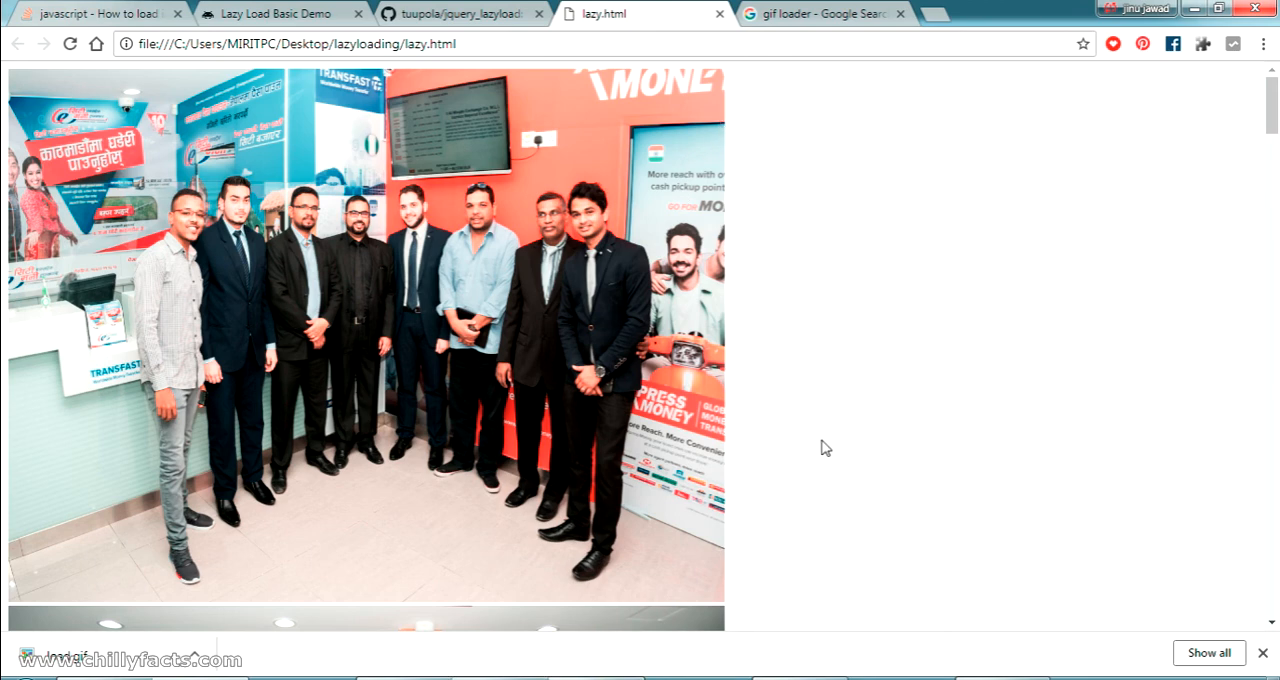
mouse_move(940, 444)
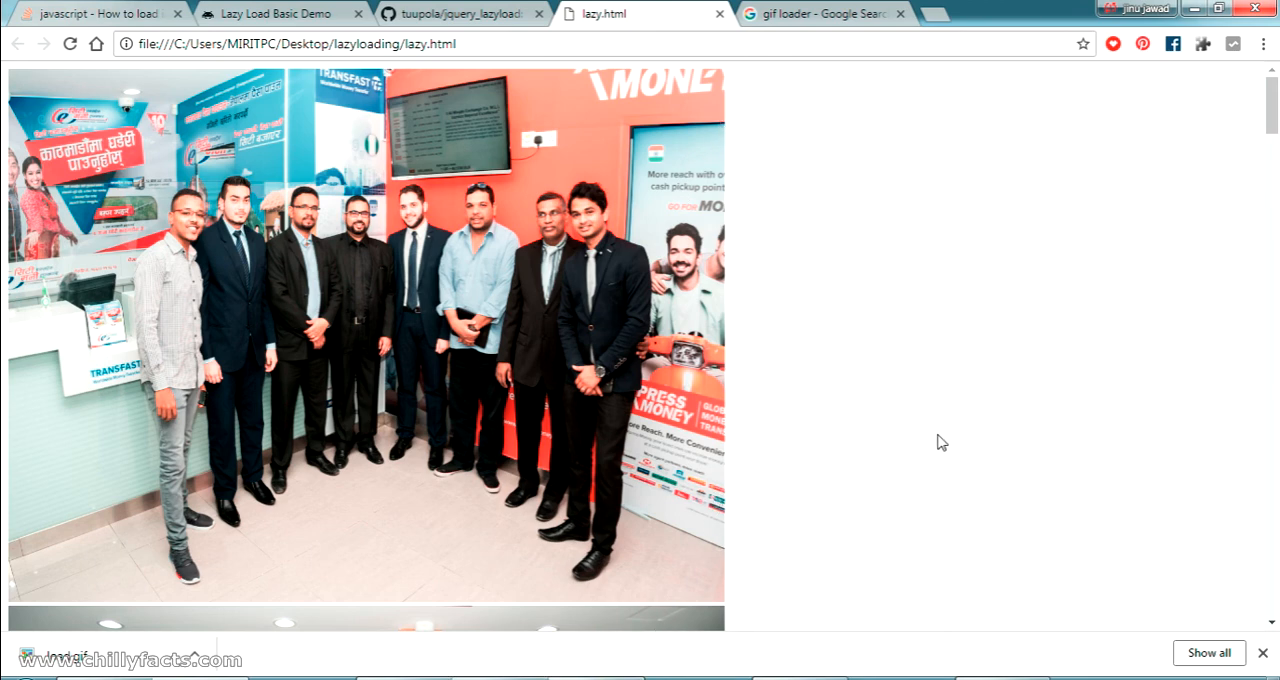